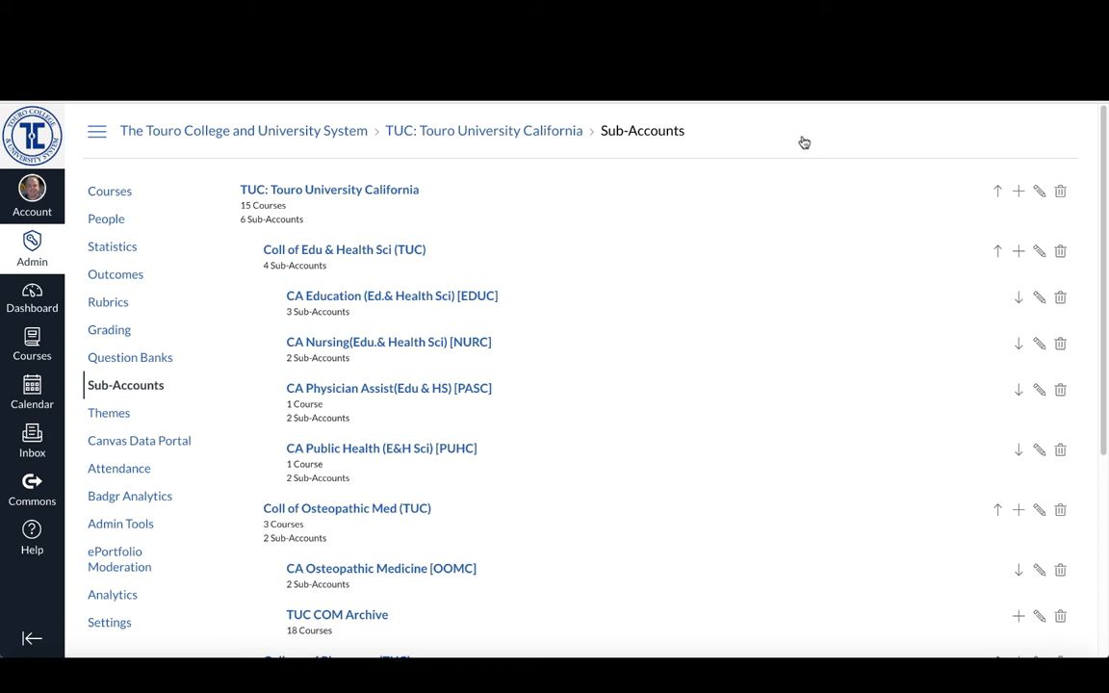
mouse_move(320, 196)
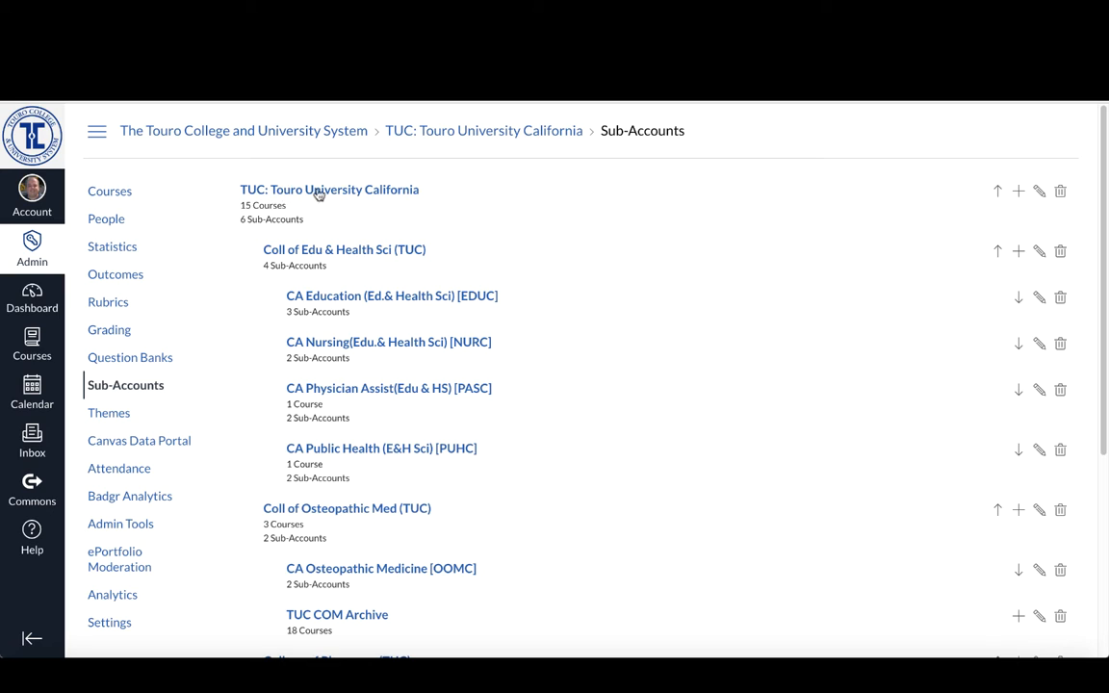
mouse_move(404, 191)
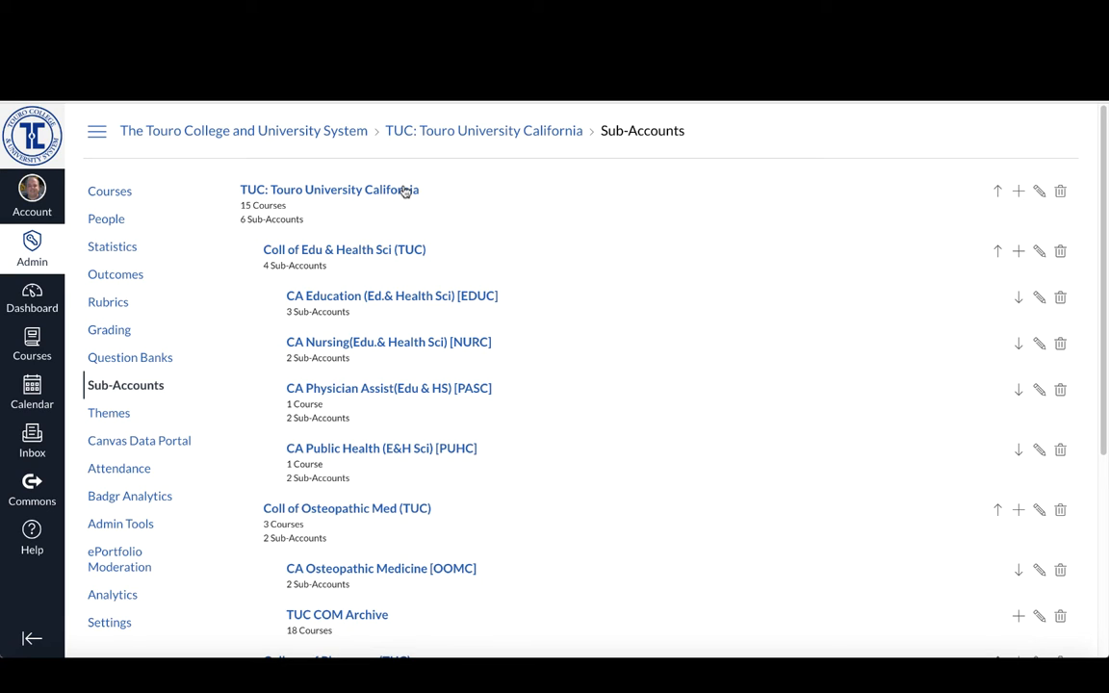
mouse_move(584, 253)
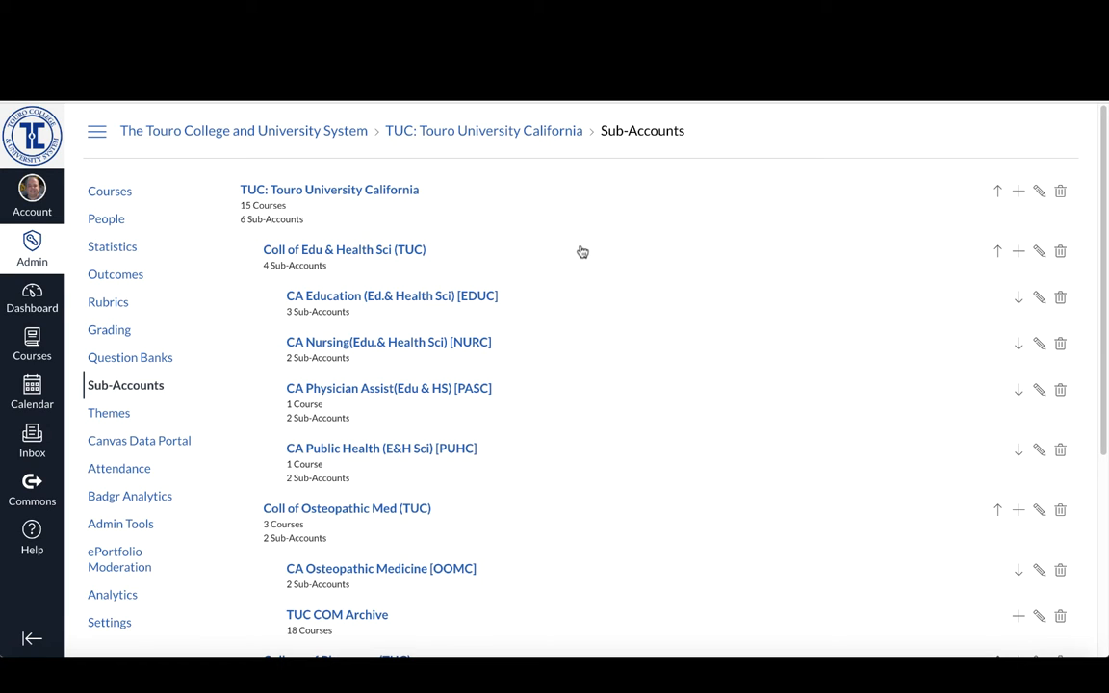
mouse_move(574, 260)
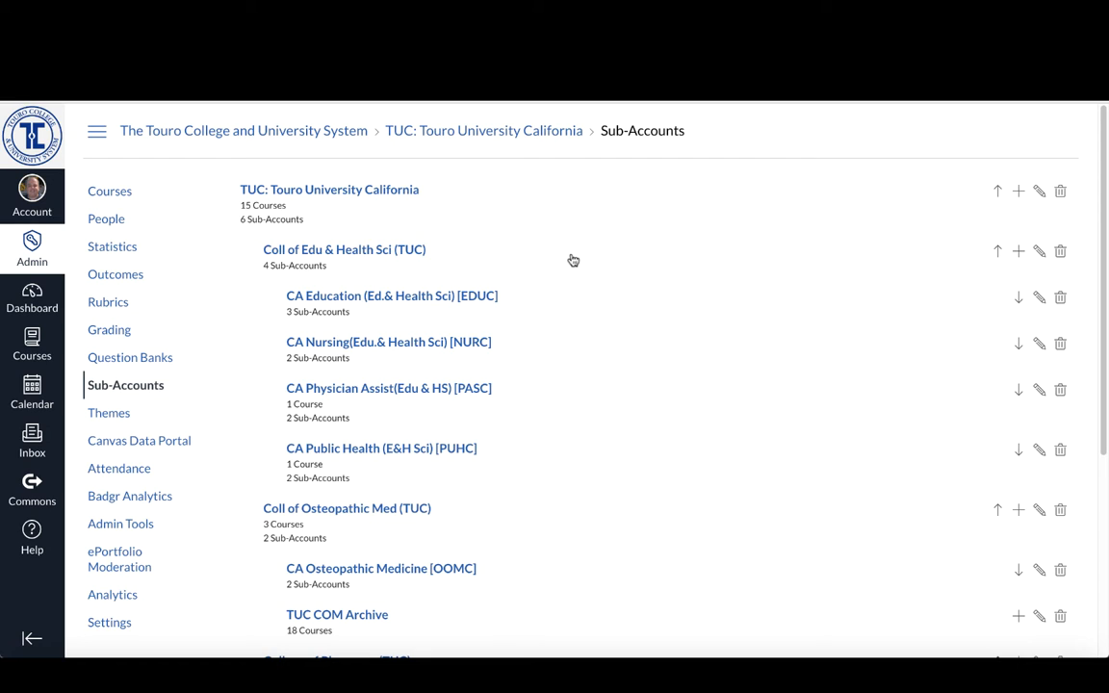
mouse_move(578, 262)
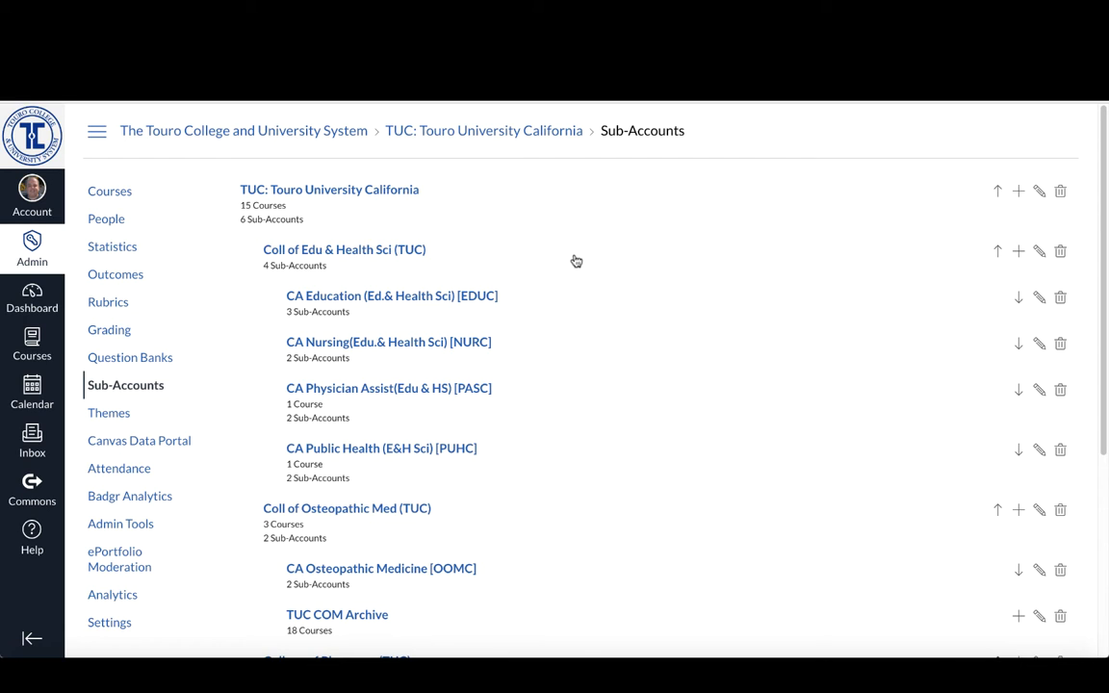
mouse_move(401, 262)
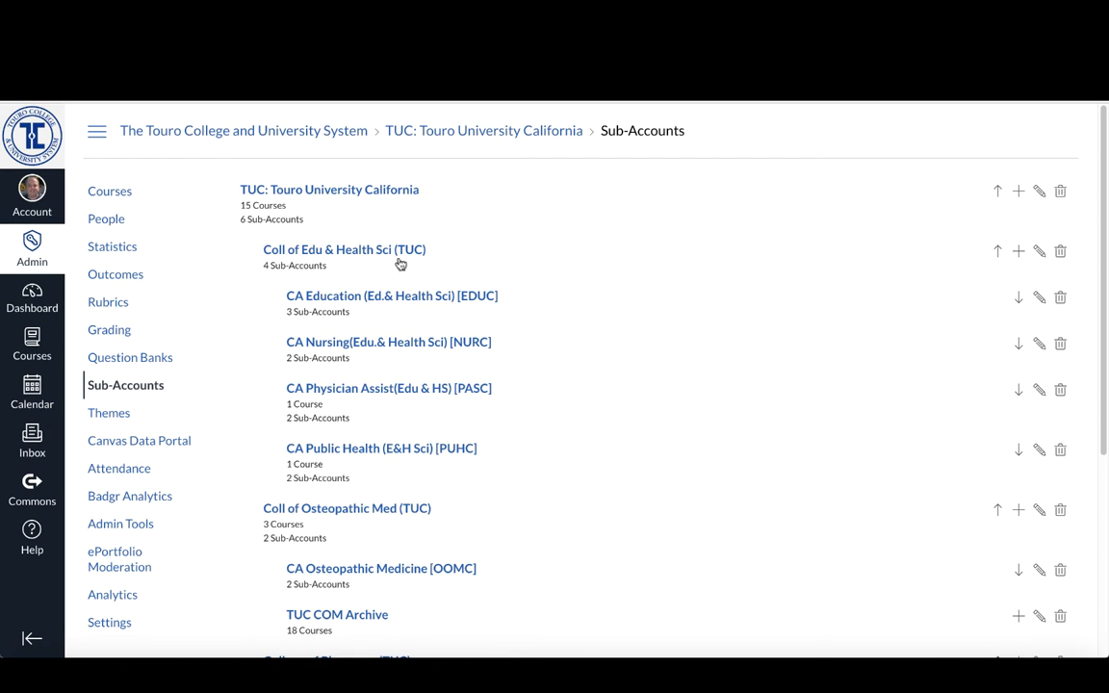
mouse_move(604, 318)
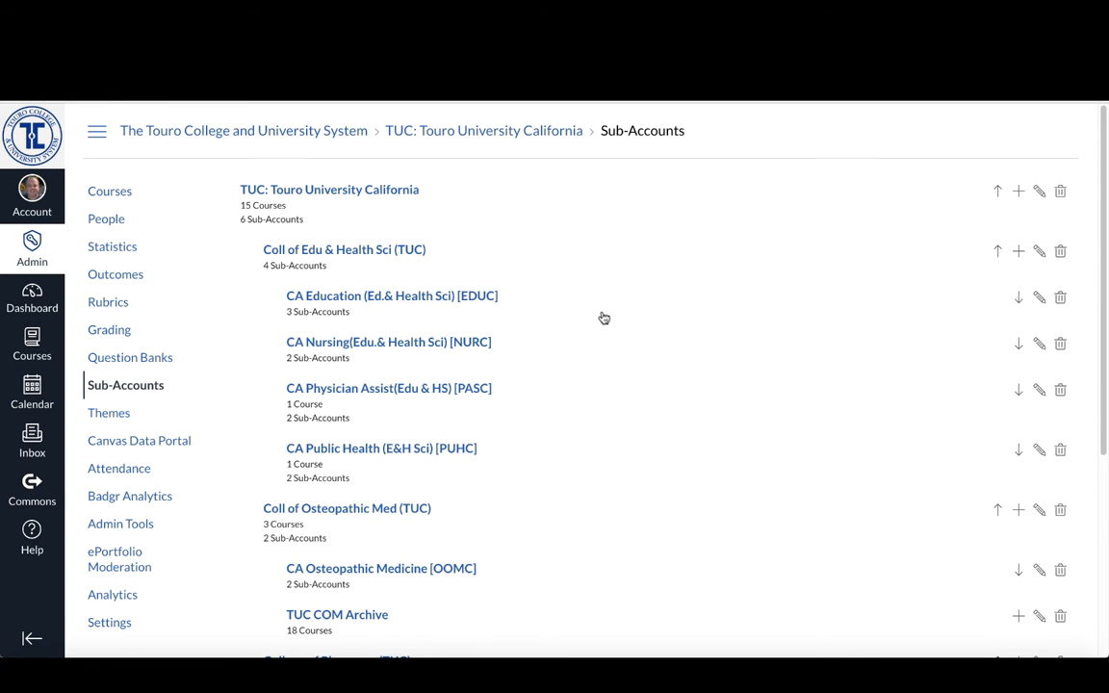
Step: Enter the CA Osteopathic Medicine [OOMC] account and list its Mare Island and Mare Island - Online sub-accounts
scroll(down, 3)
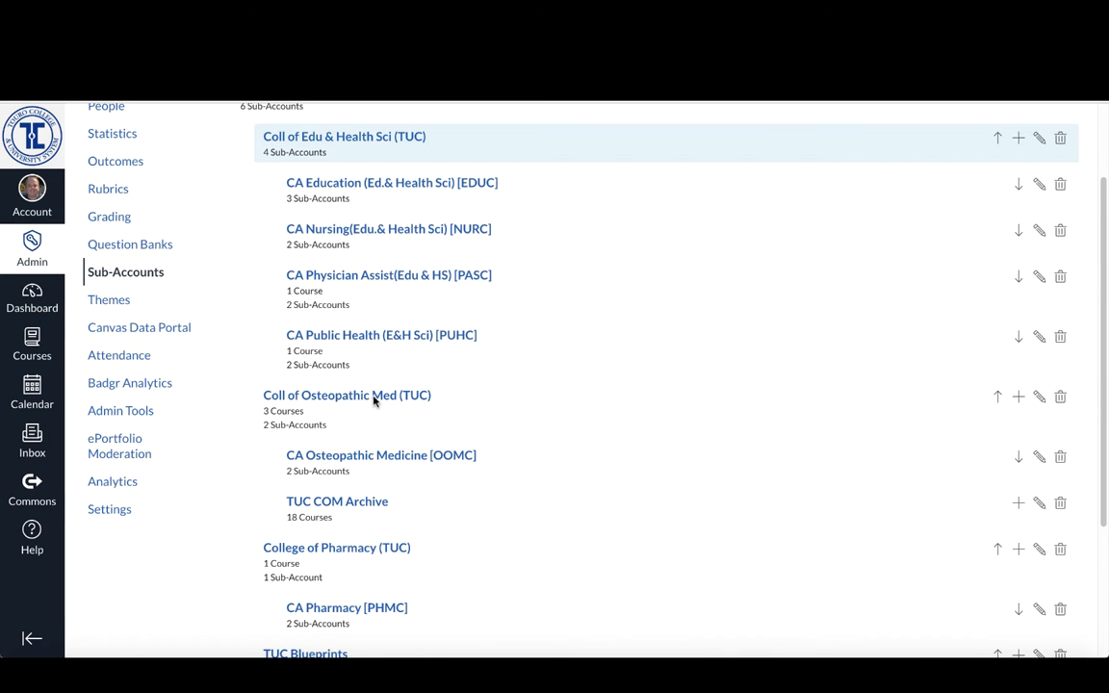
scroll(down, 3)
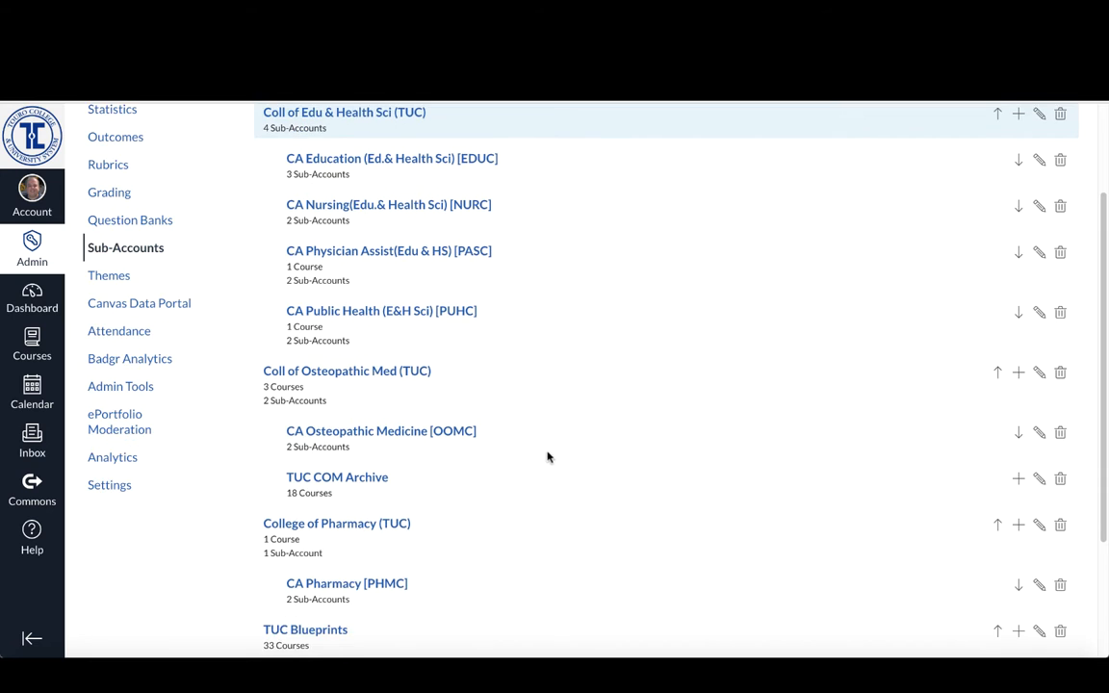
scroll(down, 3)
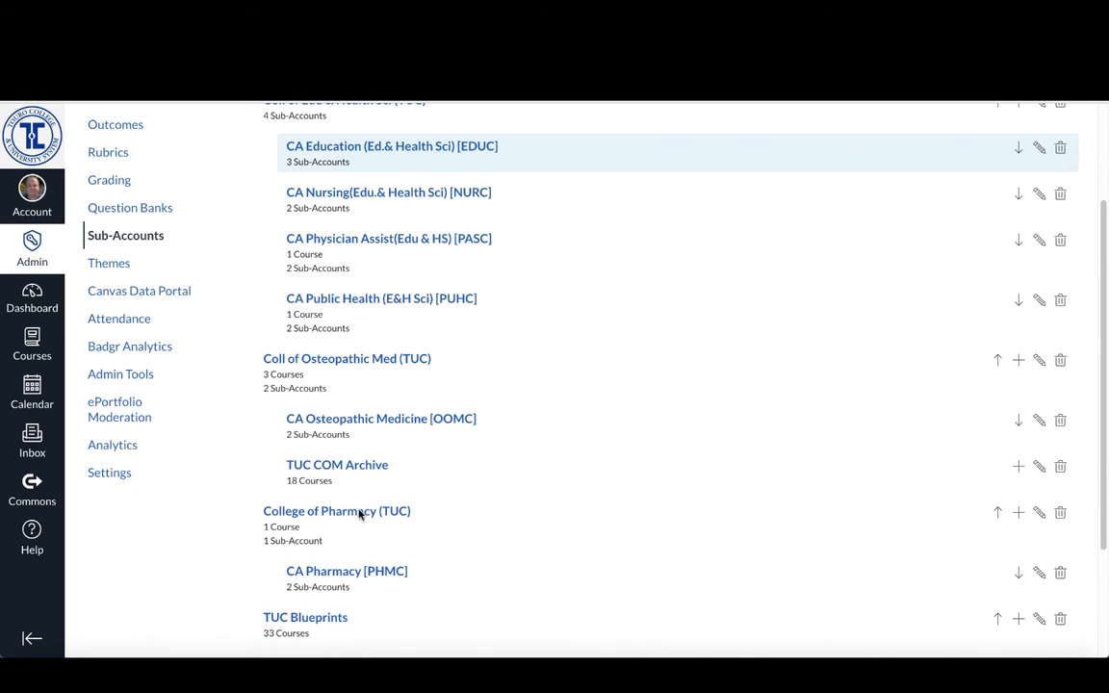
scroll(down, 3)
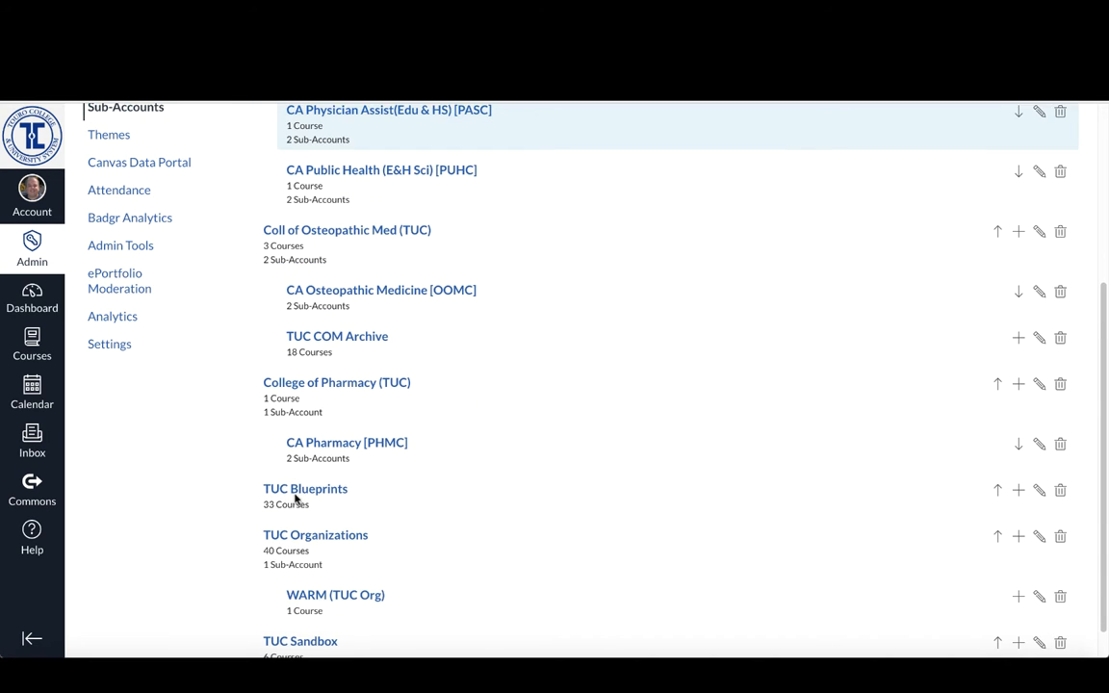
mouse_move(285, 493)
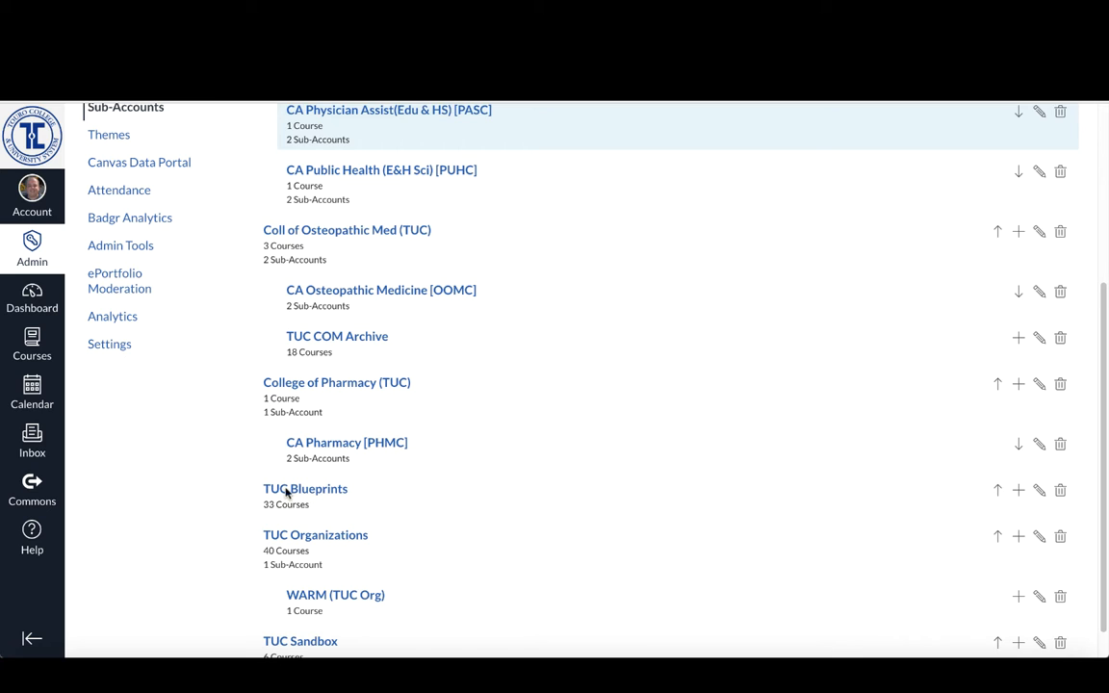
mouse_move(478, 554)
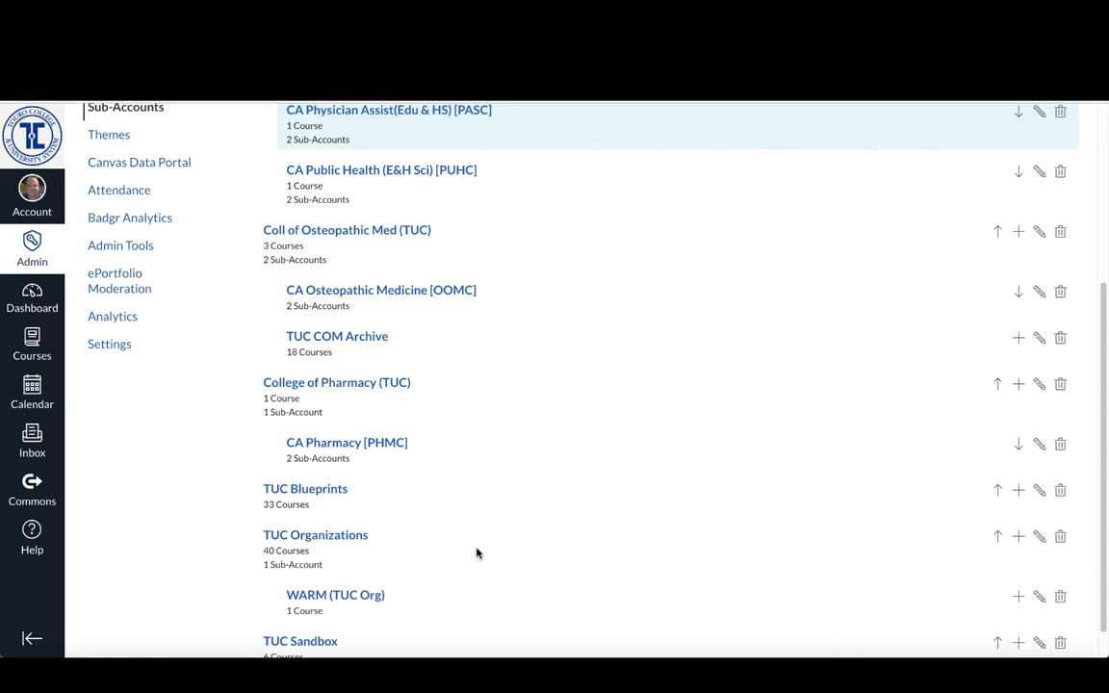
scroll(down, 3)
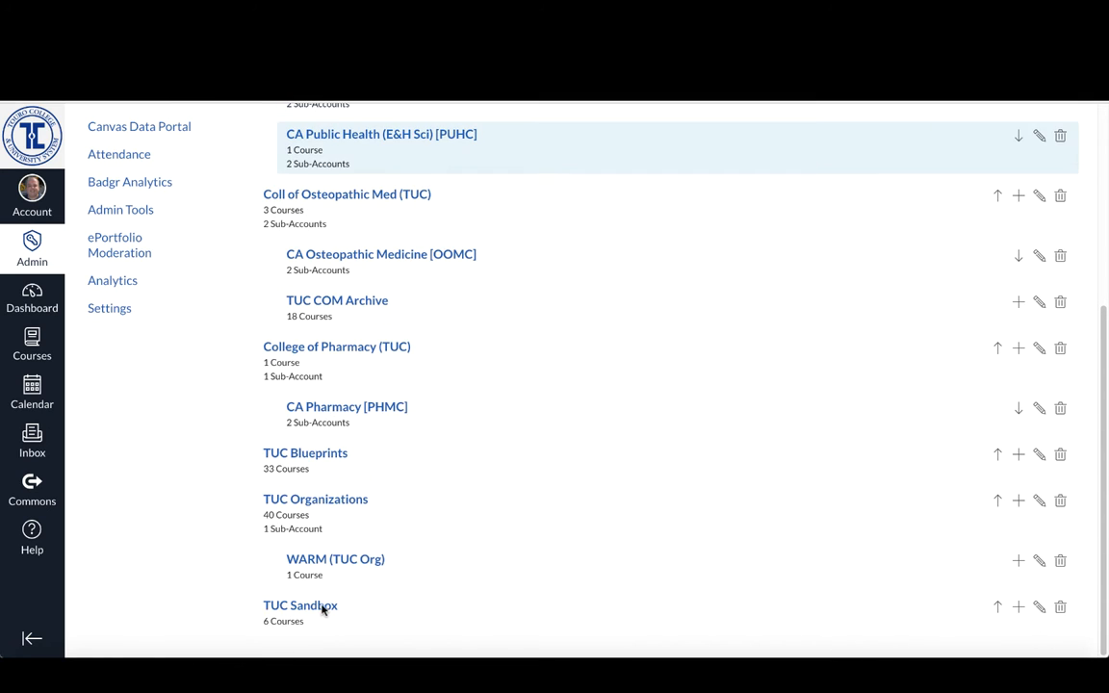
mouse_move(466, 601)
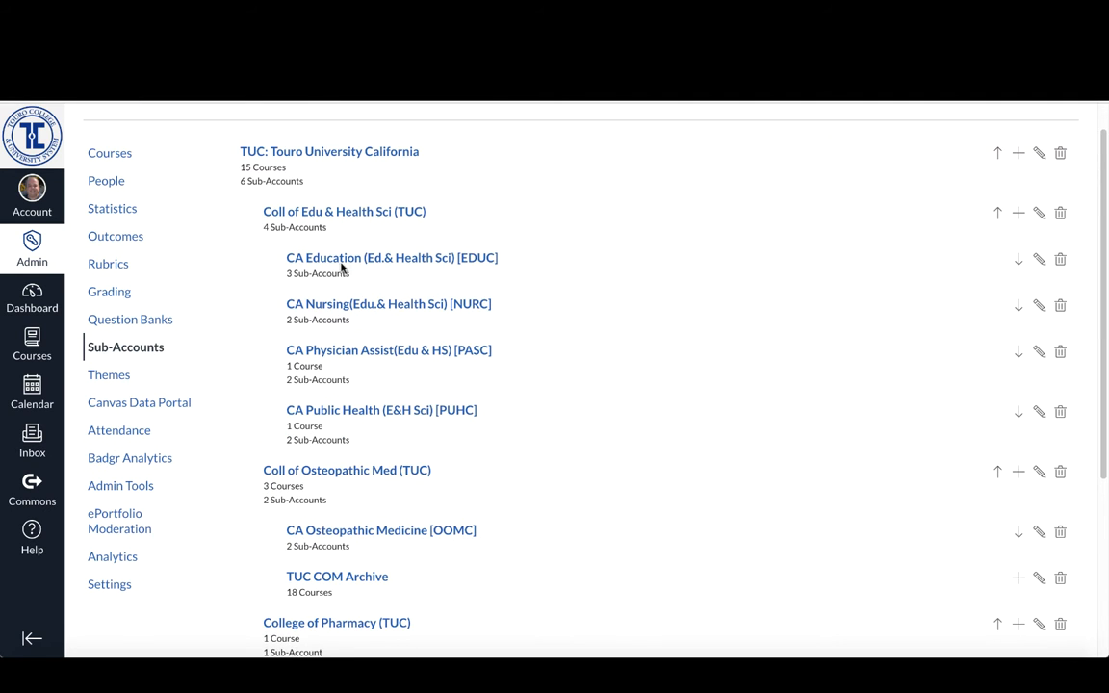
mouse_move(326, 220)
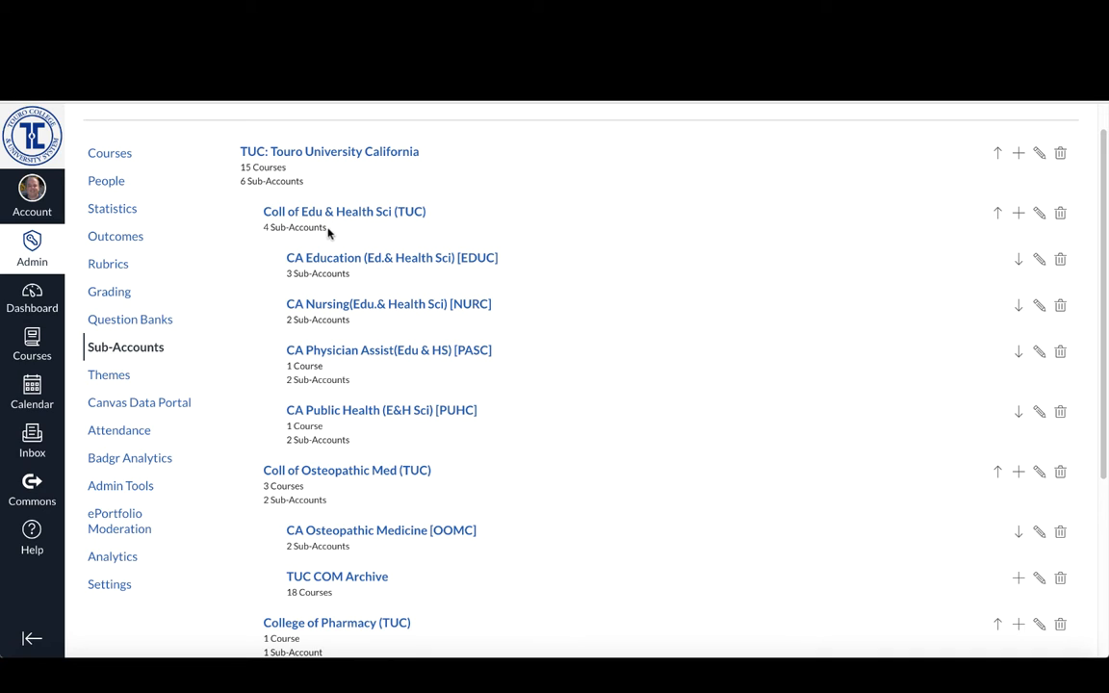
mouse_move(377, 222)
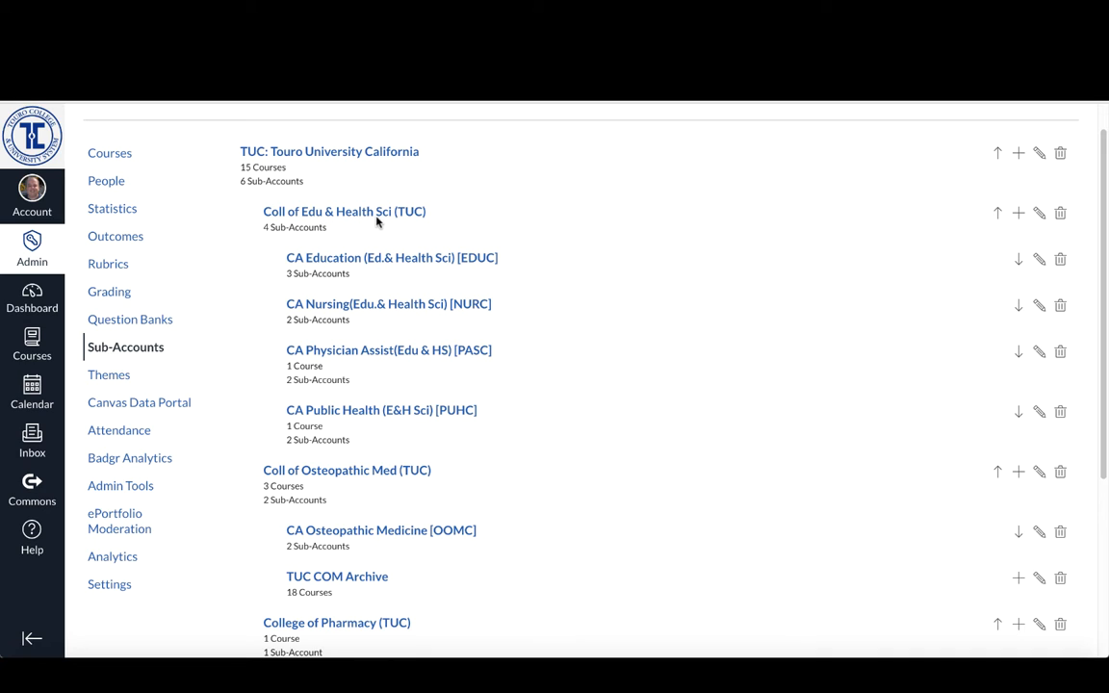
mouse_move(348, 292)
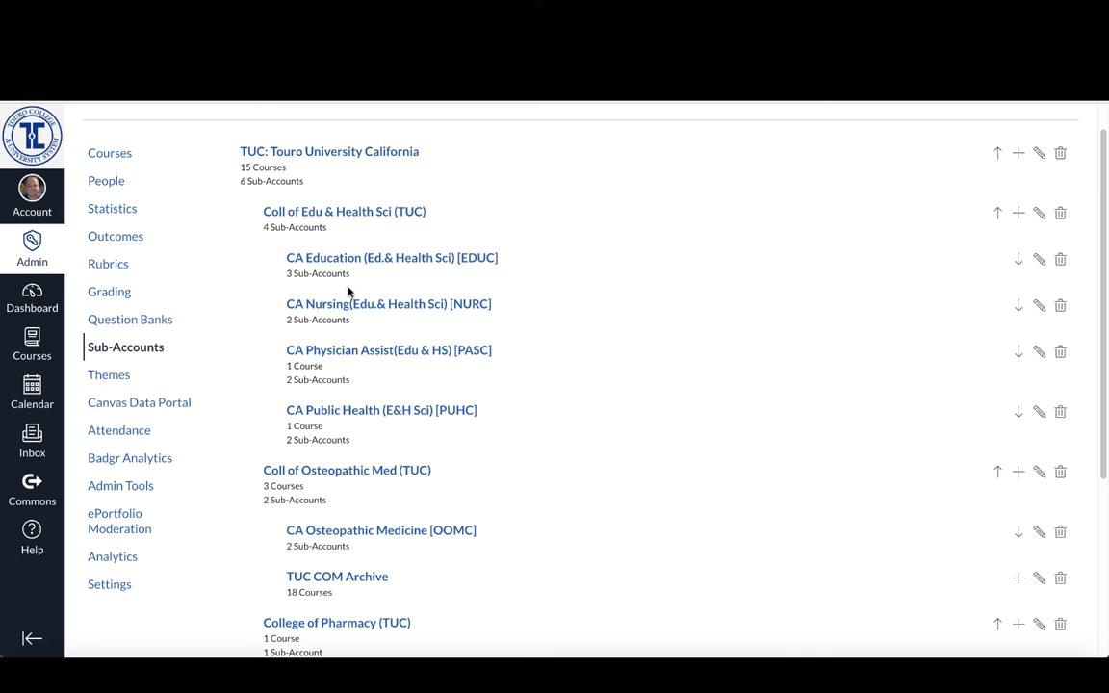
mouse_move(354, 350)
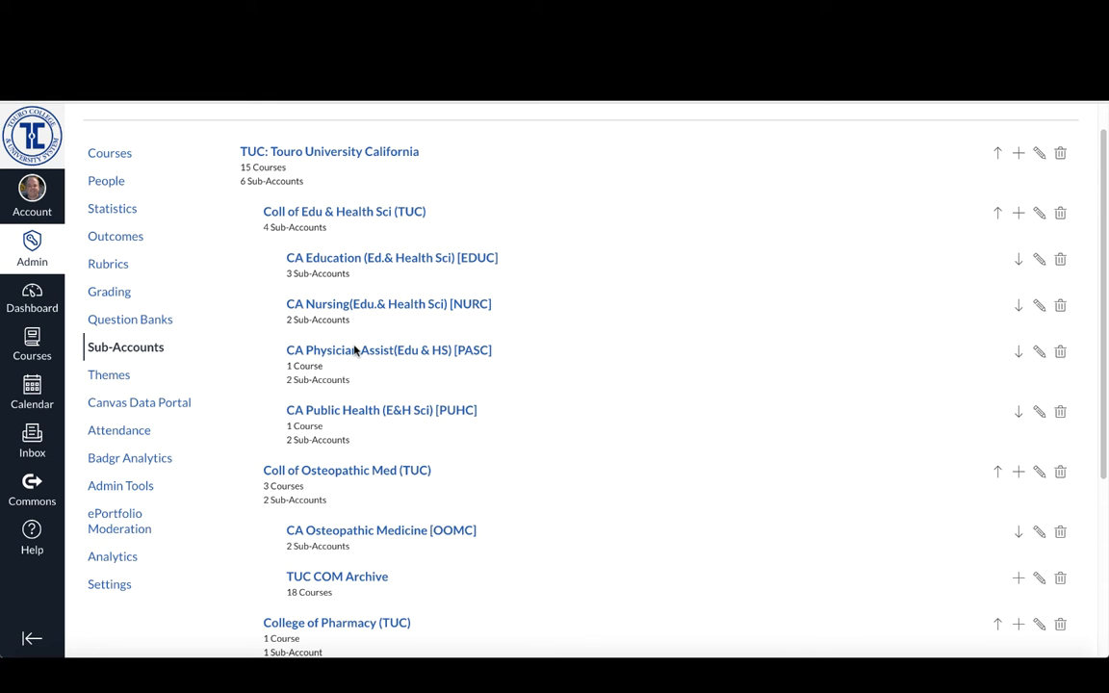
mouse_move(337, 422)
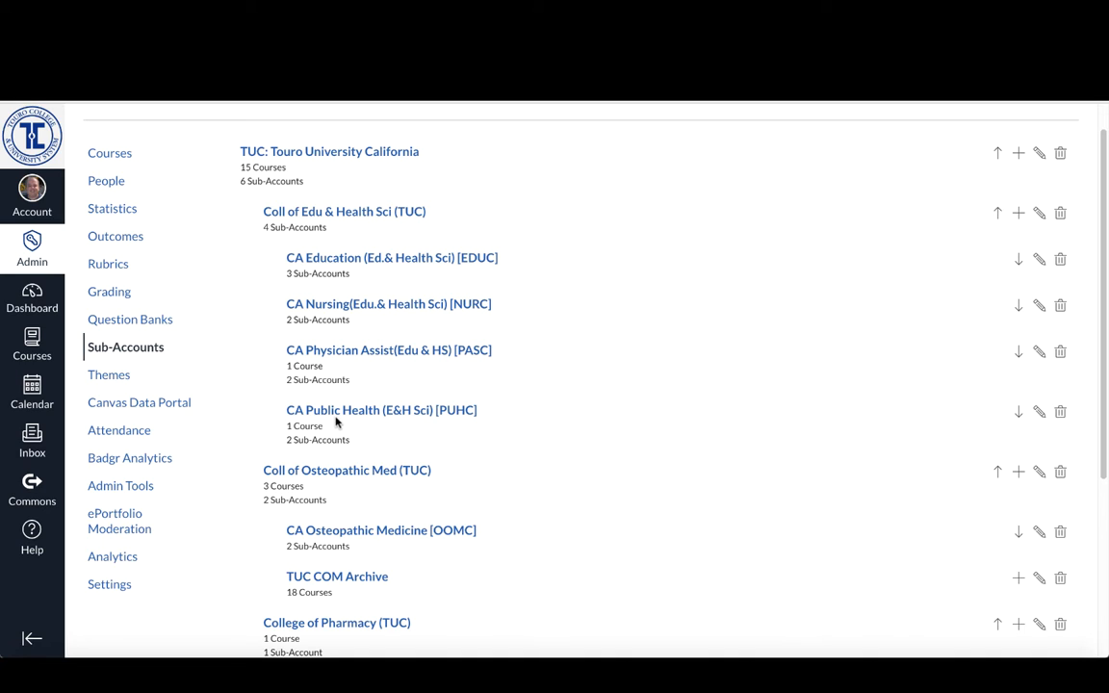
mouse_move(335, 455)
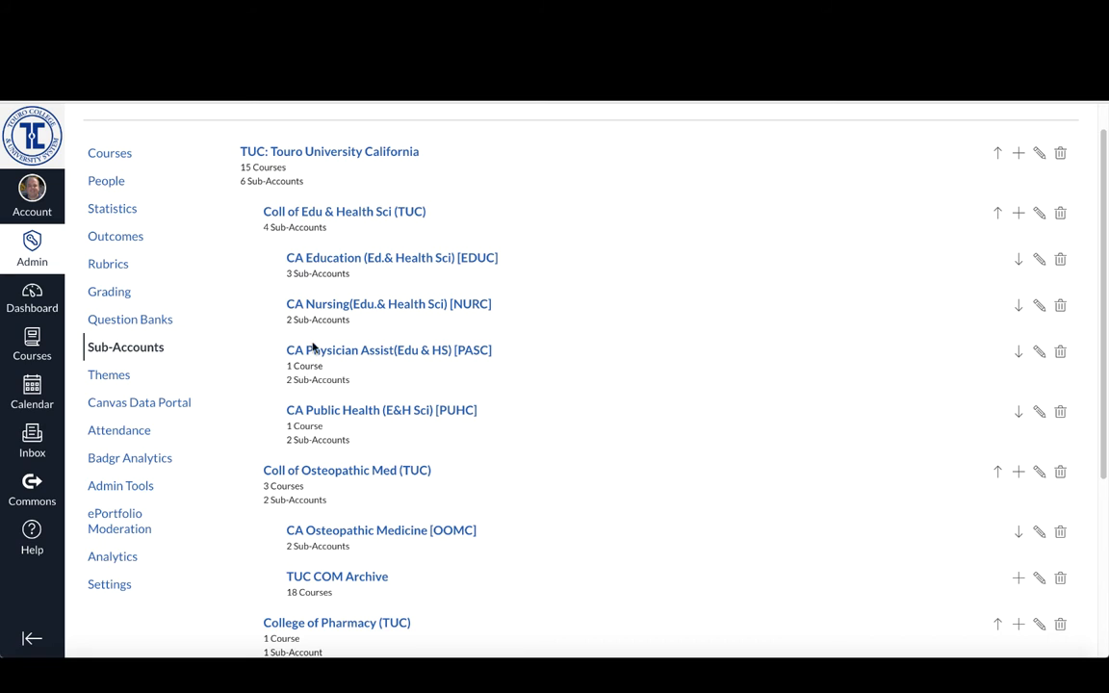
mouse_move(331, 439)
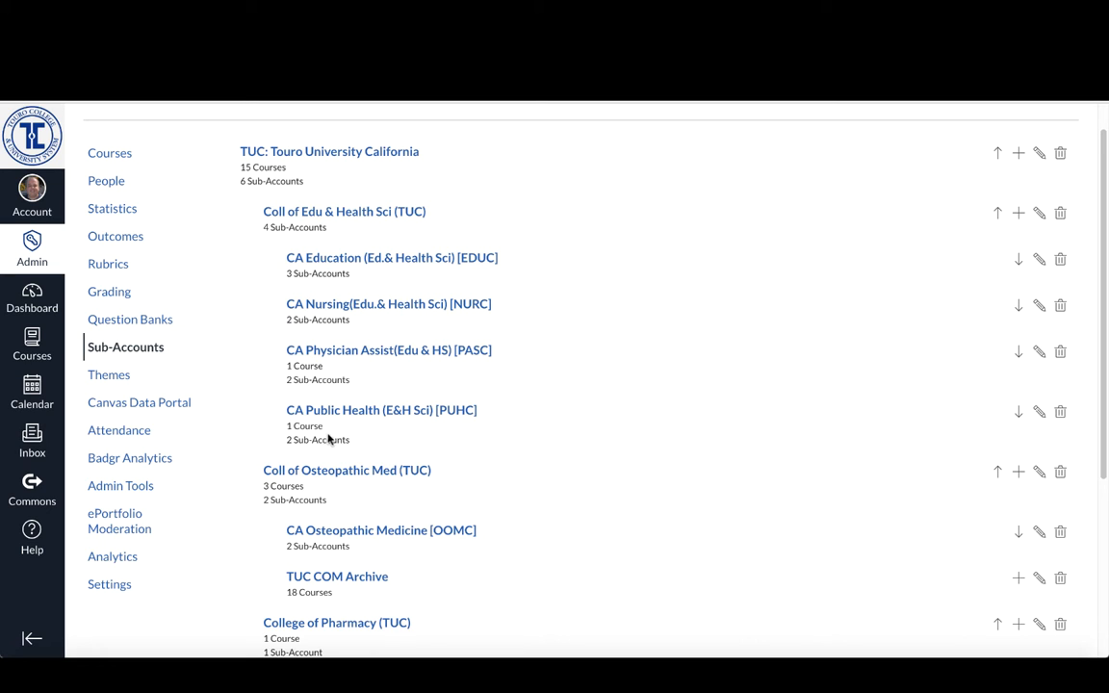
mouse_move(385, 540)
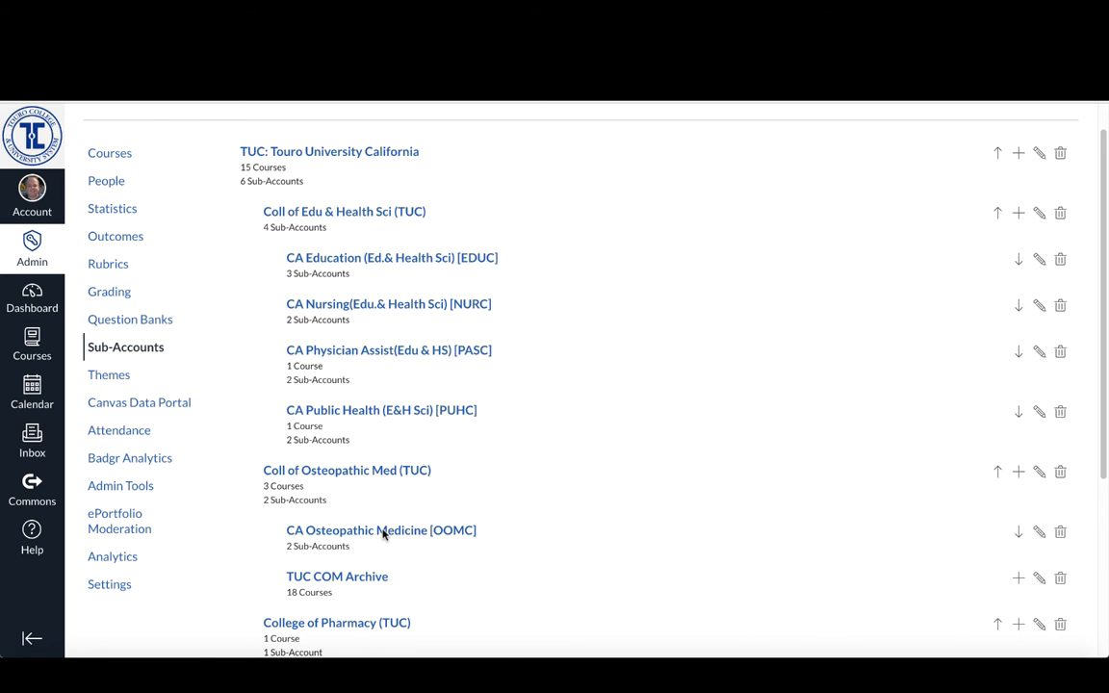
click(381, 529)
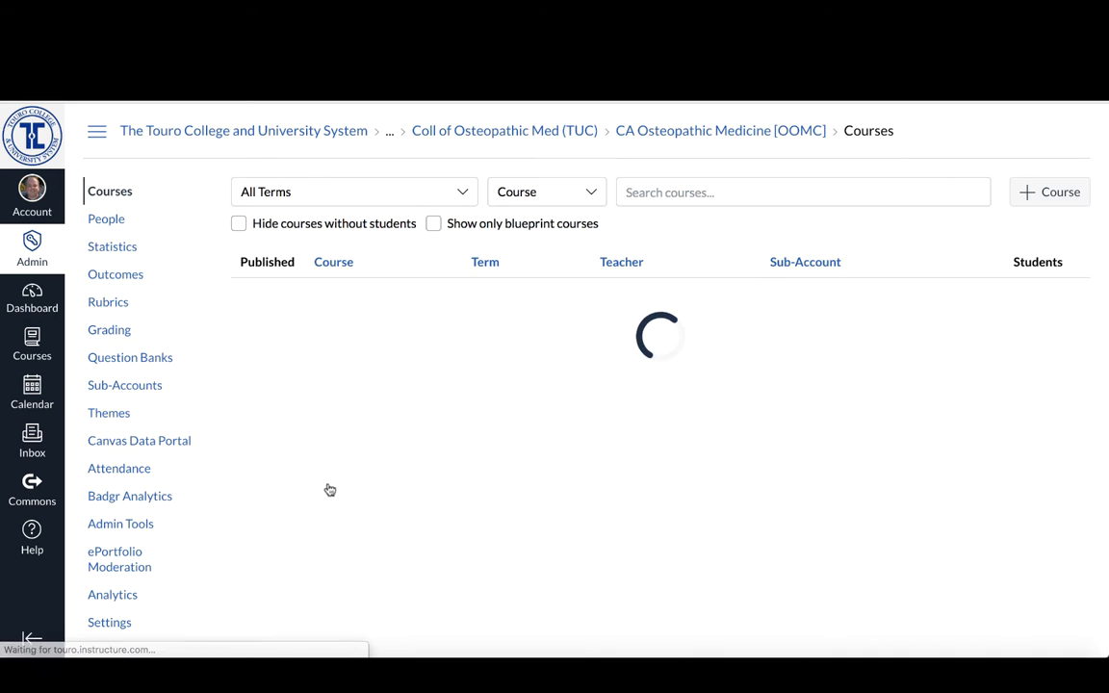
click(123, 385)
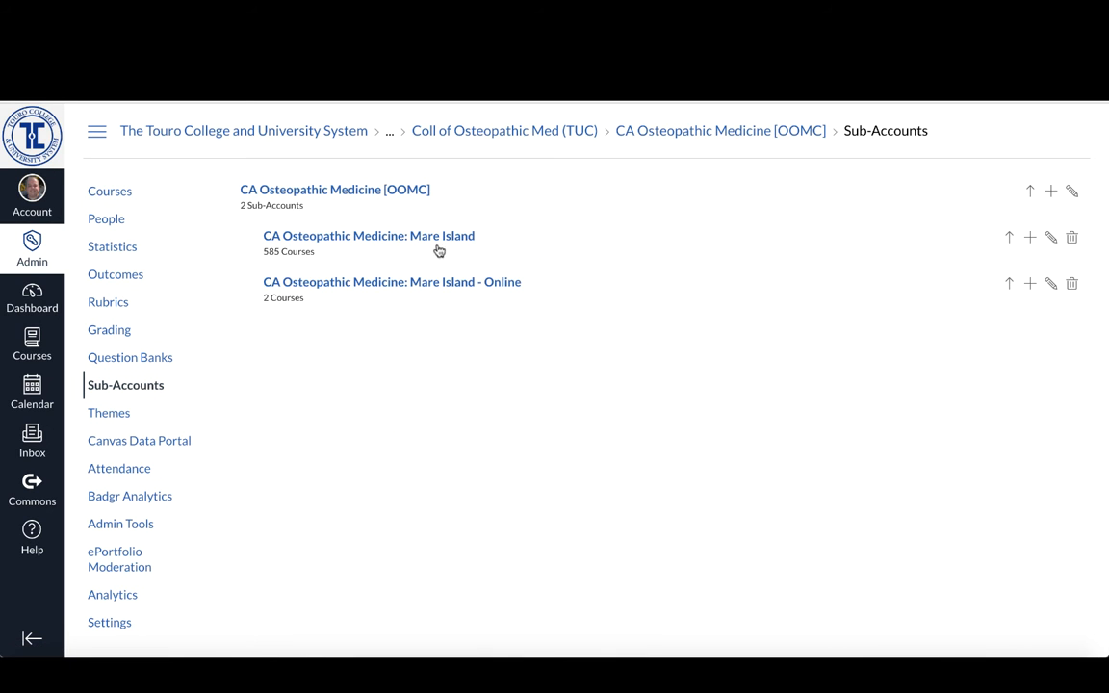
mouse_move(427, 251)
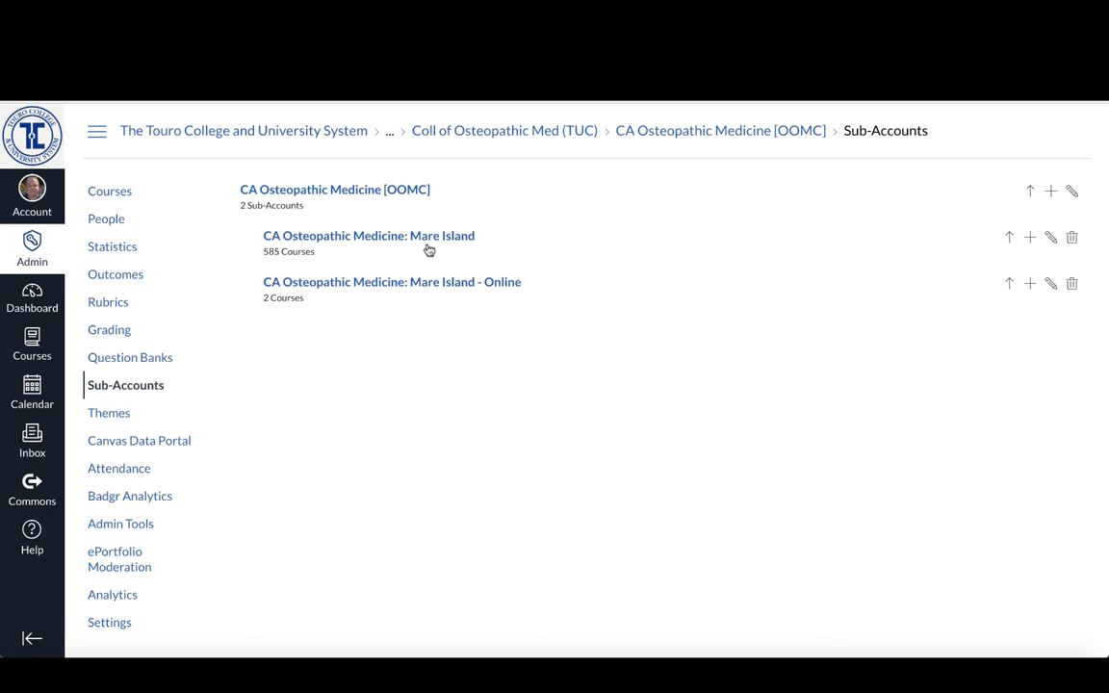
mouse_move(410, 293)
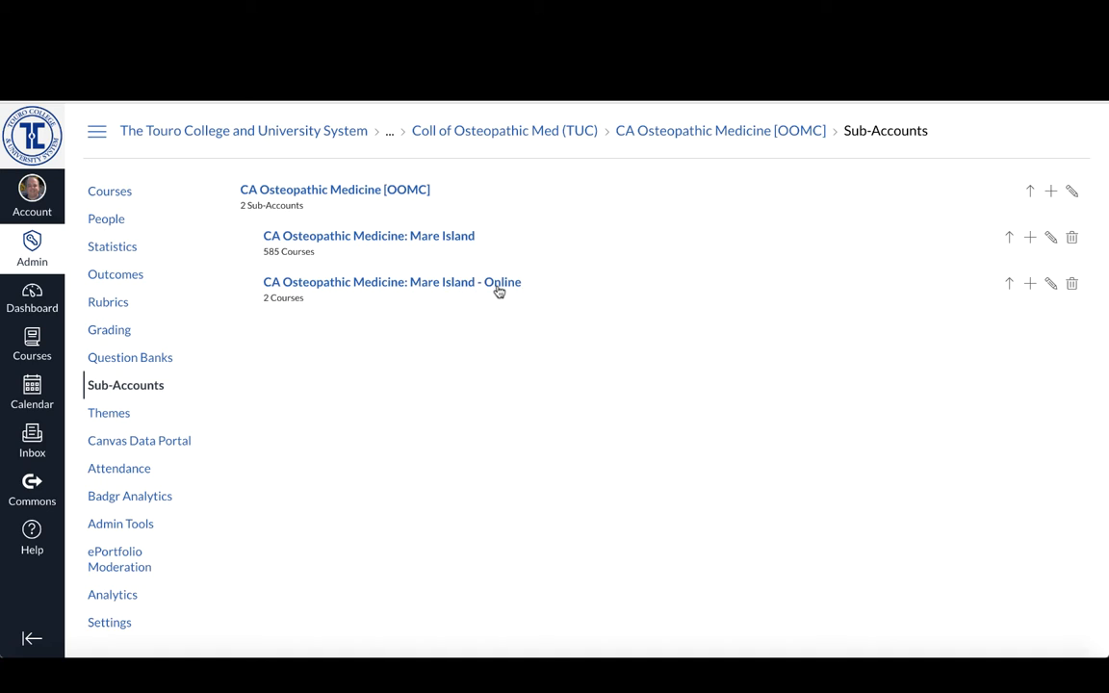
mouse_move(513, 310)
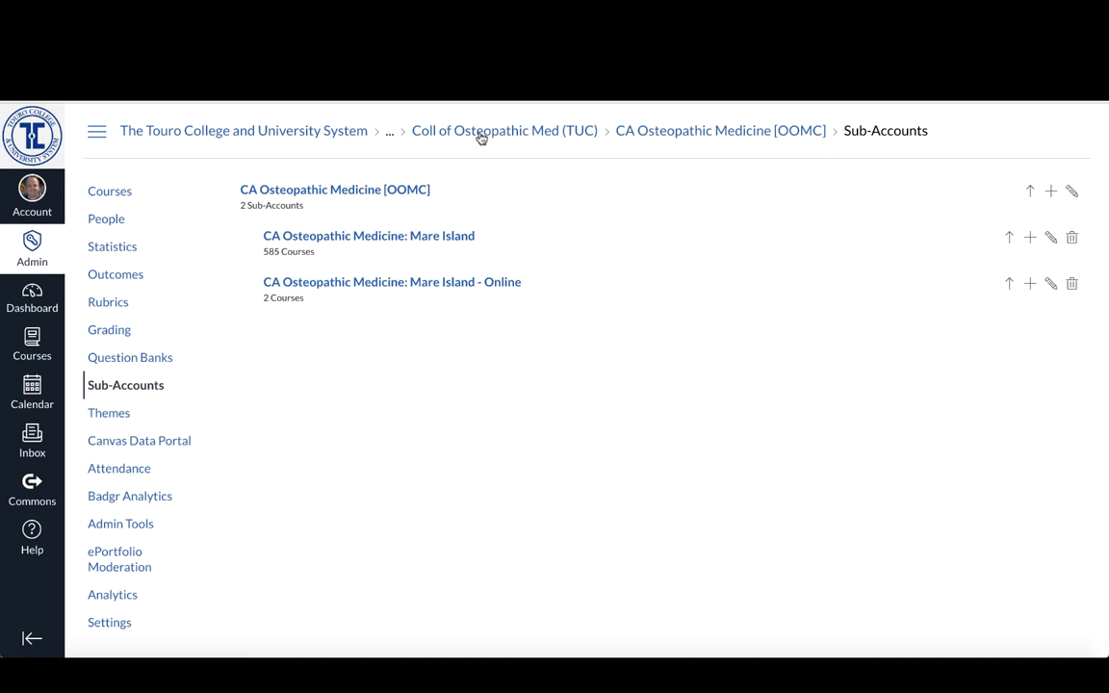
mouse_move(497, 139)
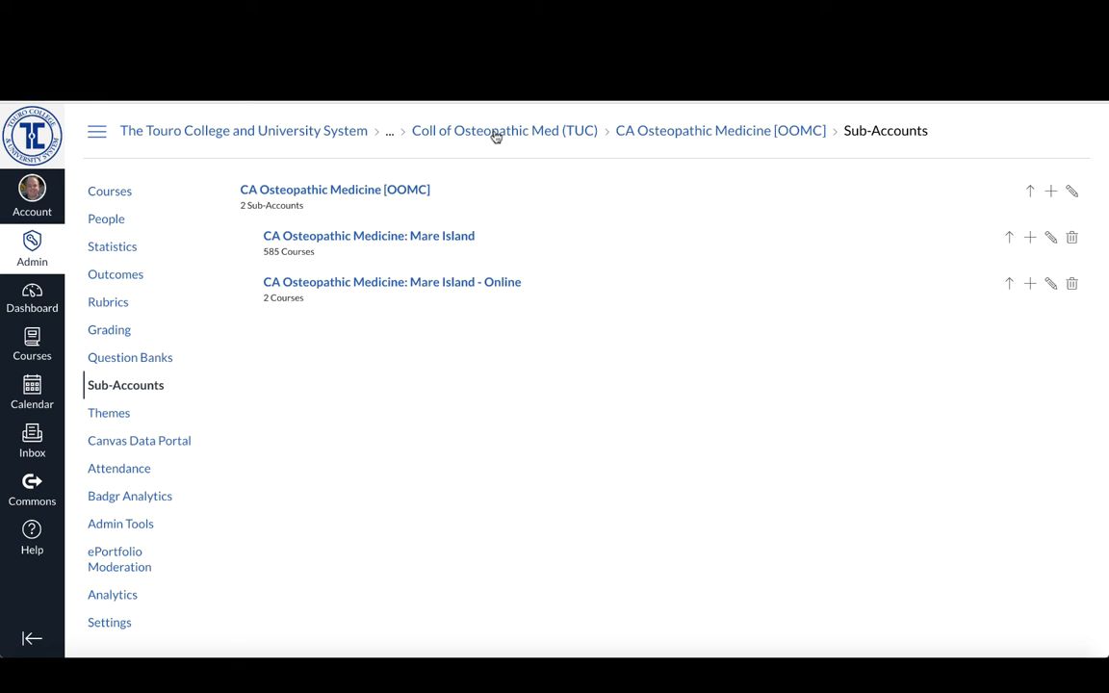
mouse_move(493, 293)
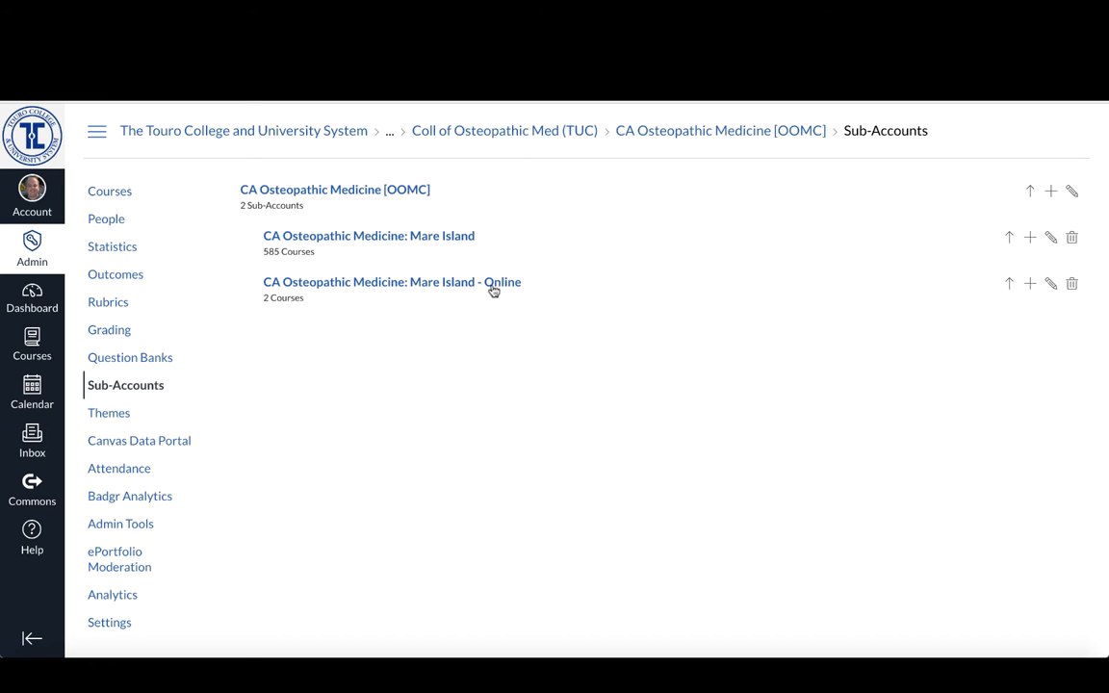
mouse_move(485, 287)
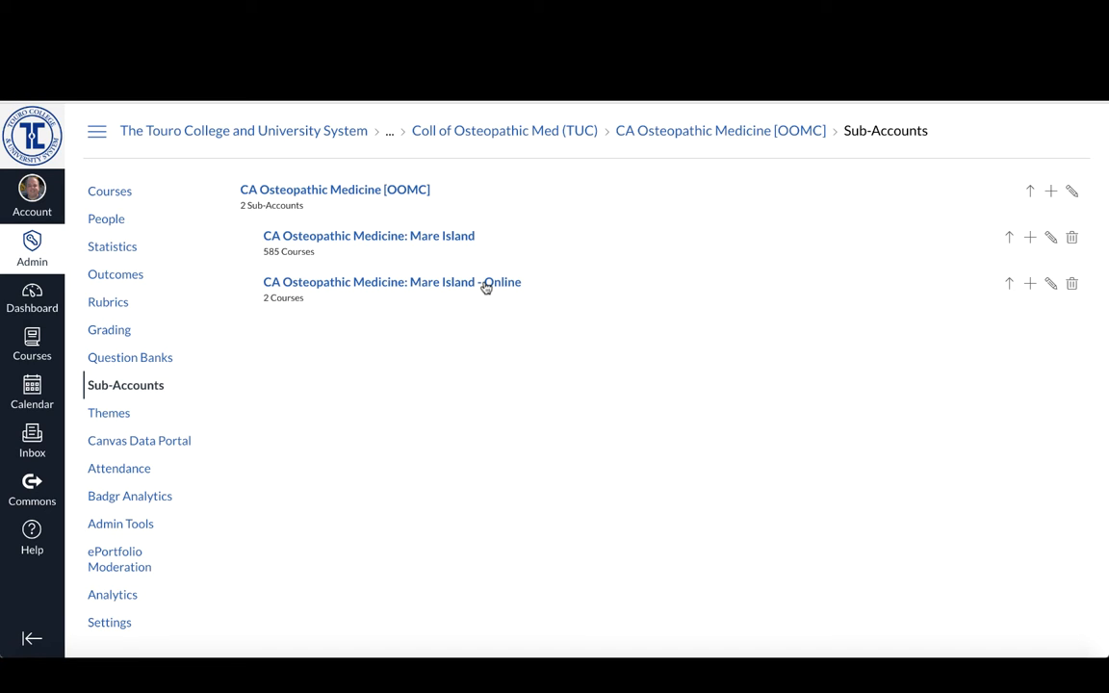
mouse_move(483, 287)
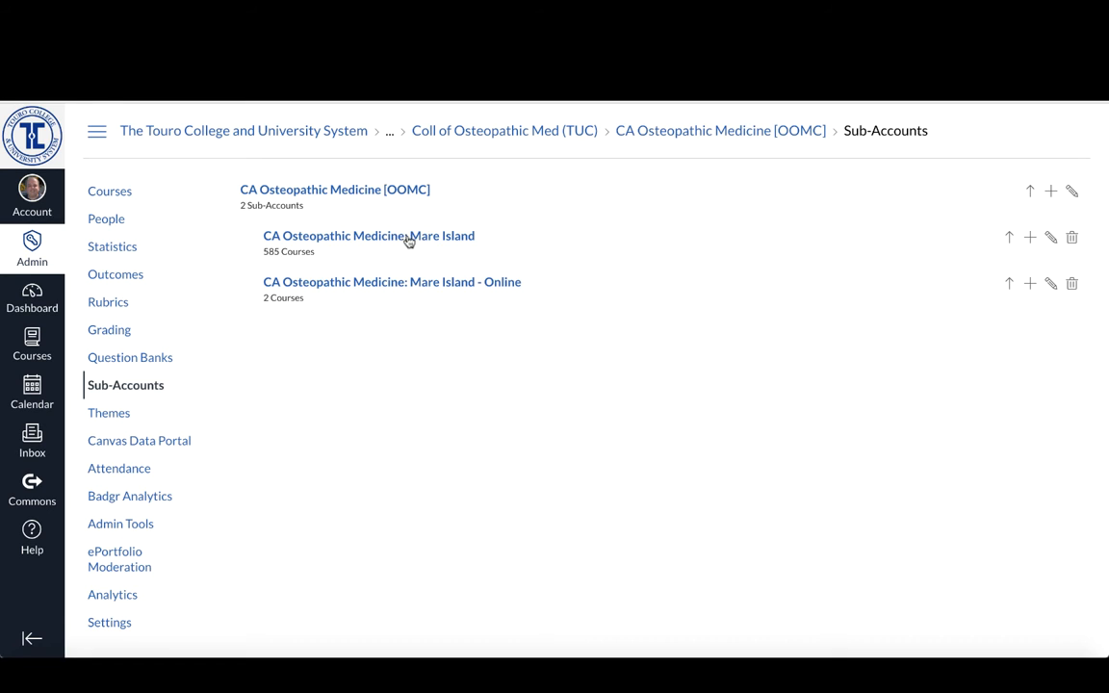
mouse_move(485, 135)
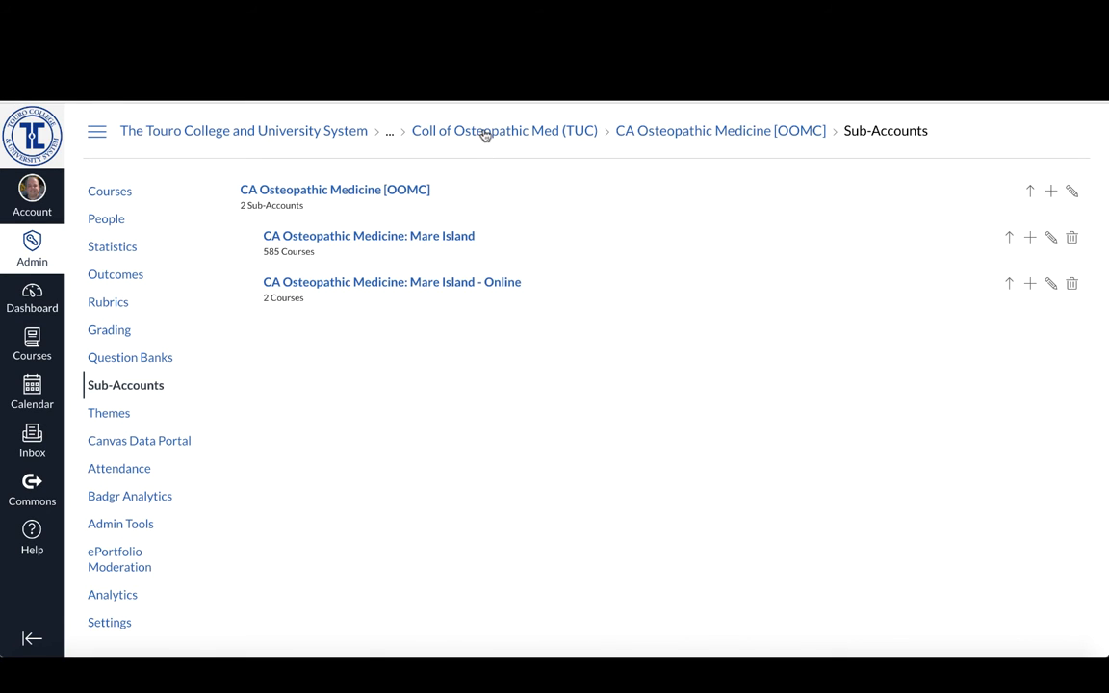
Step: Return to TUC: Touro University California and list its college sub-accounts down to CA Pharmacy [PHMC]
click(508, 131)
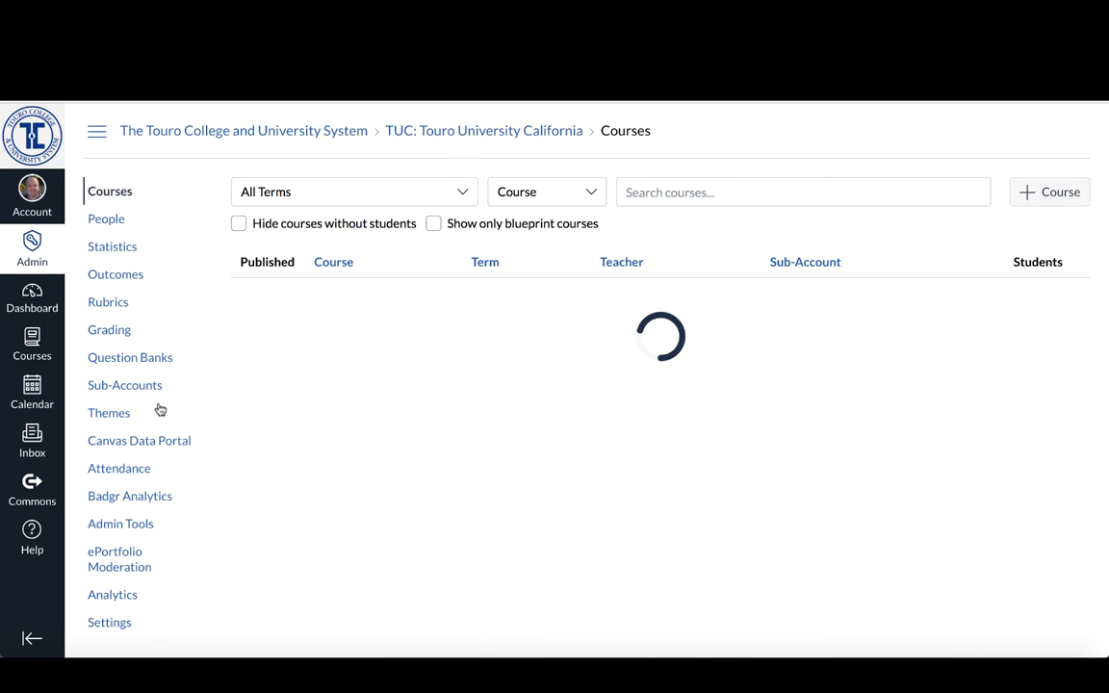
click(124, 385)
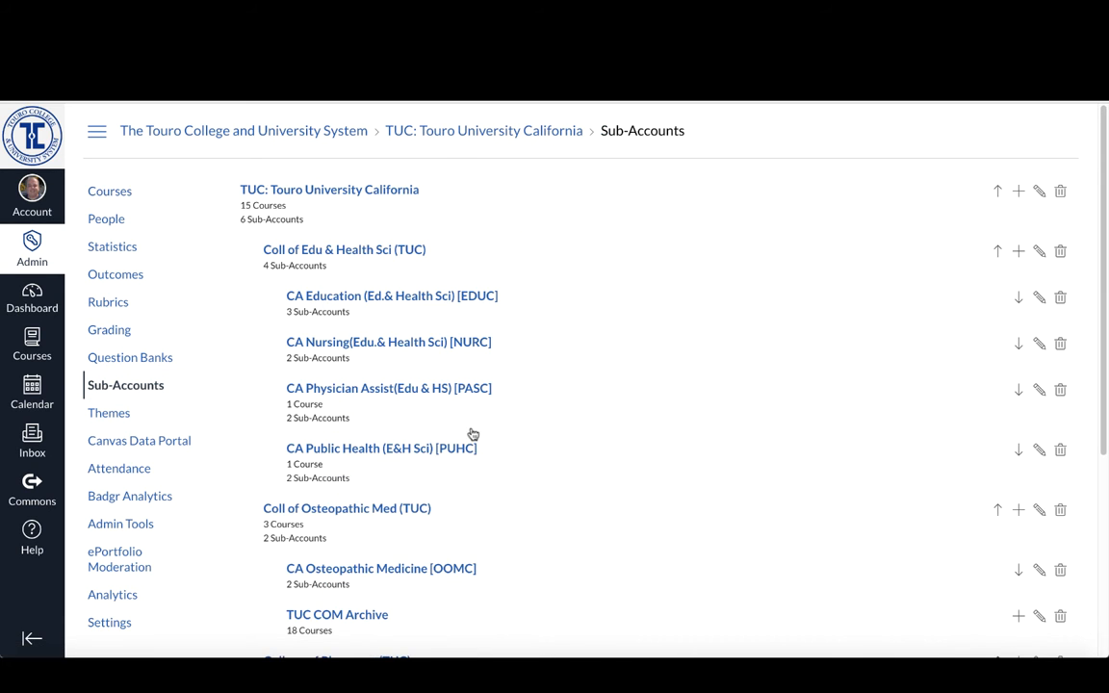
mouse_move(645, 457)
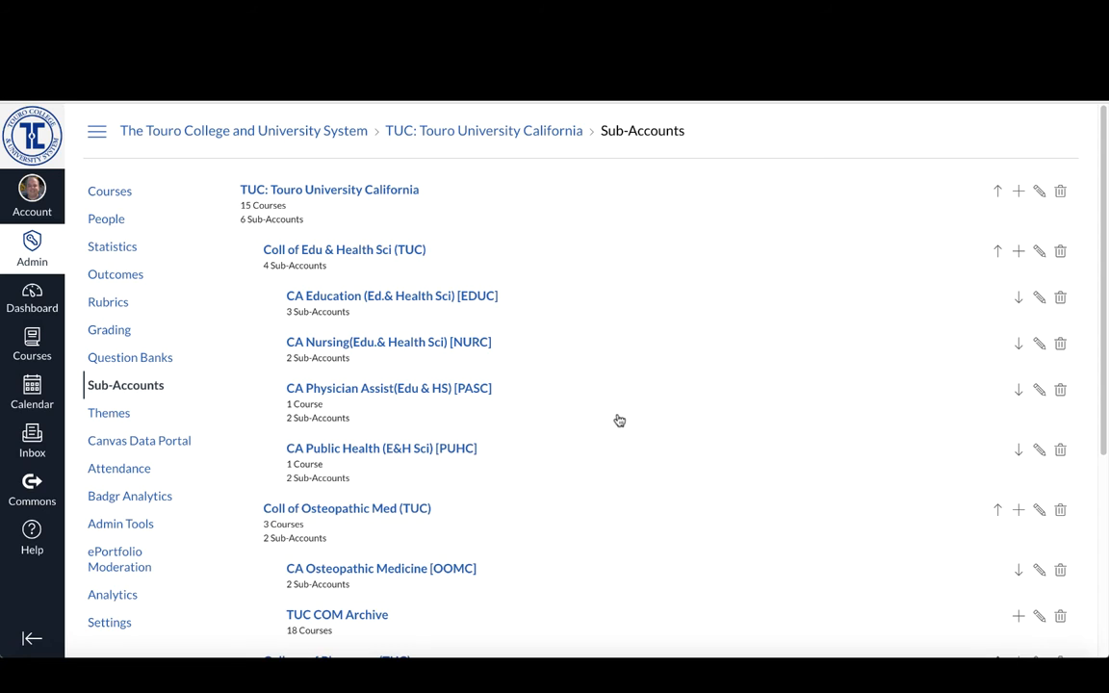
mouse_move(412, 297)
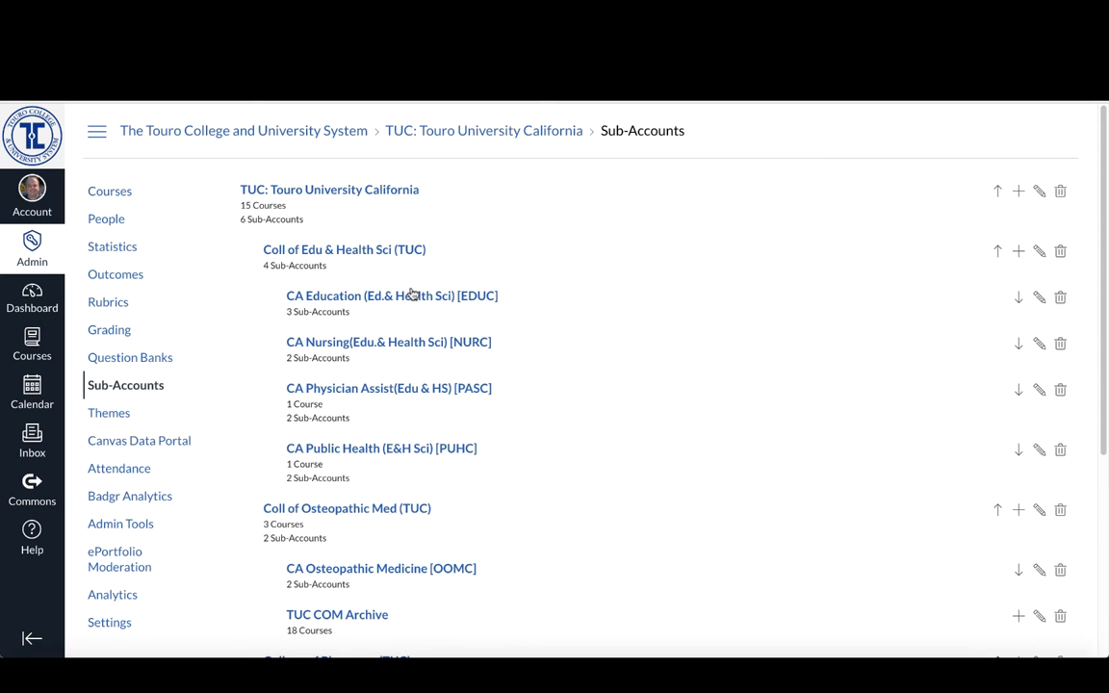
mouse_move(360, 270)
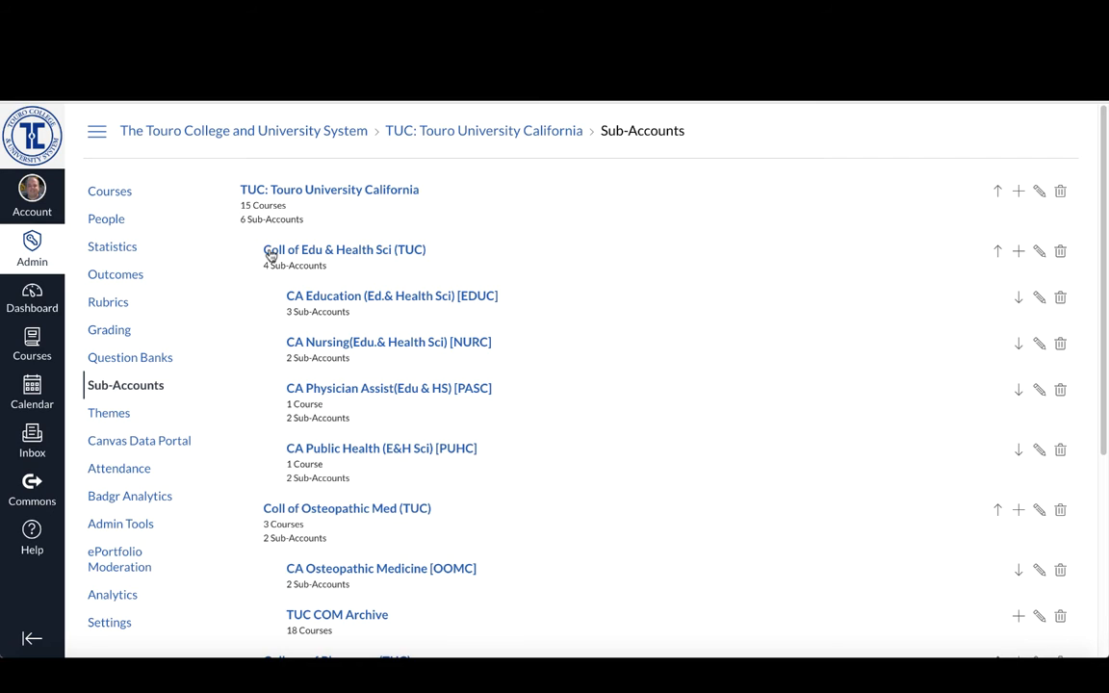
mouse_move(393, 256)
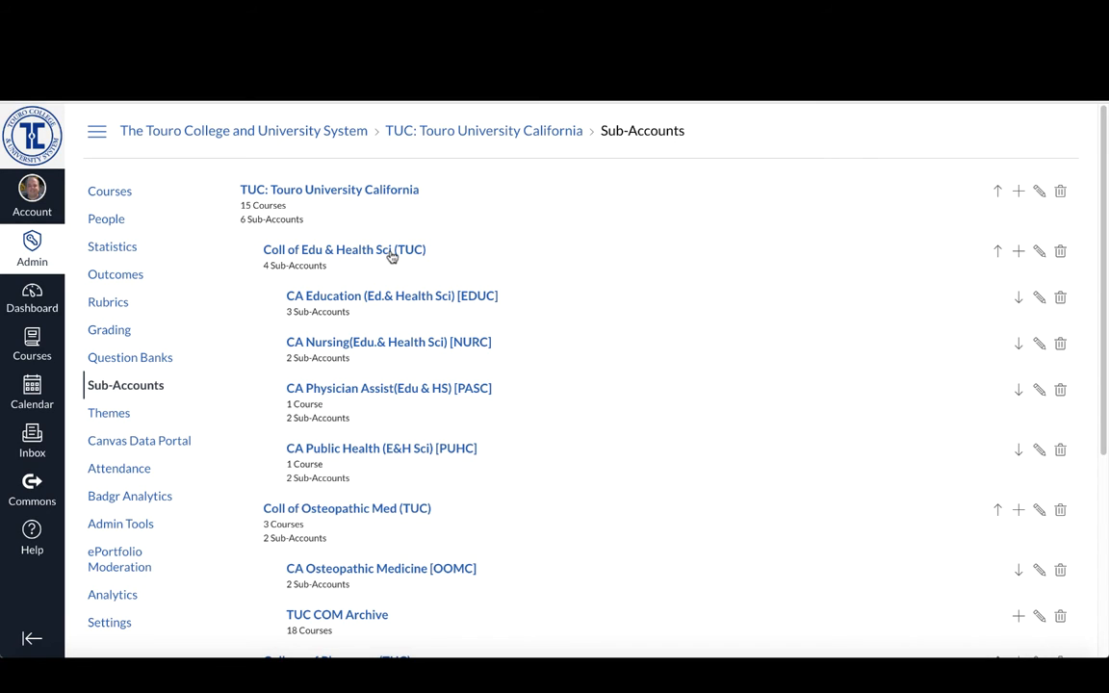
mouse_move(393, 258)
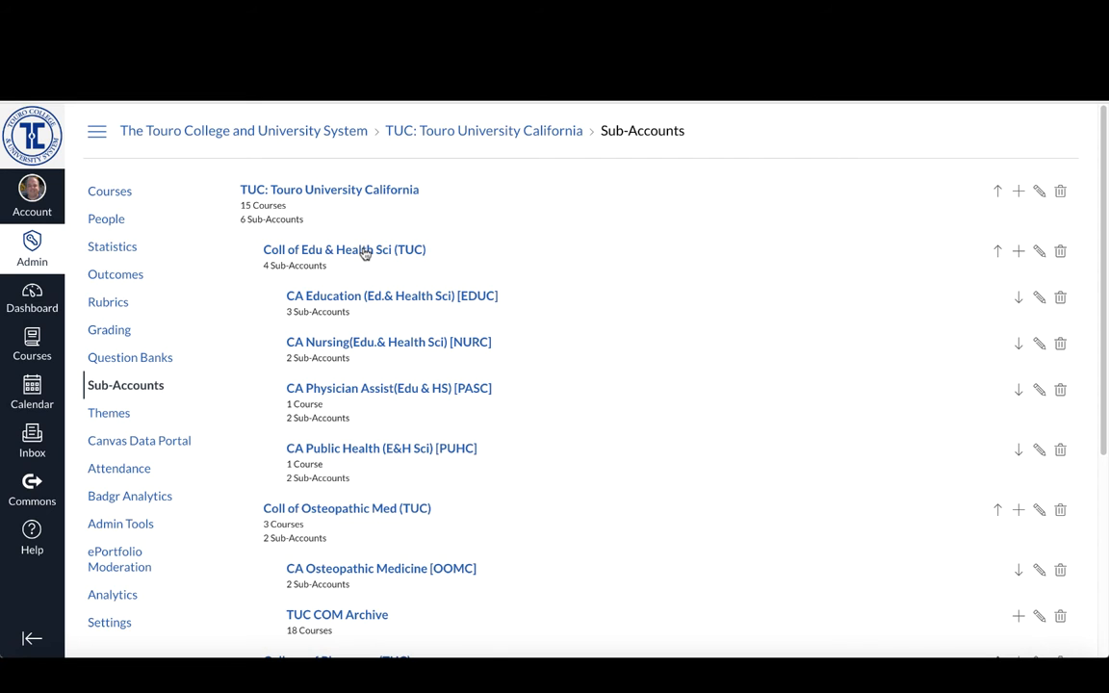
mouse_move(371, 300)
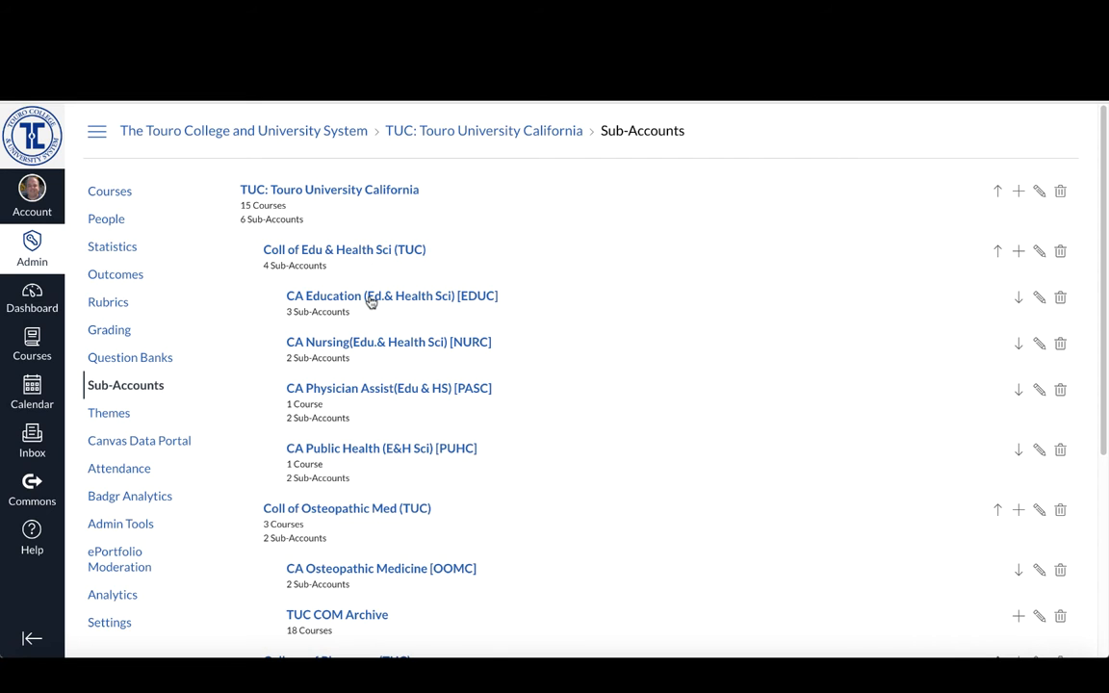
mouse_move(331, 293)
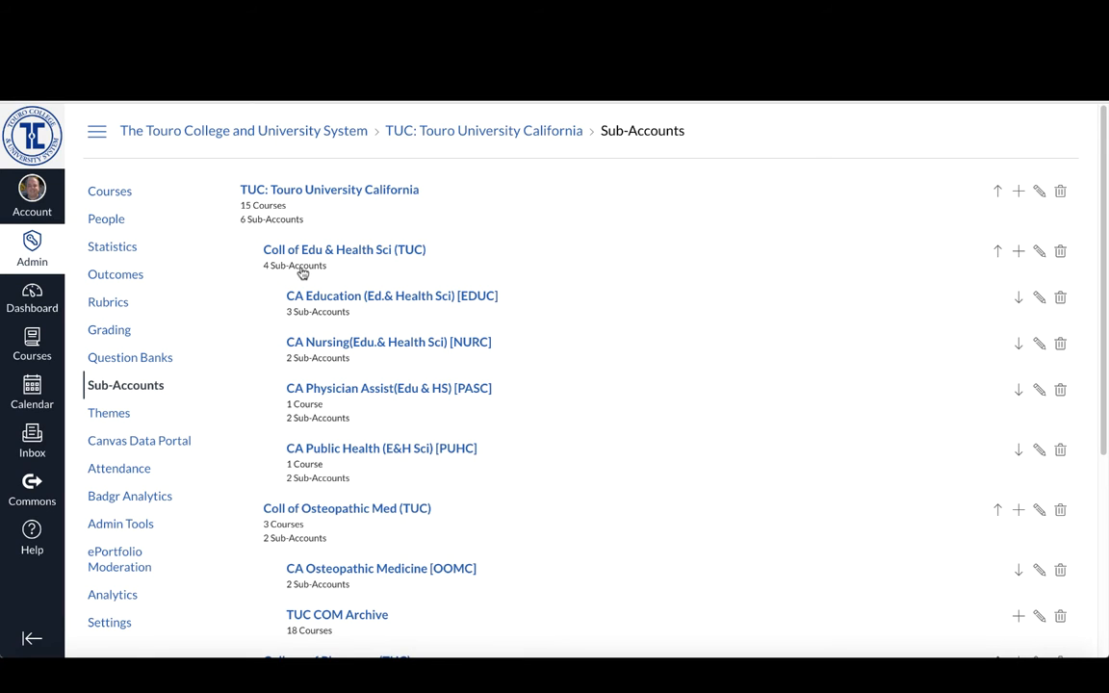
mouse_move(316, 382)
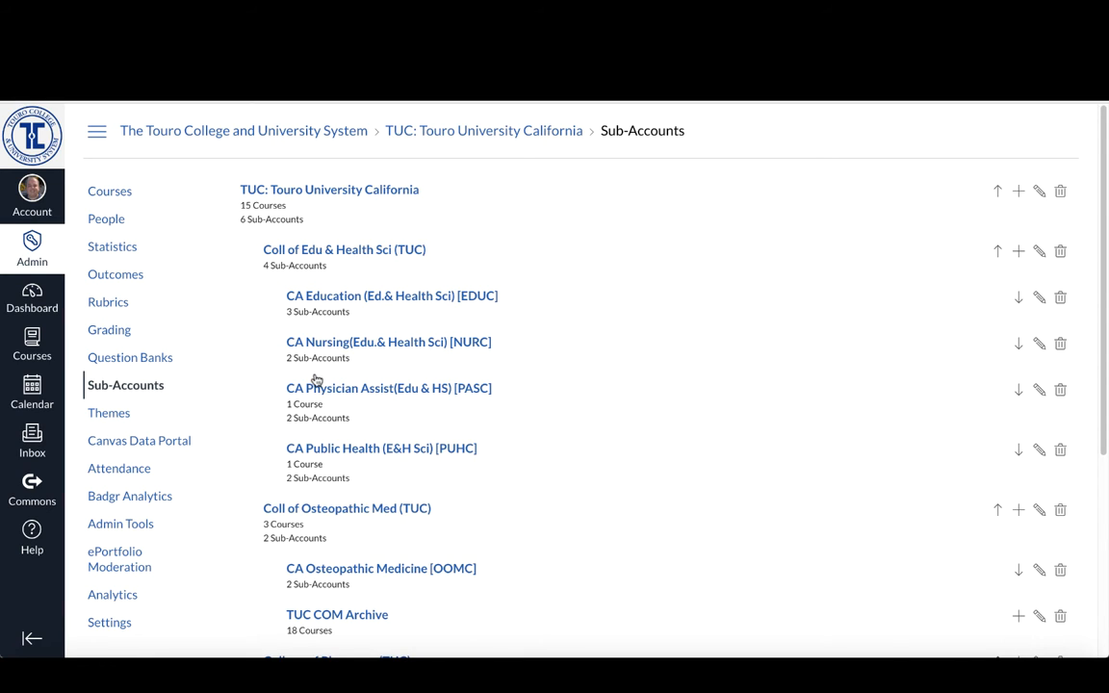
mouse_move(322, 321)
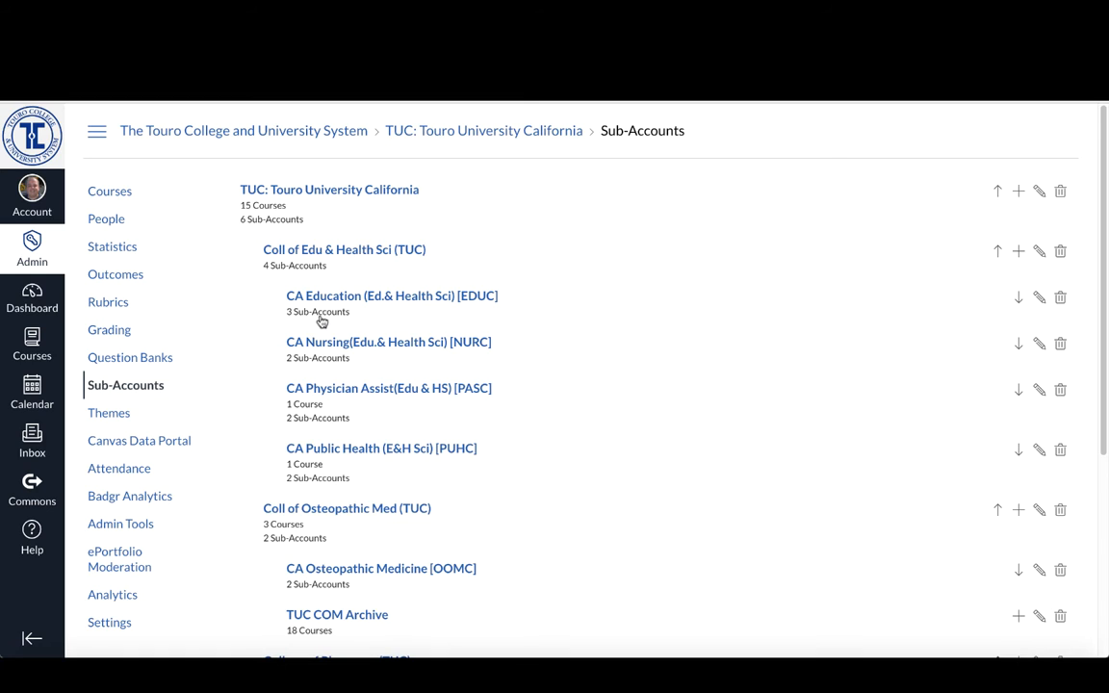
mouse_move(339, 324)
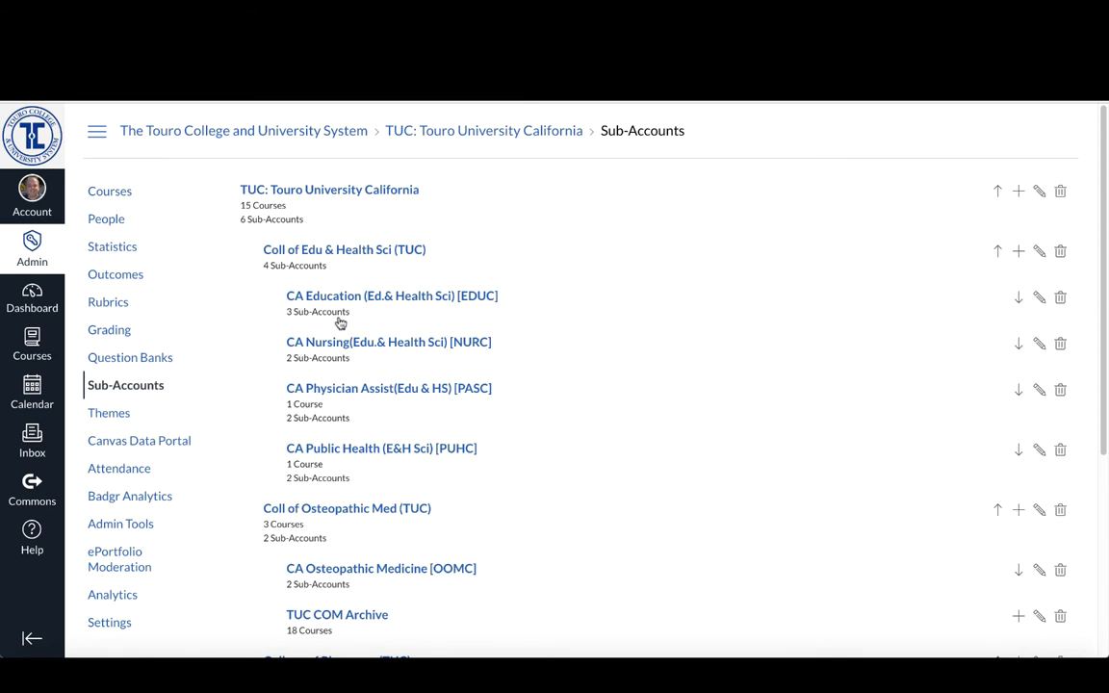
mouse_move(339, 342)
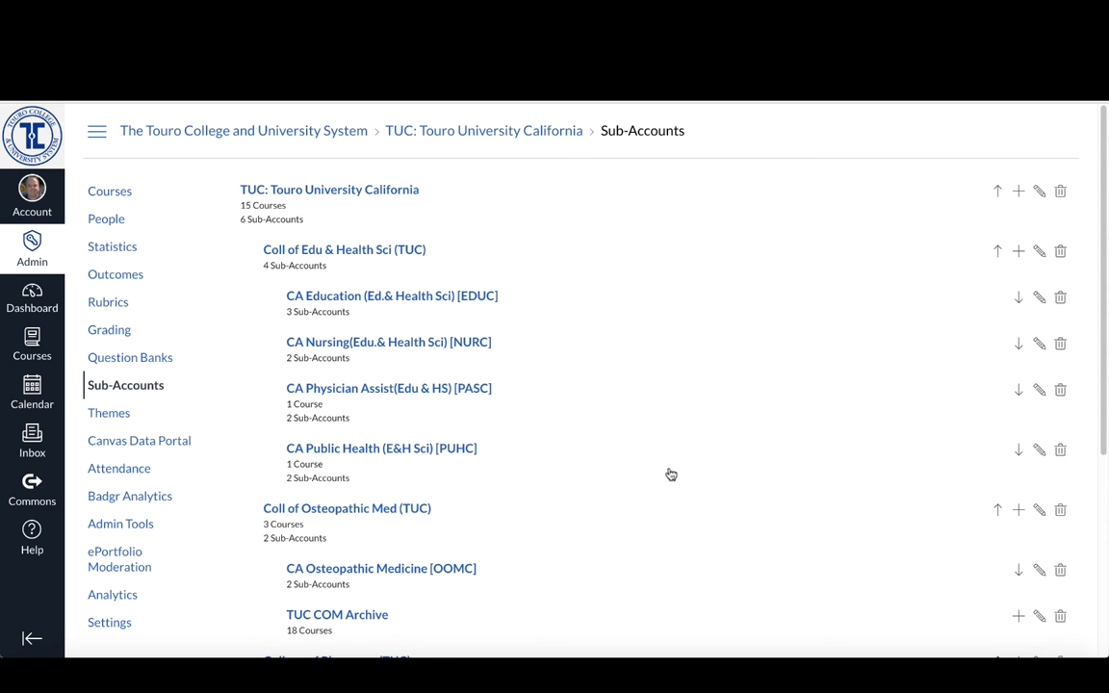
scroll(down, 3)
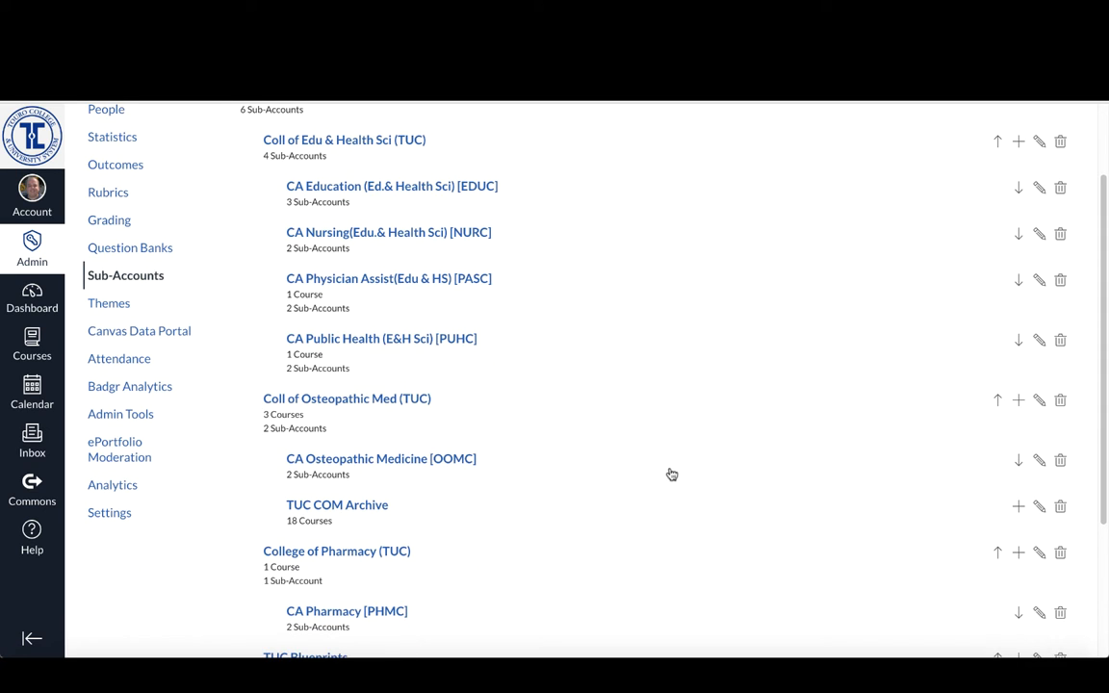
mouse_move(674, 473)
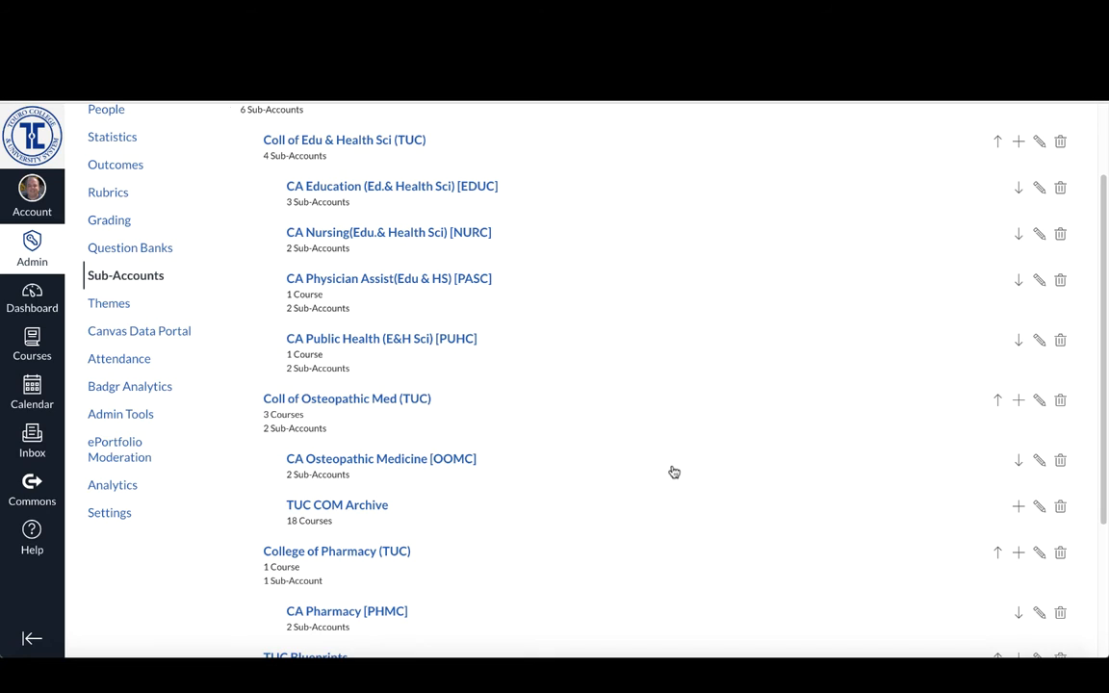
mouse_move(681, 464)
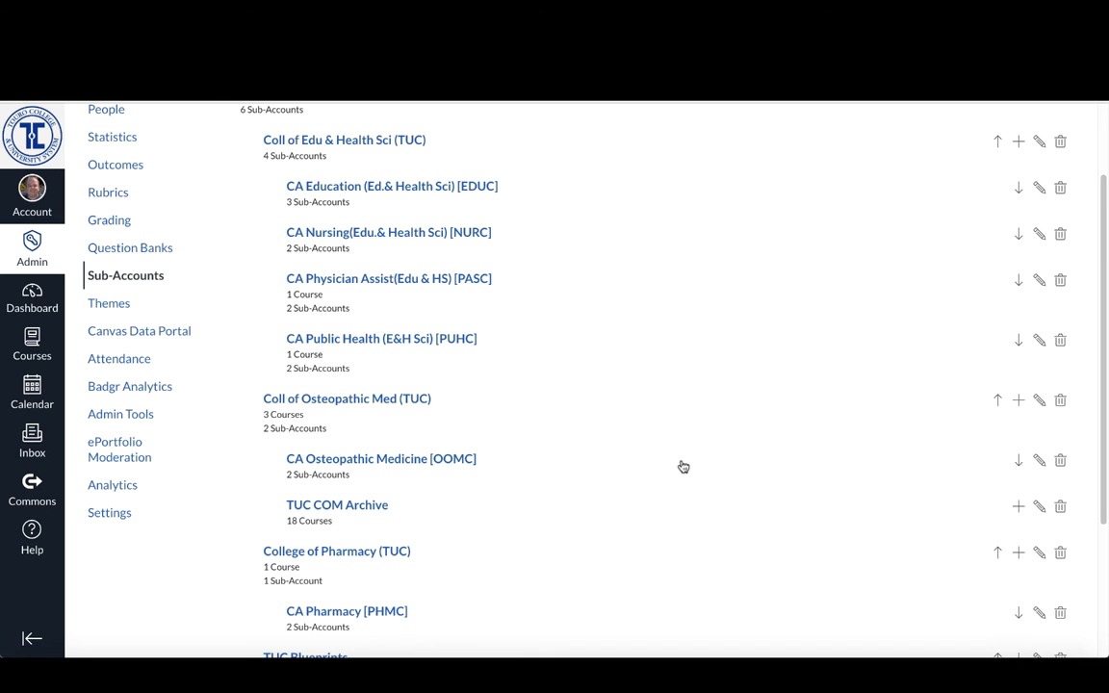
mouse_move(670, 462)
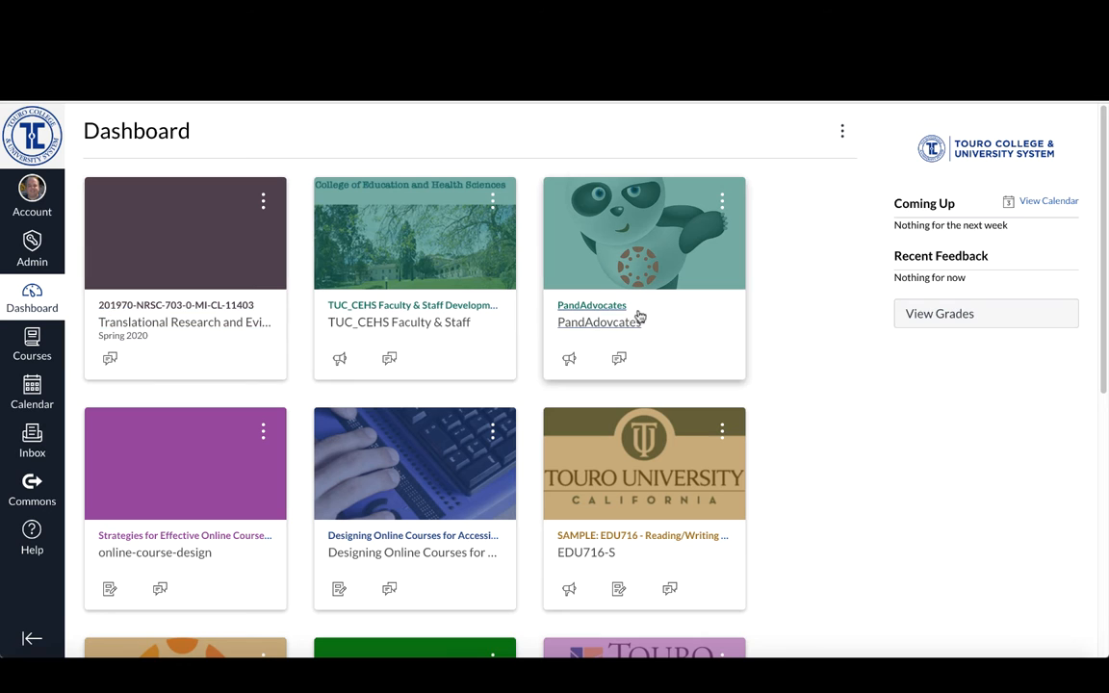
Step: Scan the Dashboard course cards and bring up the Admin list of managed Touro accounts
scroll(down, 3)
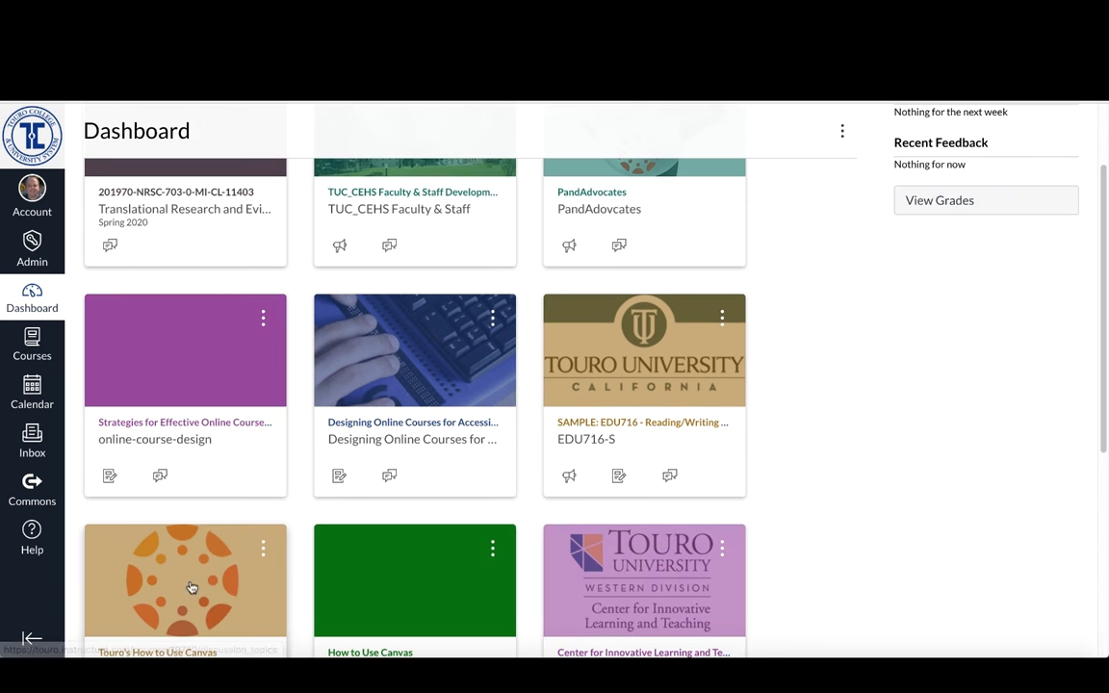
scroll(up, 3)
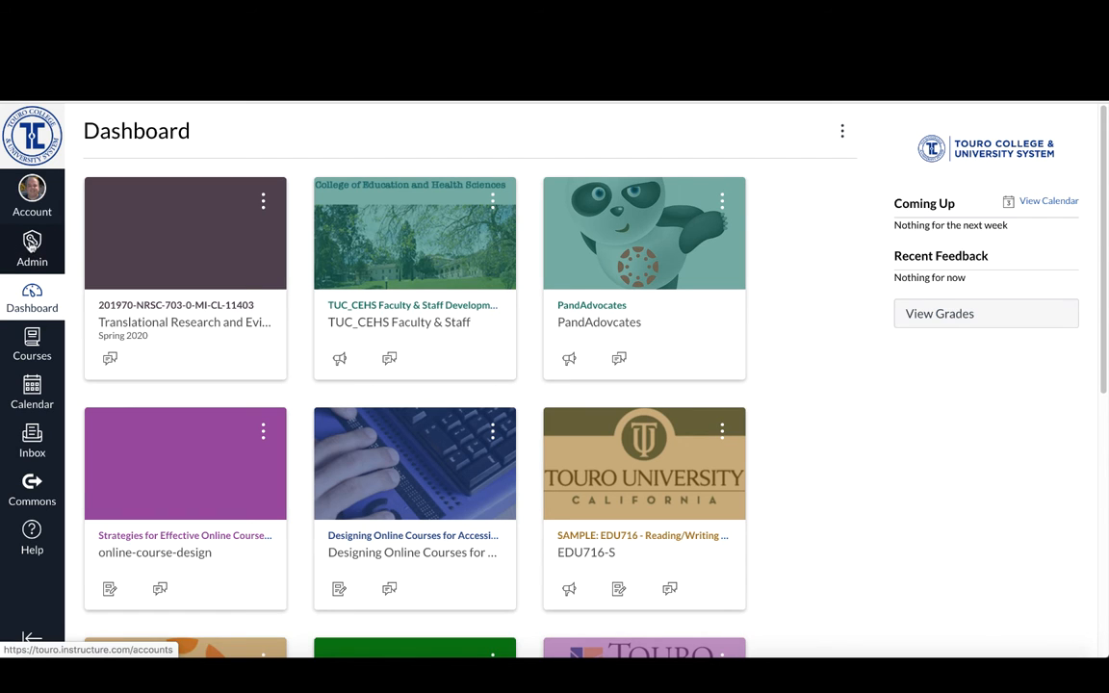
click(31, 251)
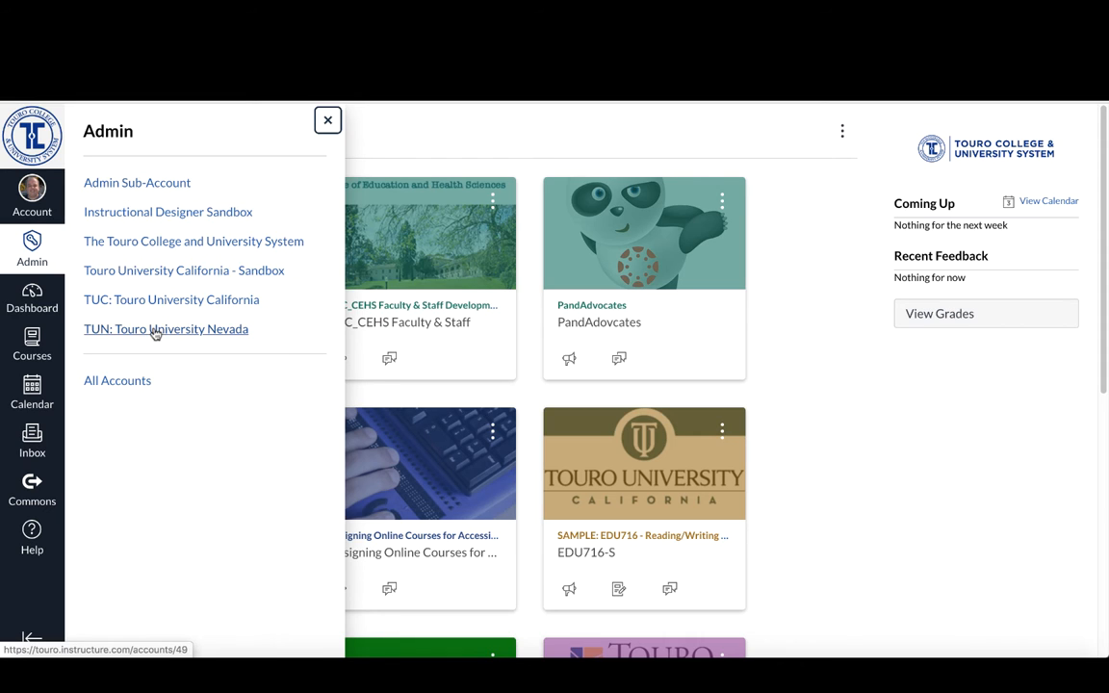
mouse_move(162, 301)
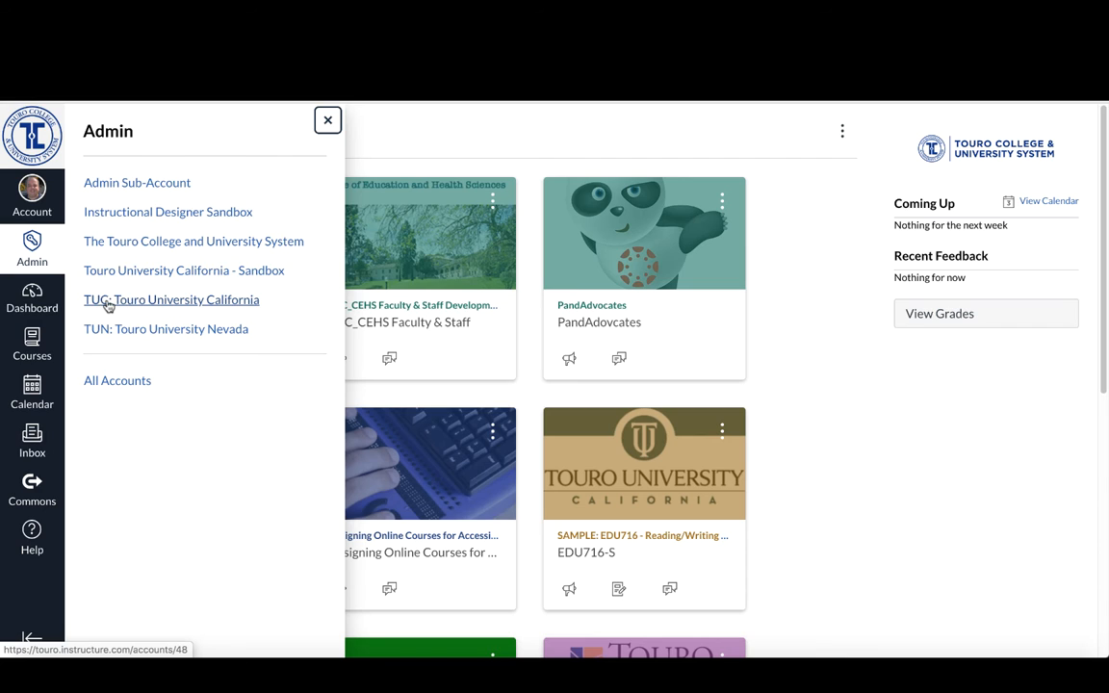
mouse_move(254, 306)
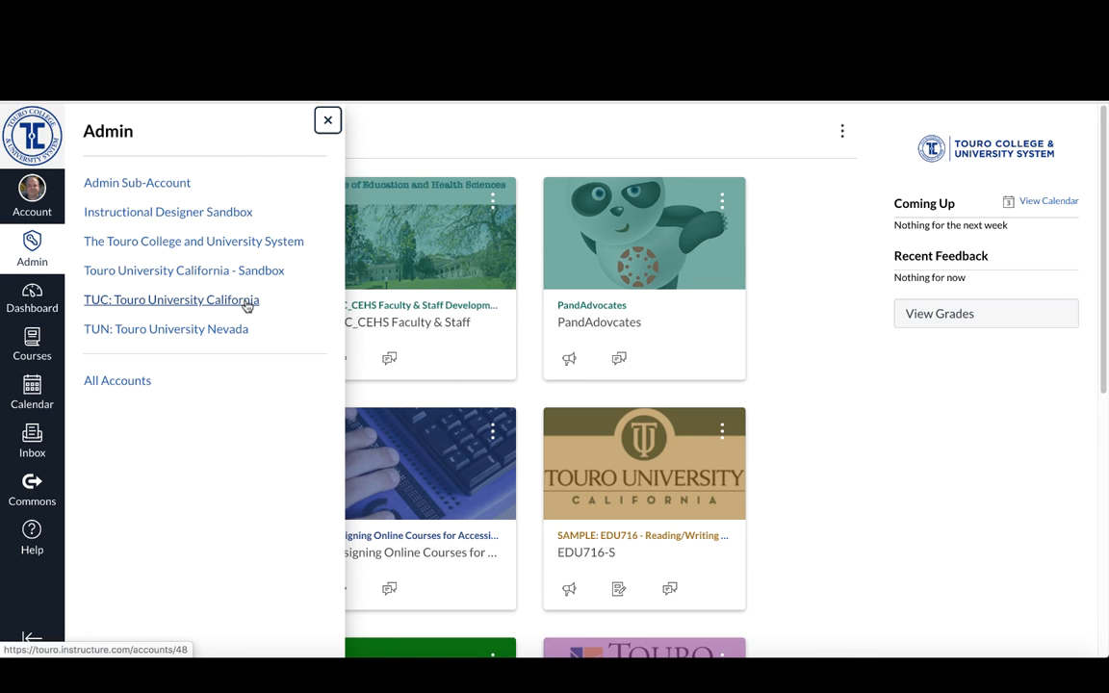
click(171, 300)
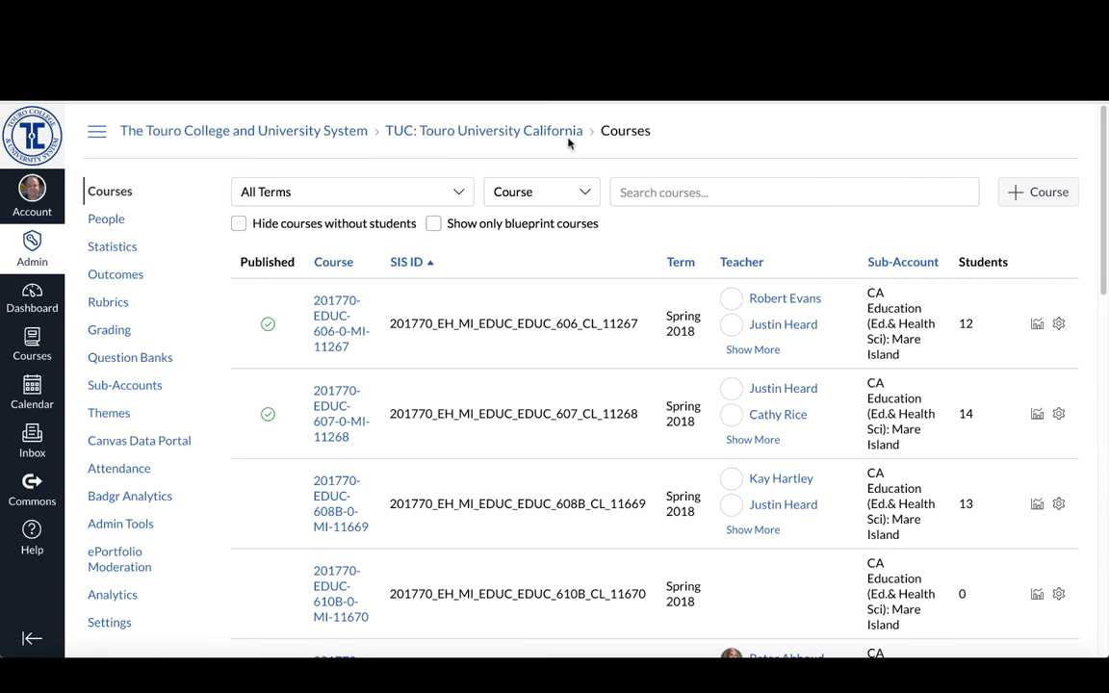
mouse_move(339, 316)
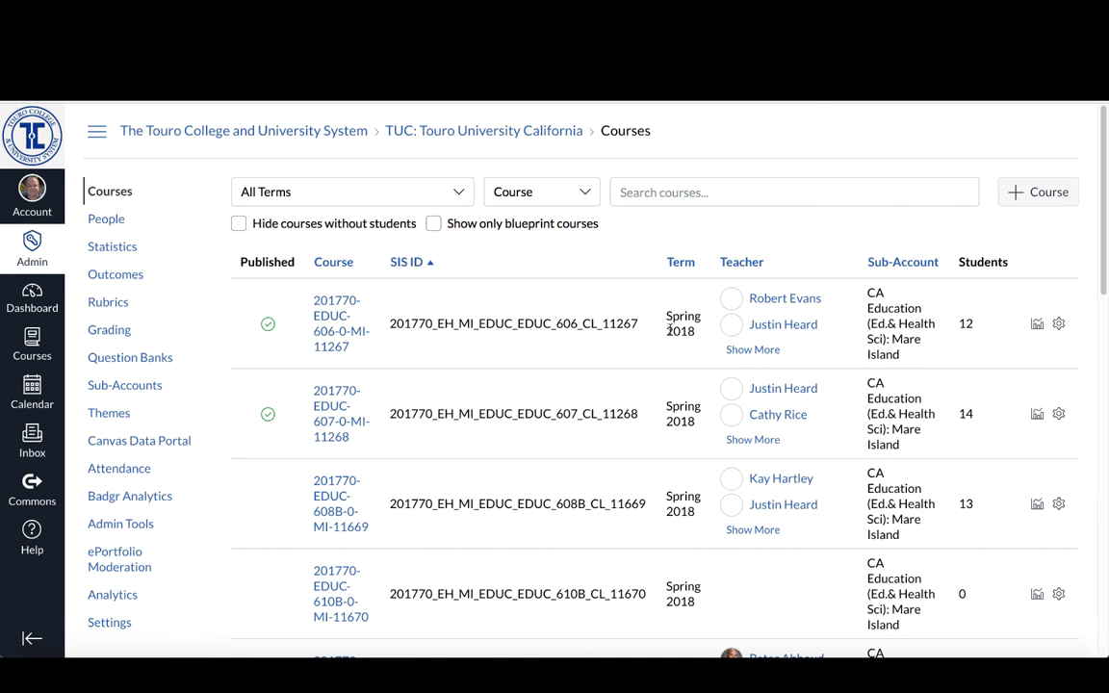
mouse_move(339, 347)
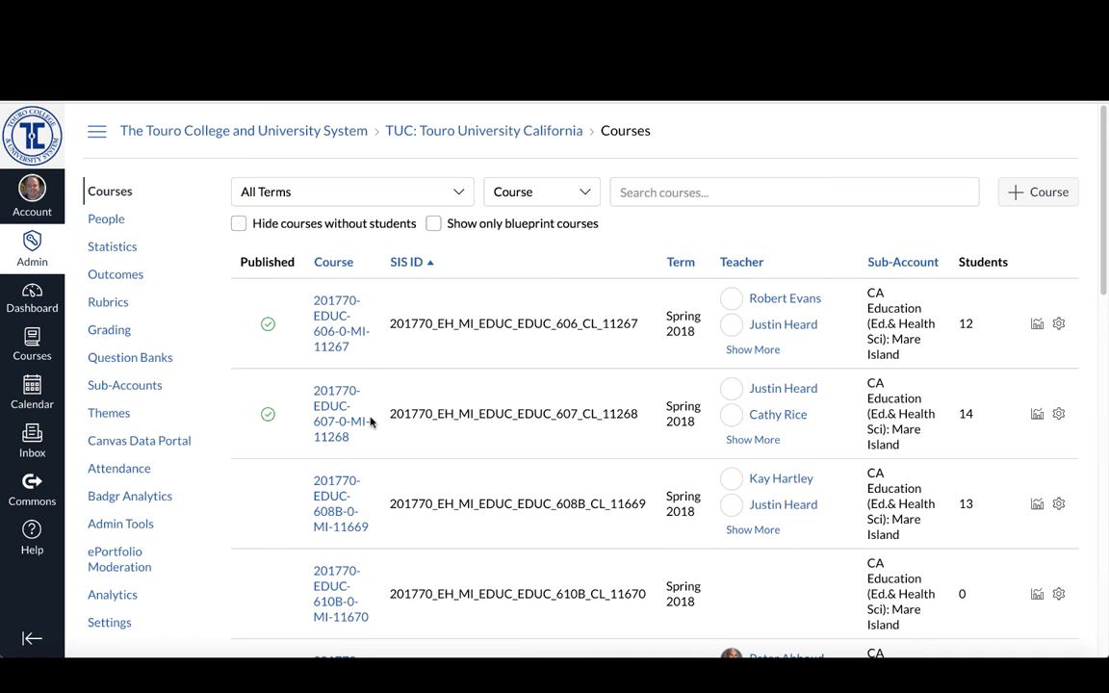
mouse_move(582, 543)
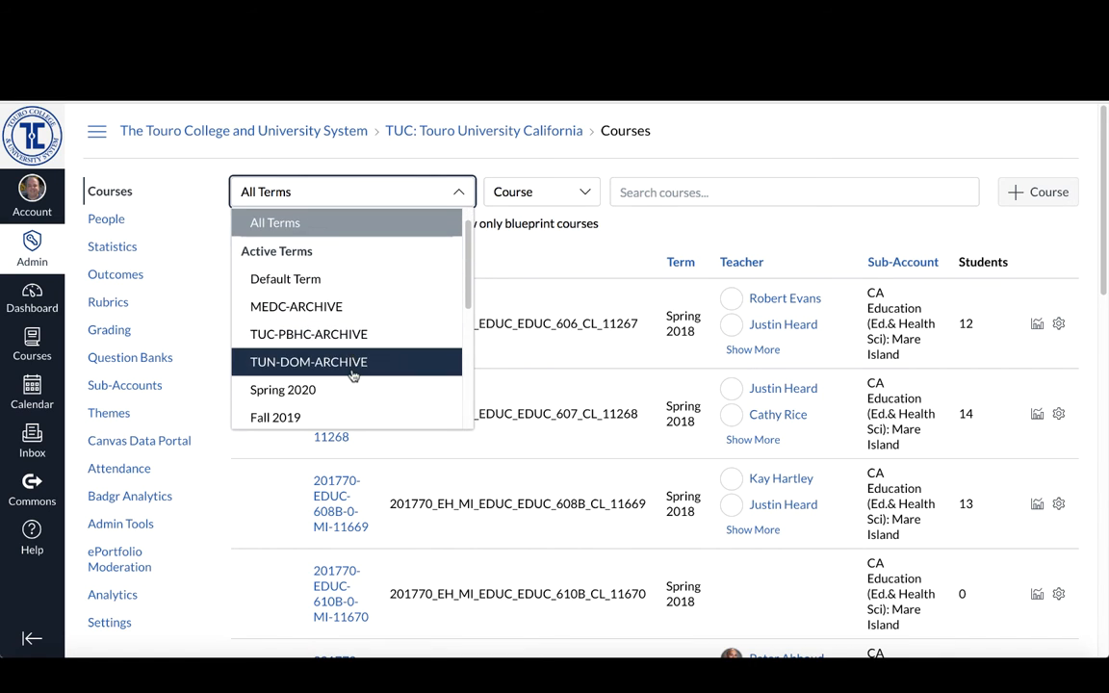
scroll(down, 3)
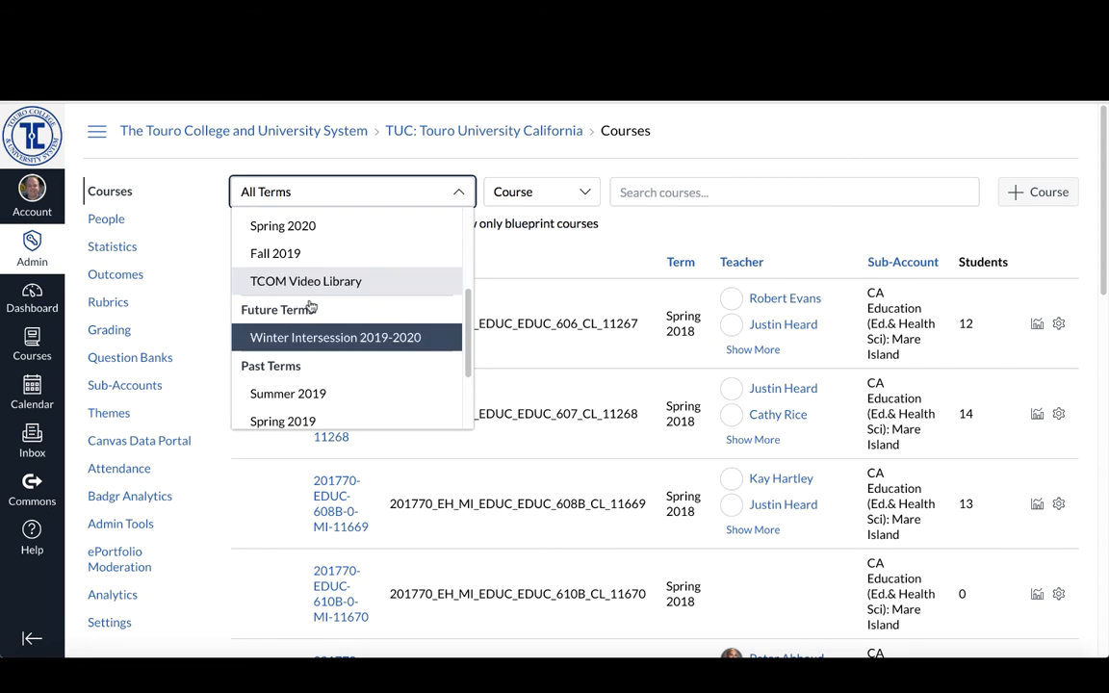
scroll(down, 3)
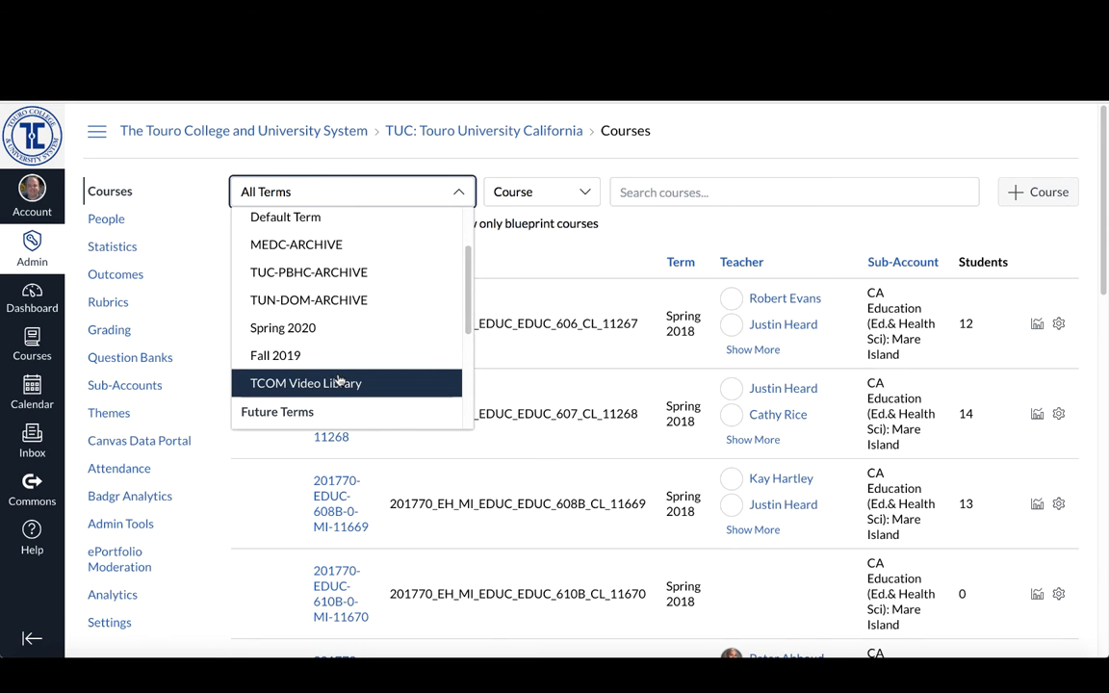
mouse_move(324, 389)
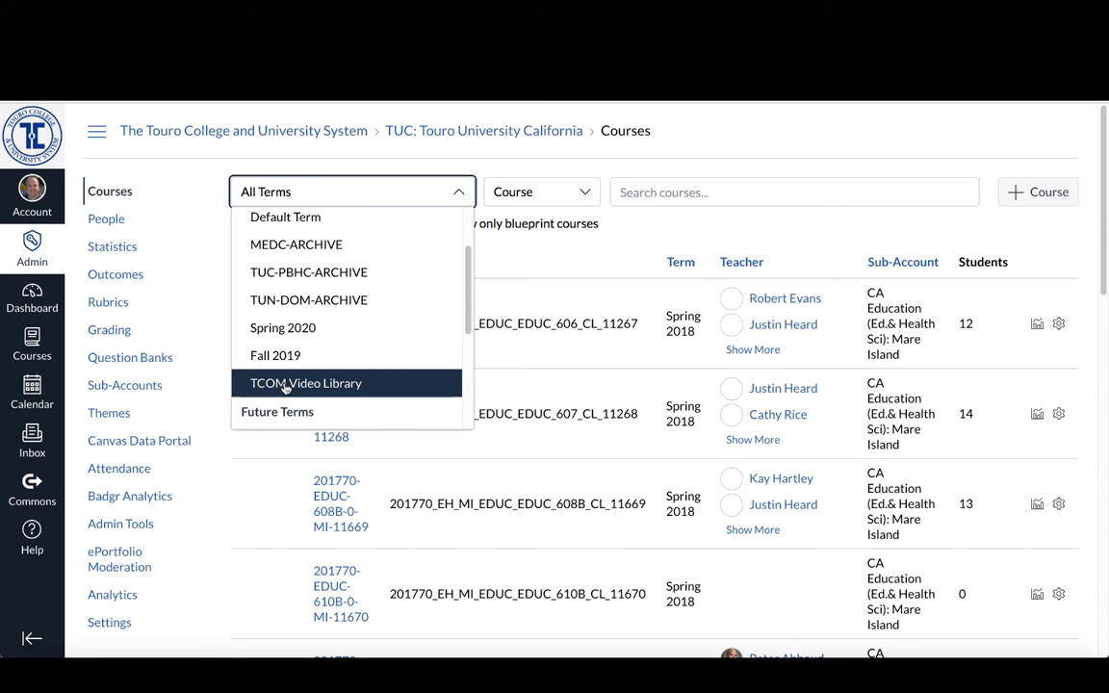
mouse_move(320, 387)
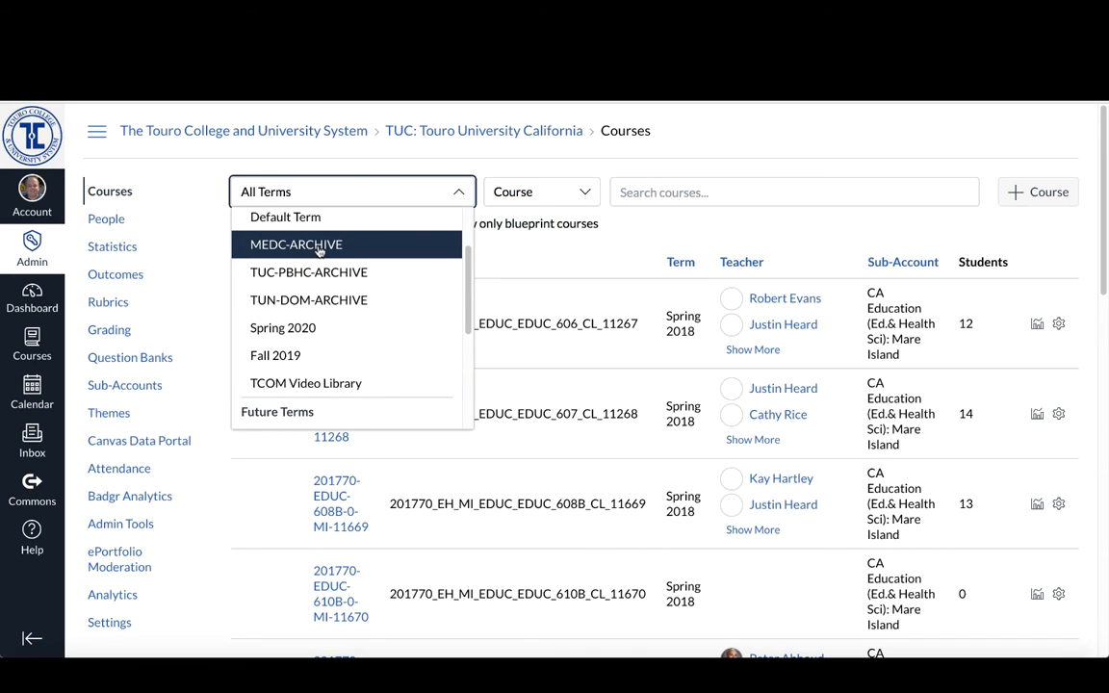
mouse_move(299, 277)
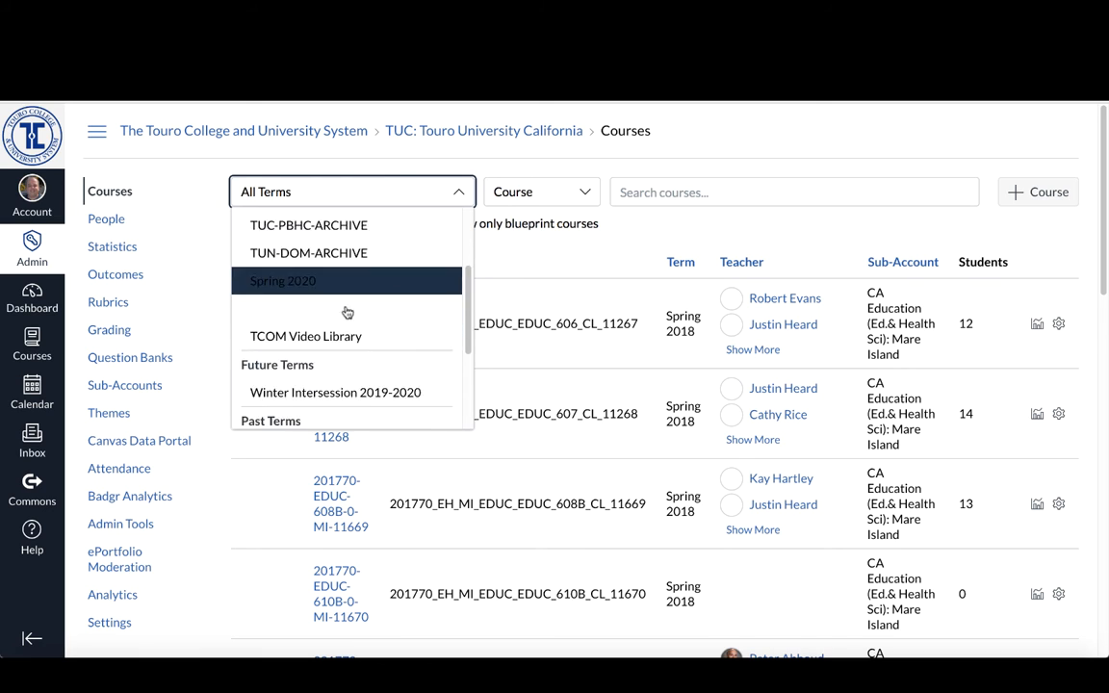
scroll(down, 3)
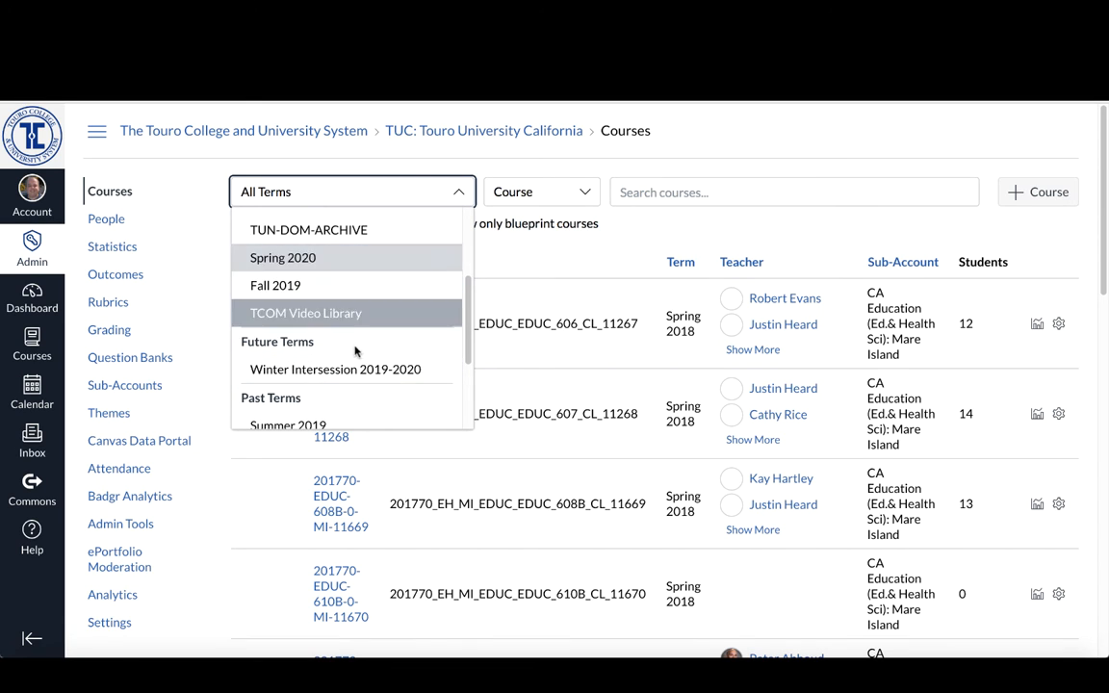
scroll(down, 3)
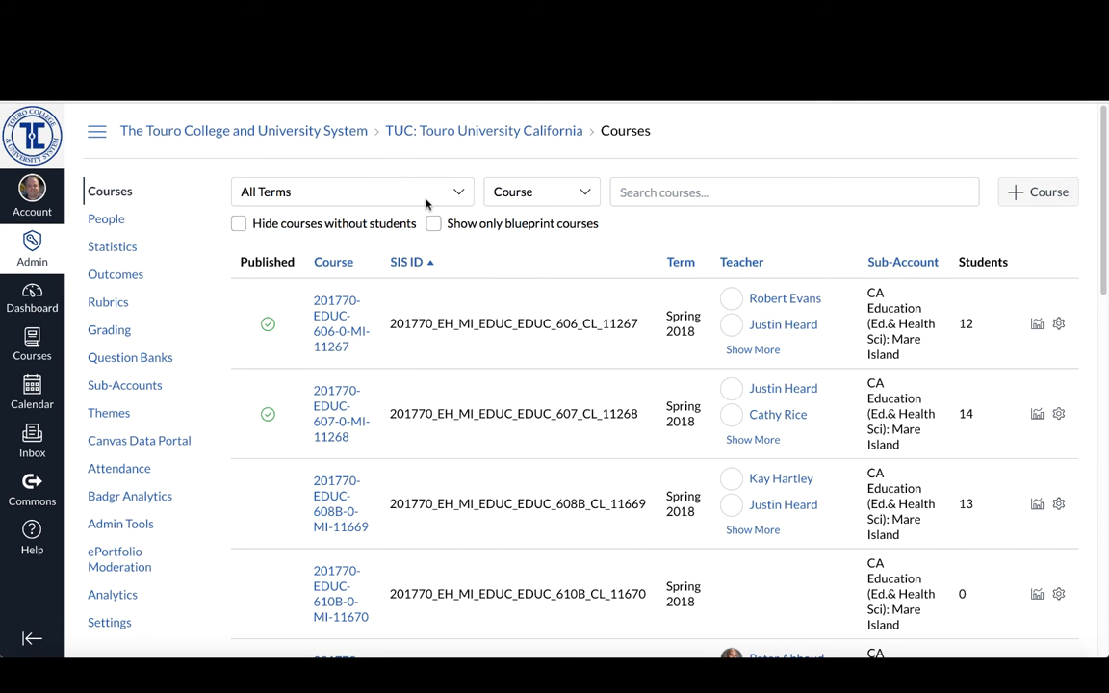
mouse_move(355, 347)
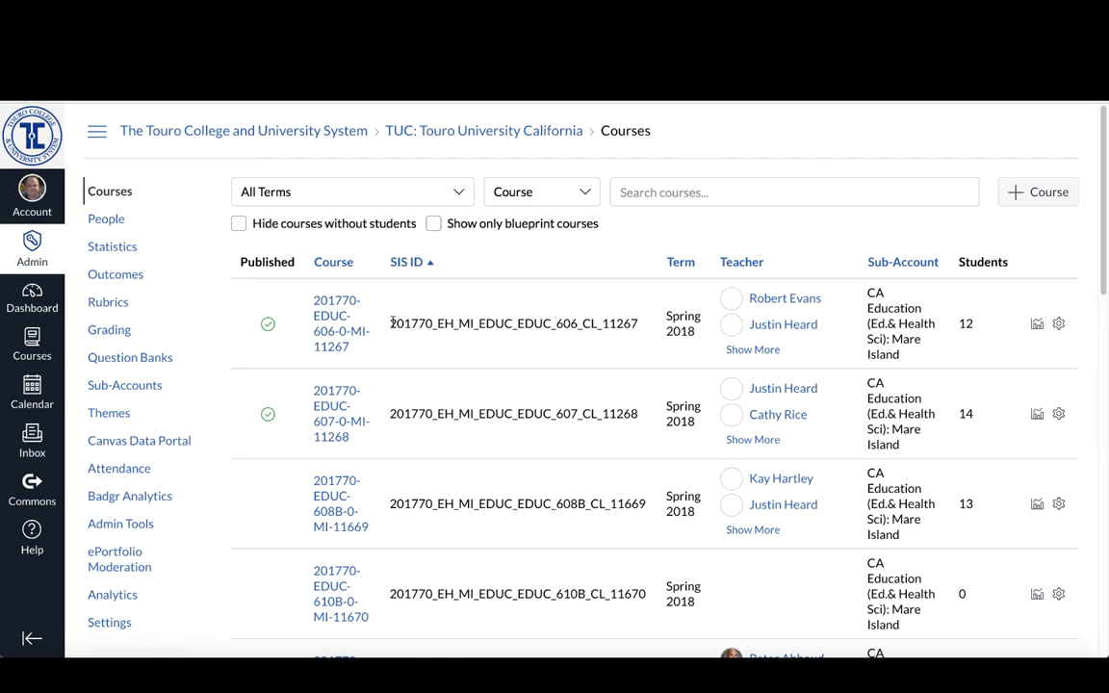
double_click(413, 323)
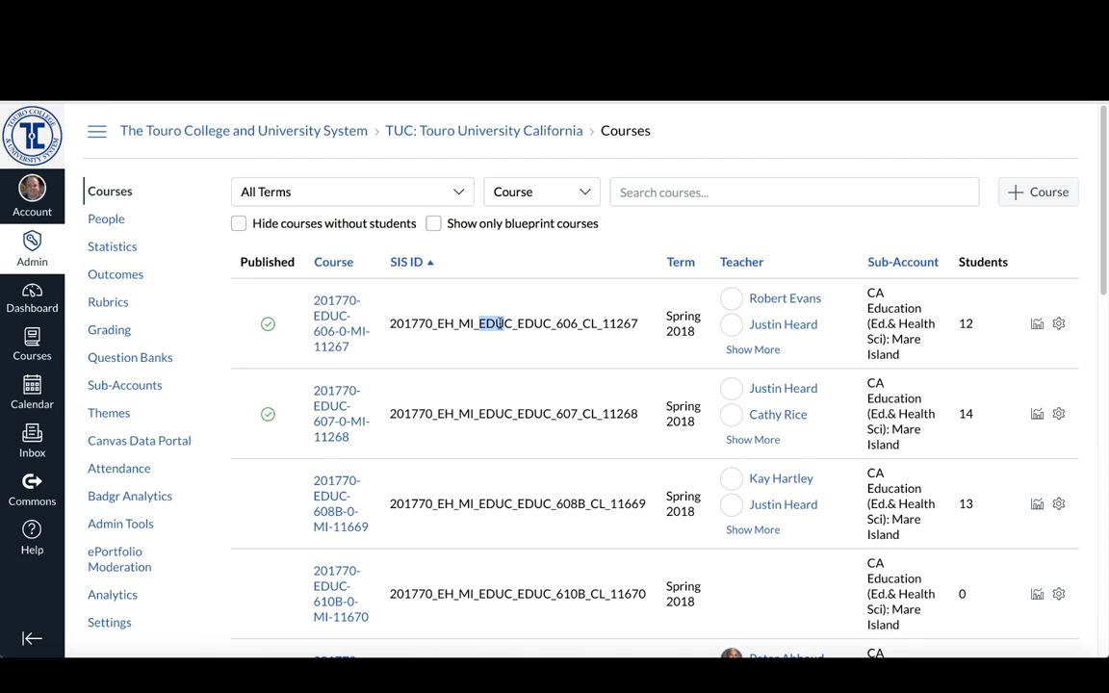
double_click(528, 324)
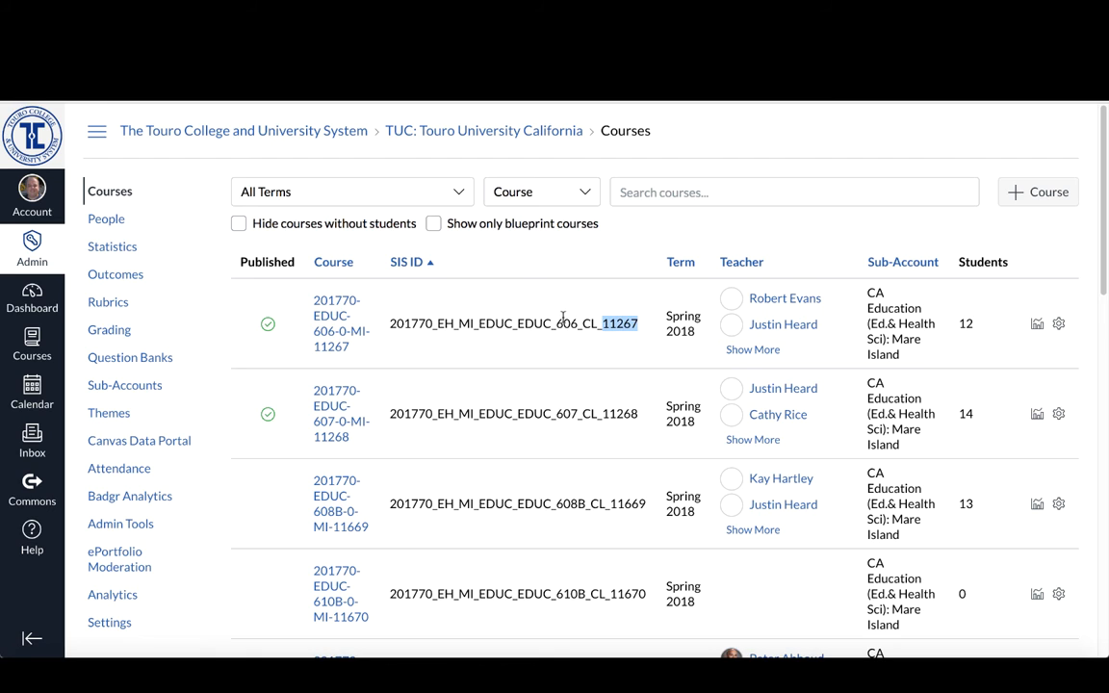
mouse_move(487, 320)
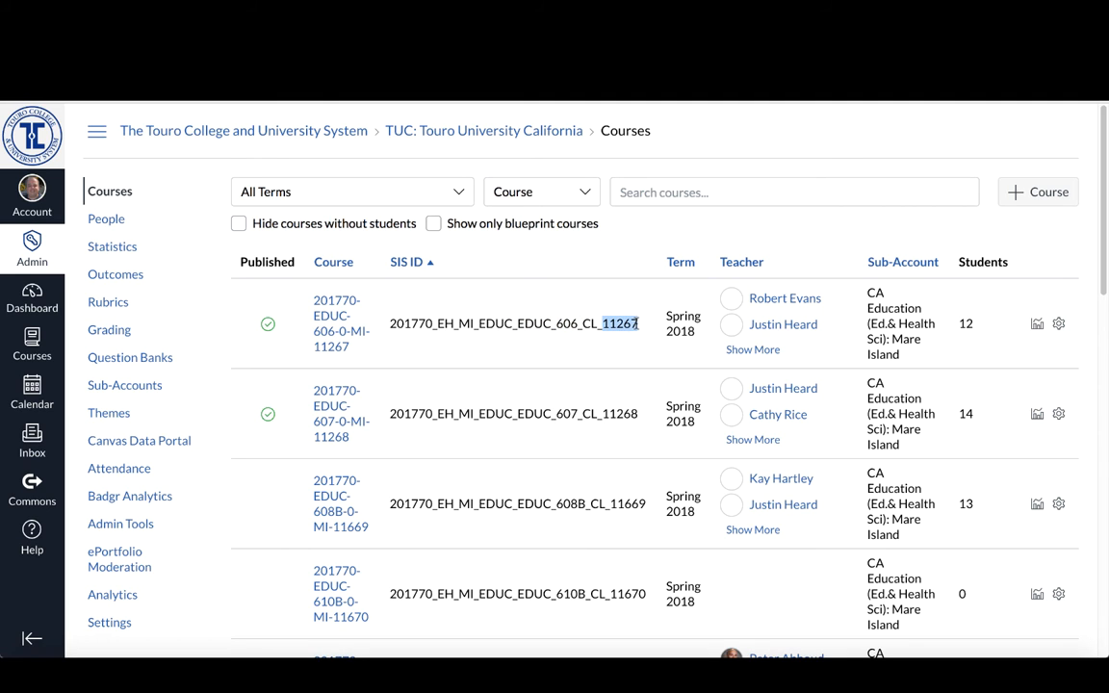
Step: Filter the course list to MEDC-602 and scroll to the Fall 2018, Fall 2019 and archive copies
click(793, 193)
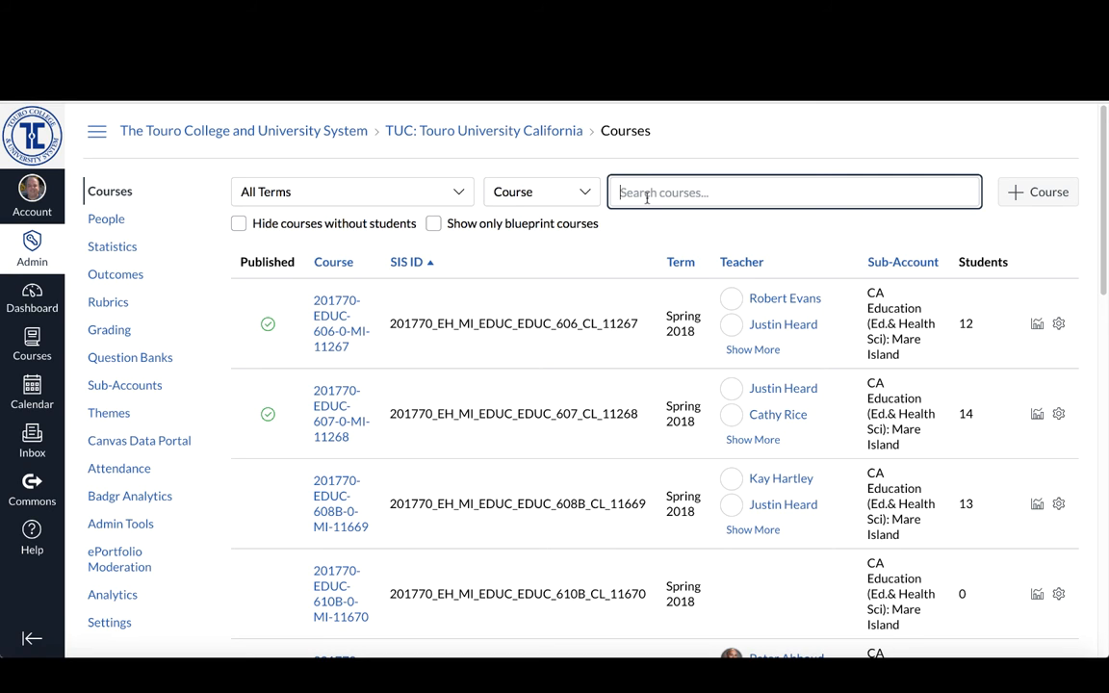
text(MEDC-602)
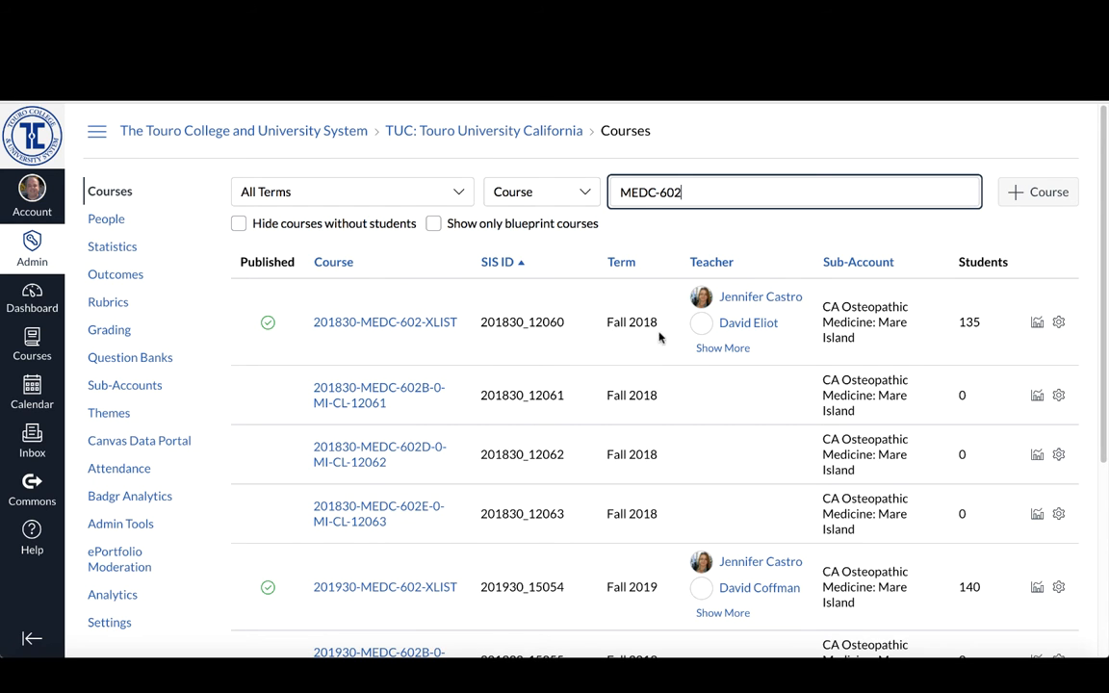
scroll(down, 3)
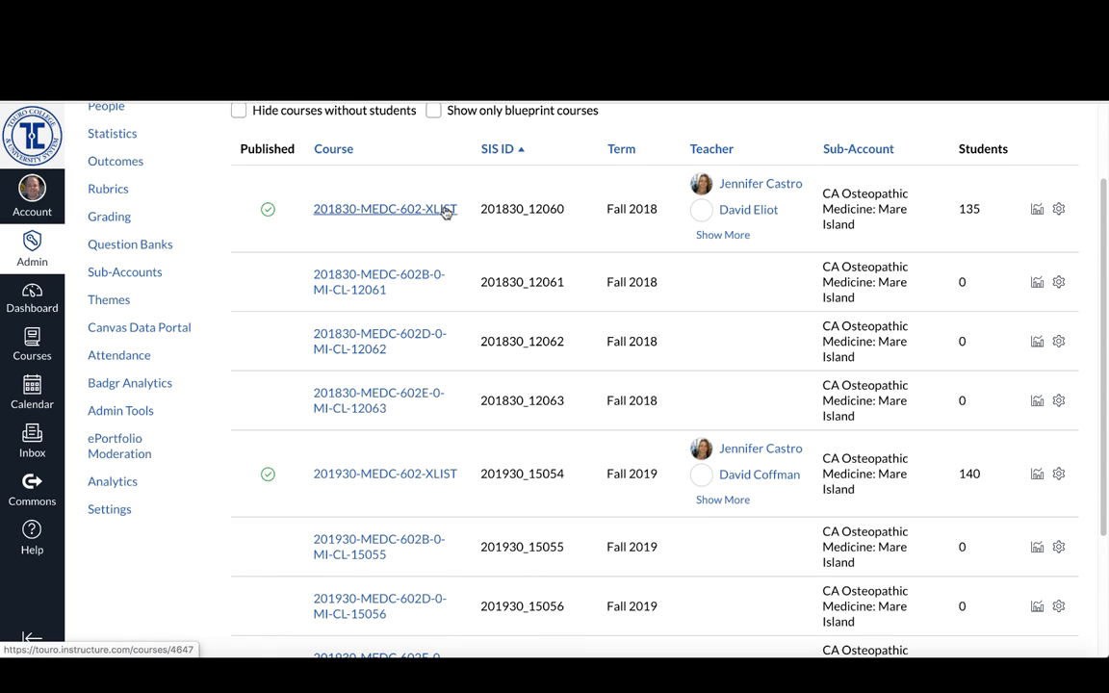
mouse_move(435, 215)
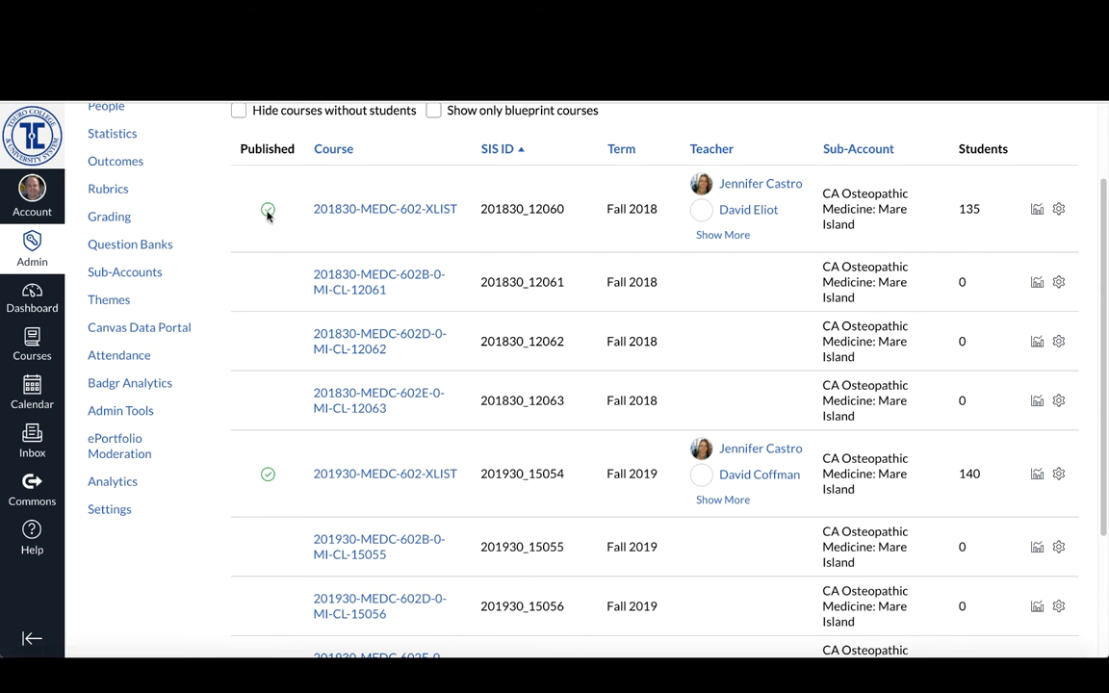
click(268, 210)
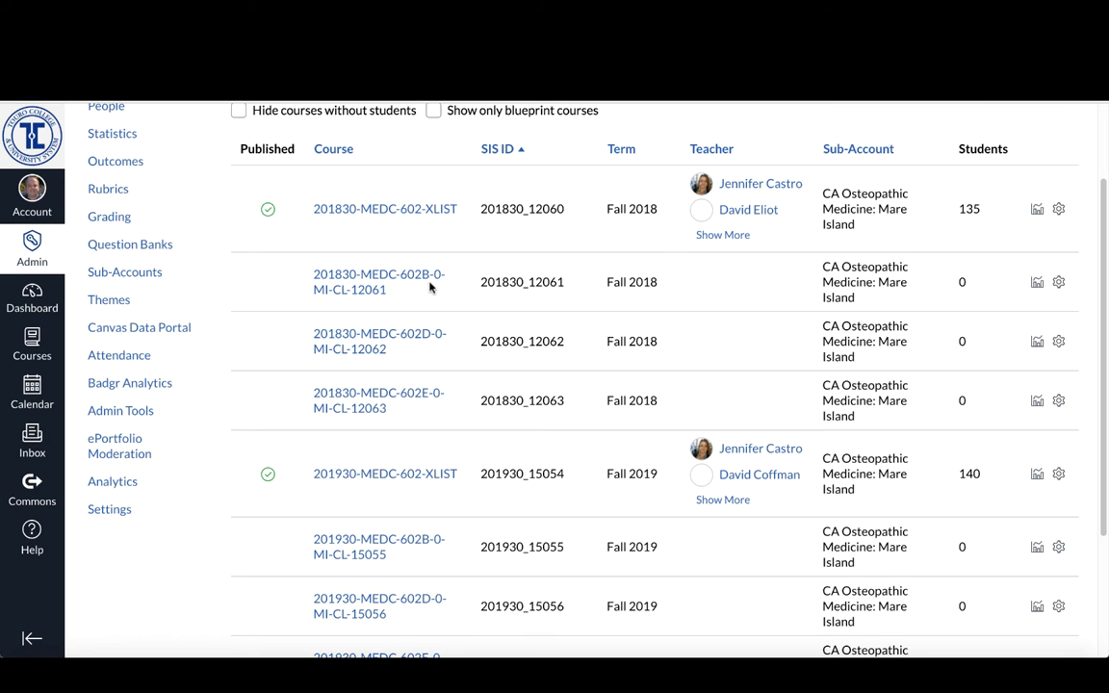
mouse_move(445, 573)
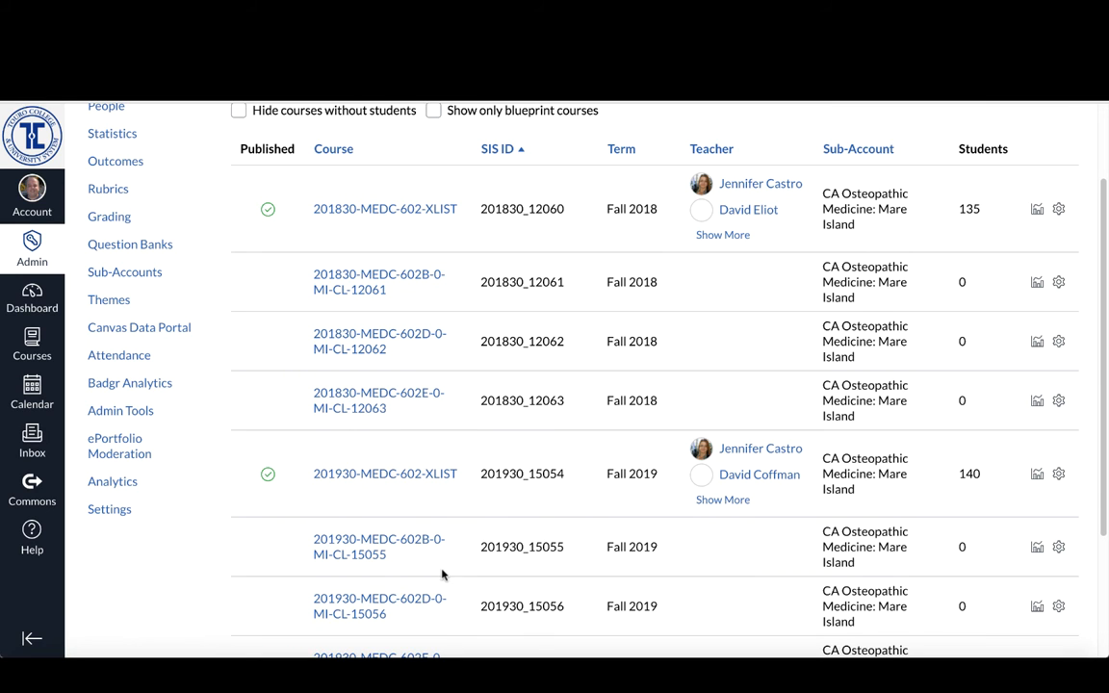
scroll(down, 3)
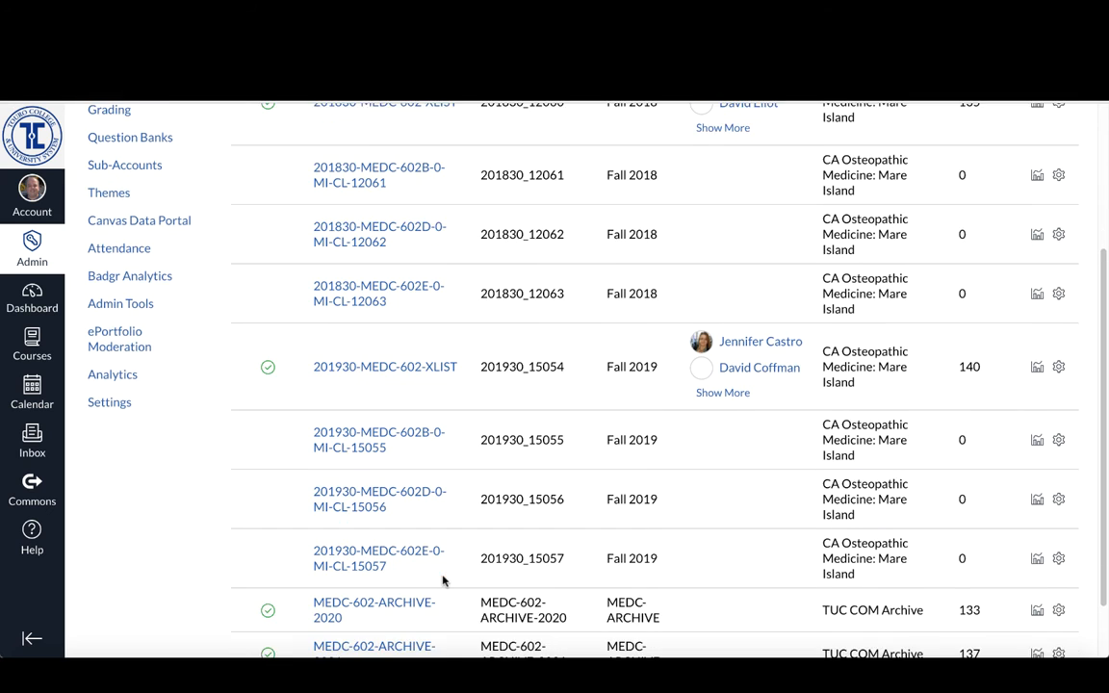
scroll(down, 3)
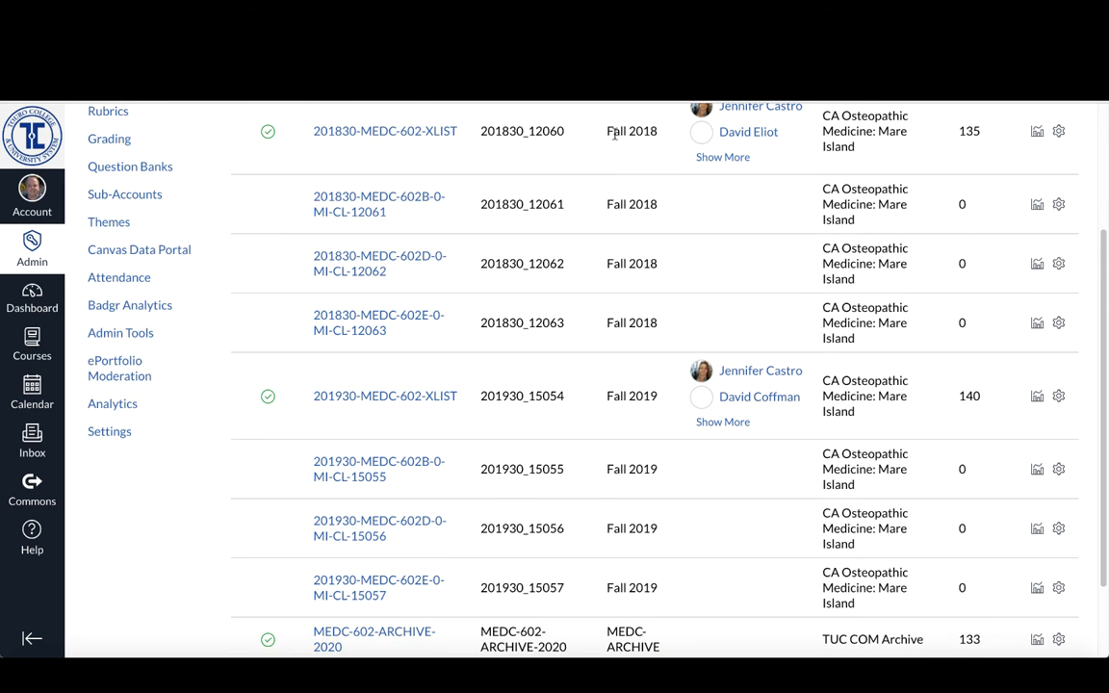
scroll(down, 3)
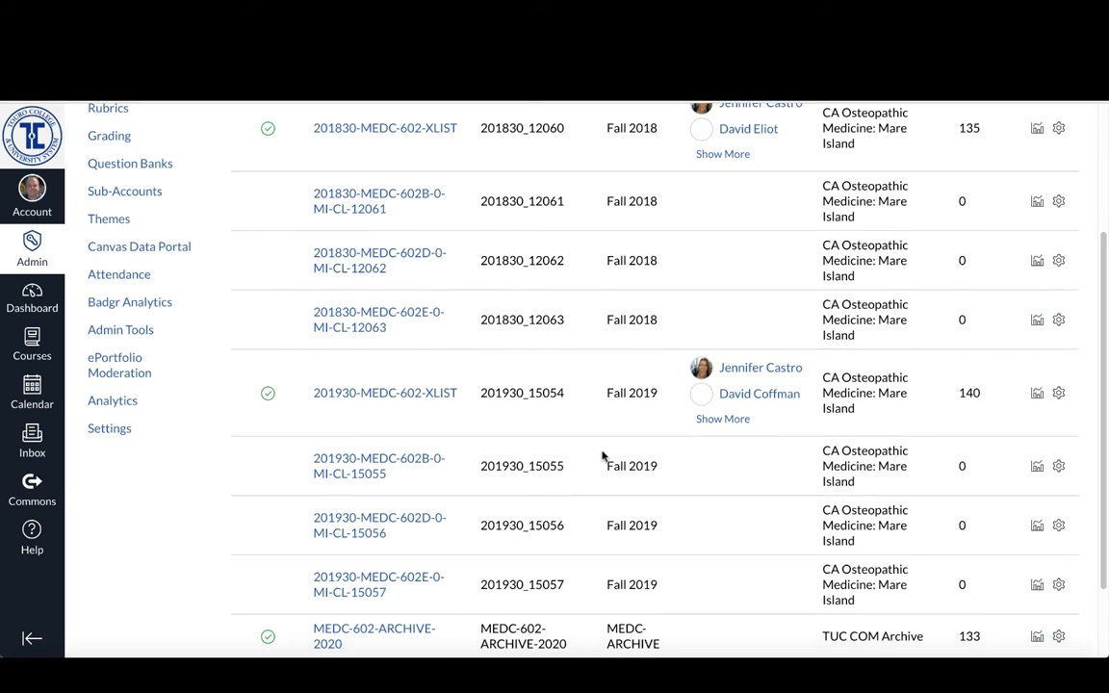
scroll(down, 3)
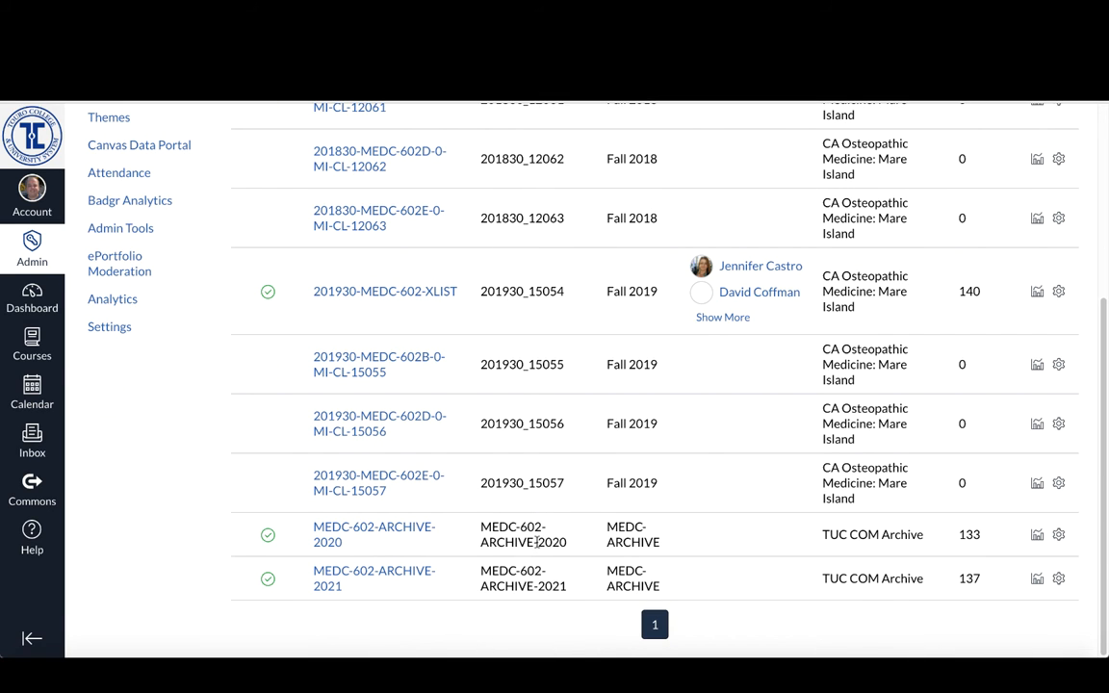
mouse_move(528, 593)
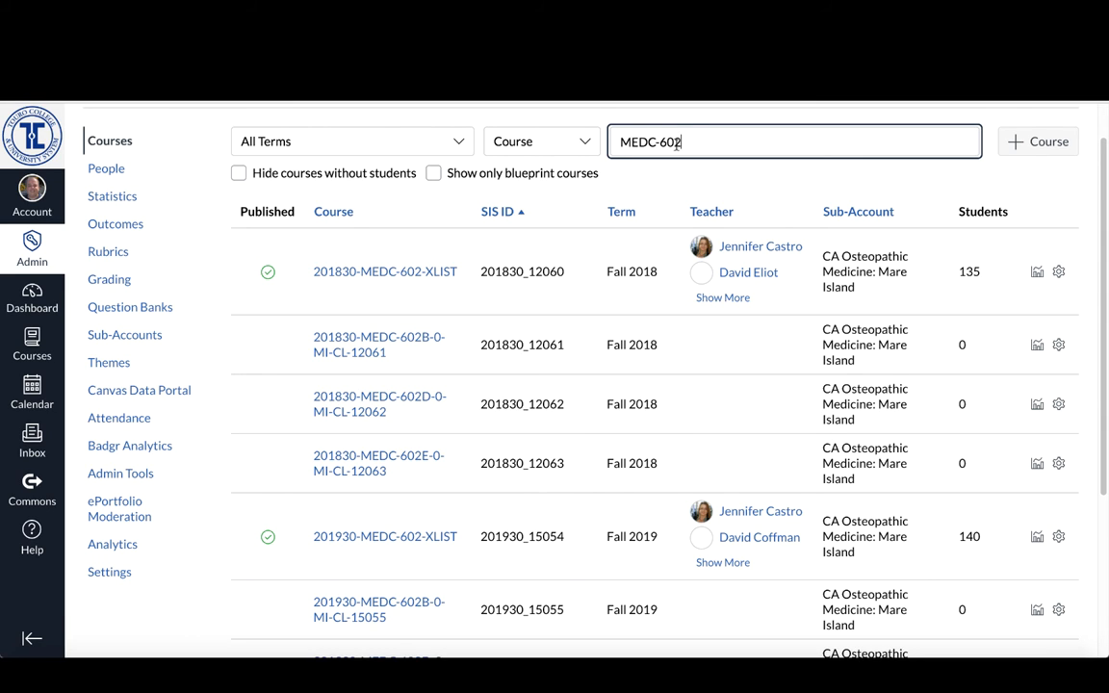
mouse_move(601, 292)
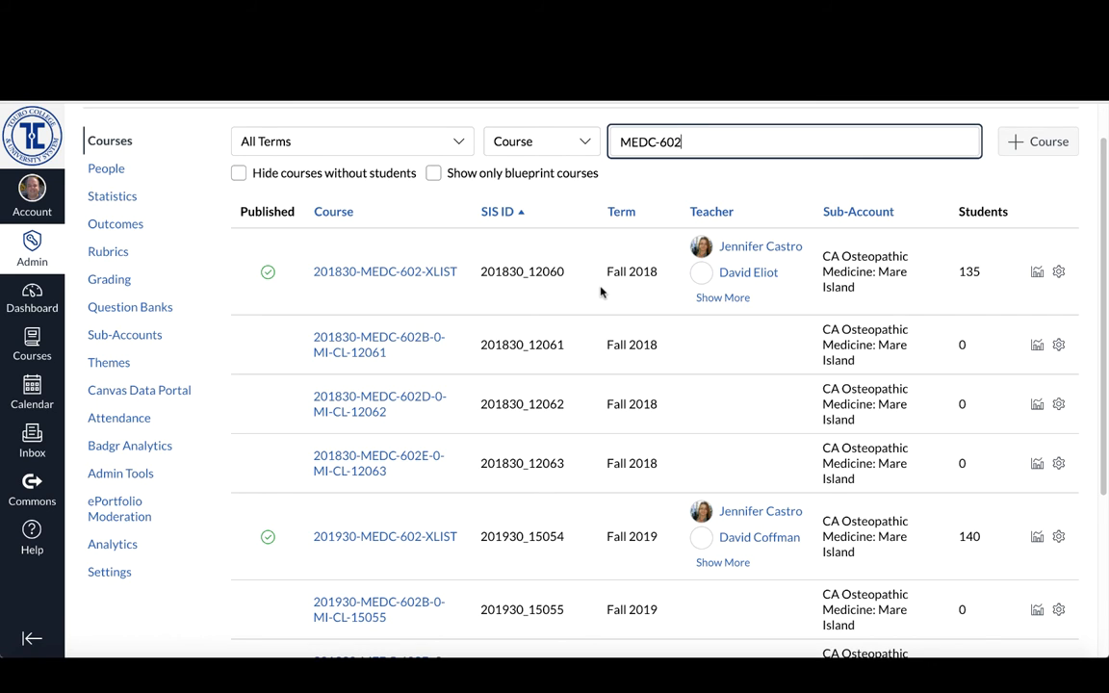
mouse_move(547, 585)
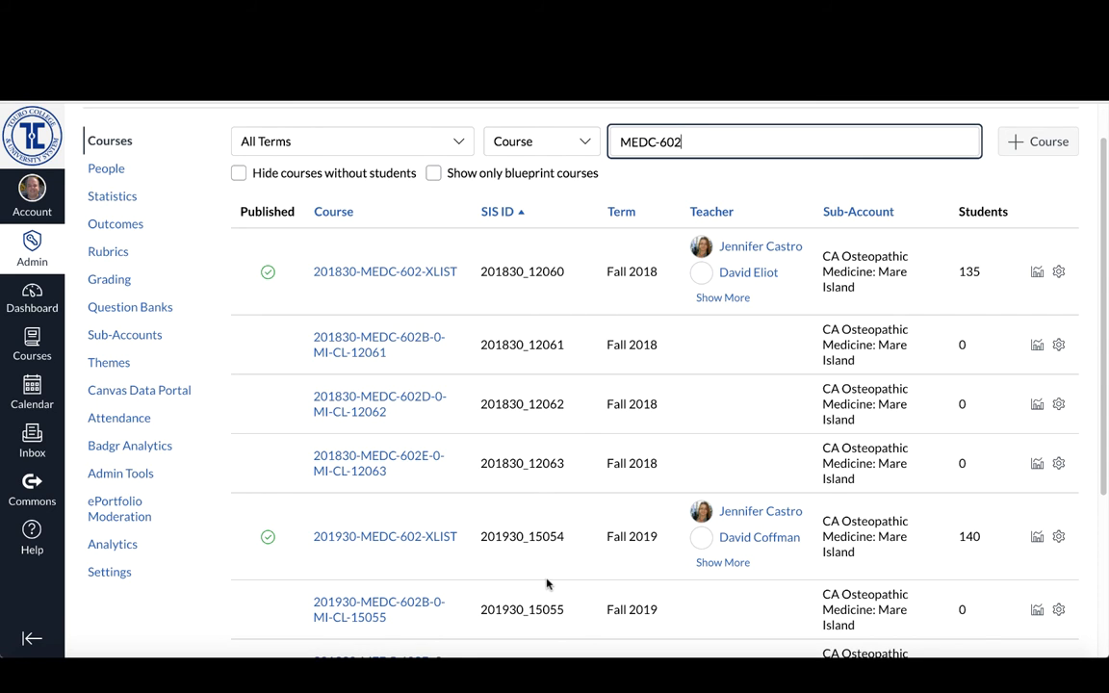
mouse_move(558, 593)
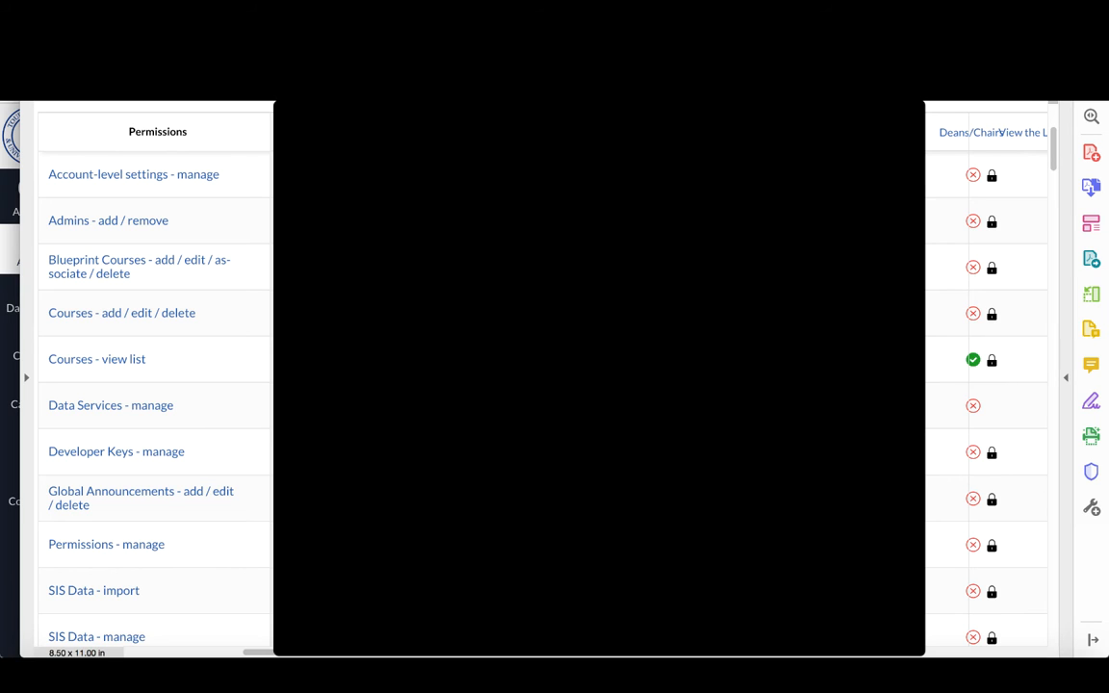
mouse_move(1092, 400)
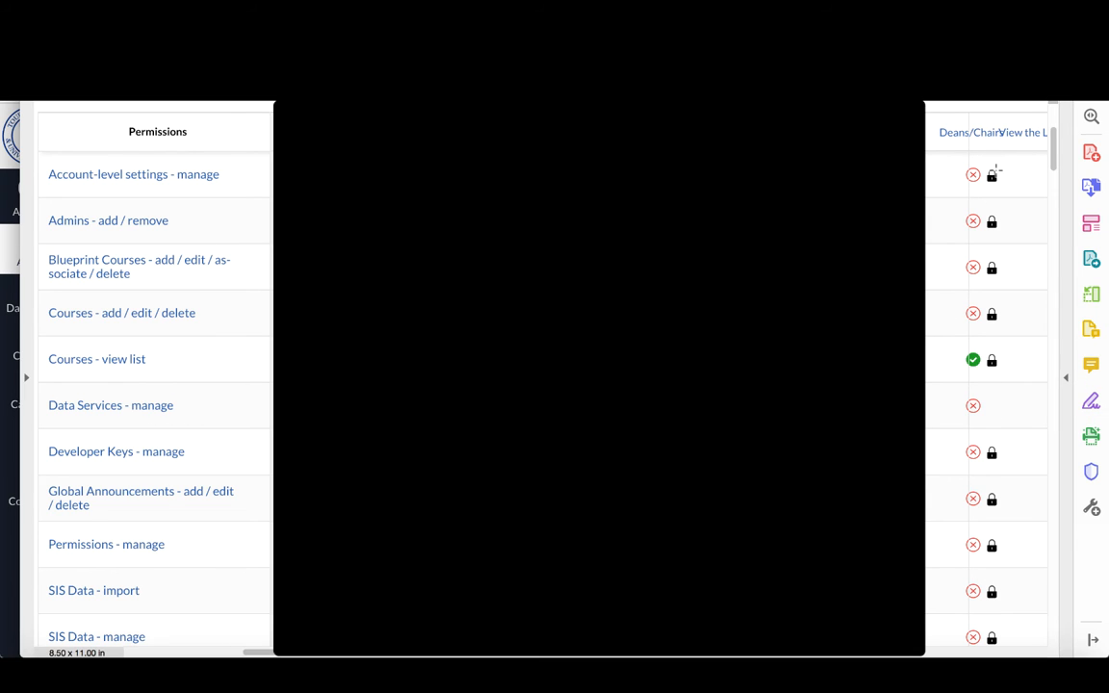
mouse_move(175, 362)
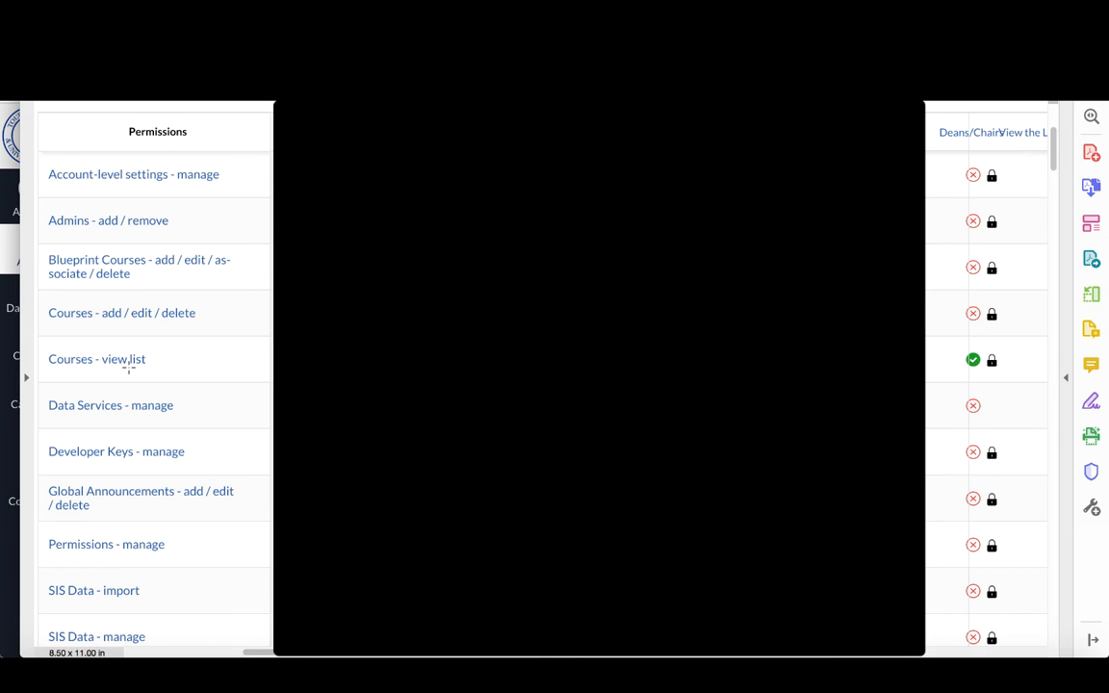
Step: Scroll the permissions PDF to confirm Courses - view list and Statistics - view are granted
scroll(down, 3)
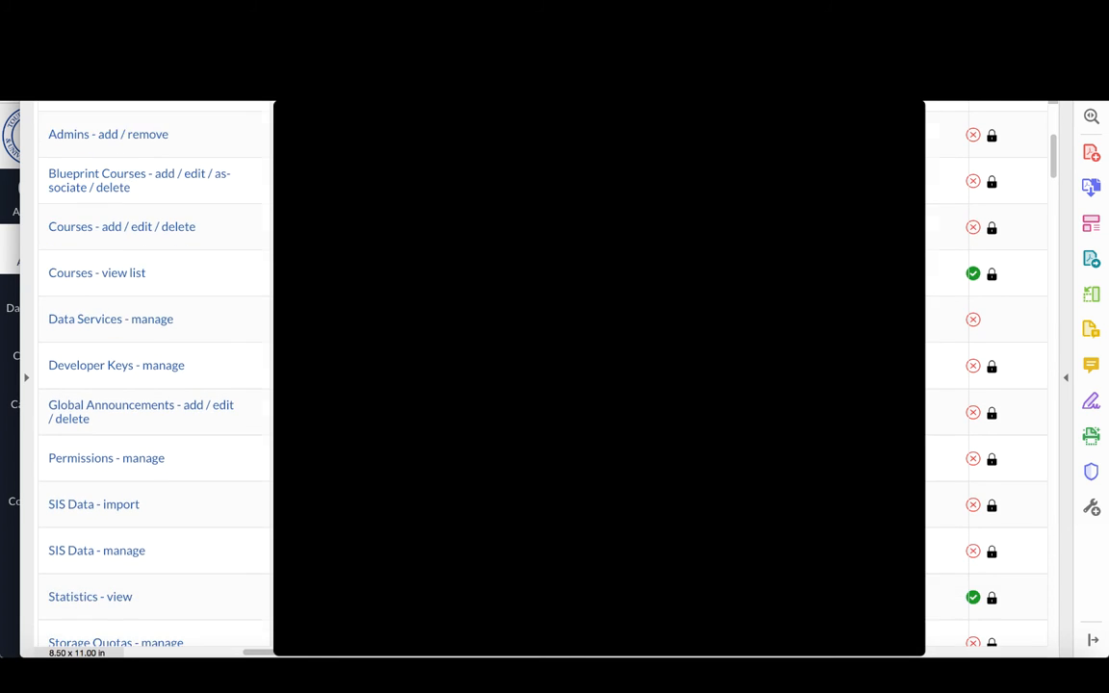
scroll(down, 3)
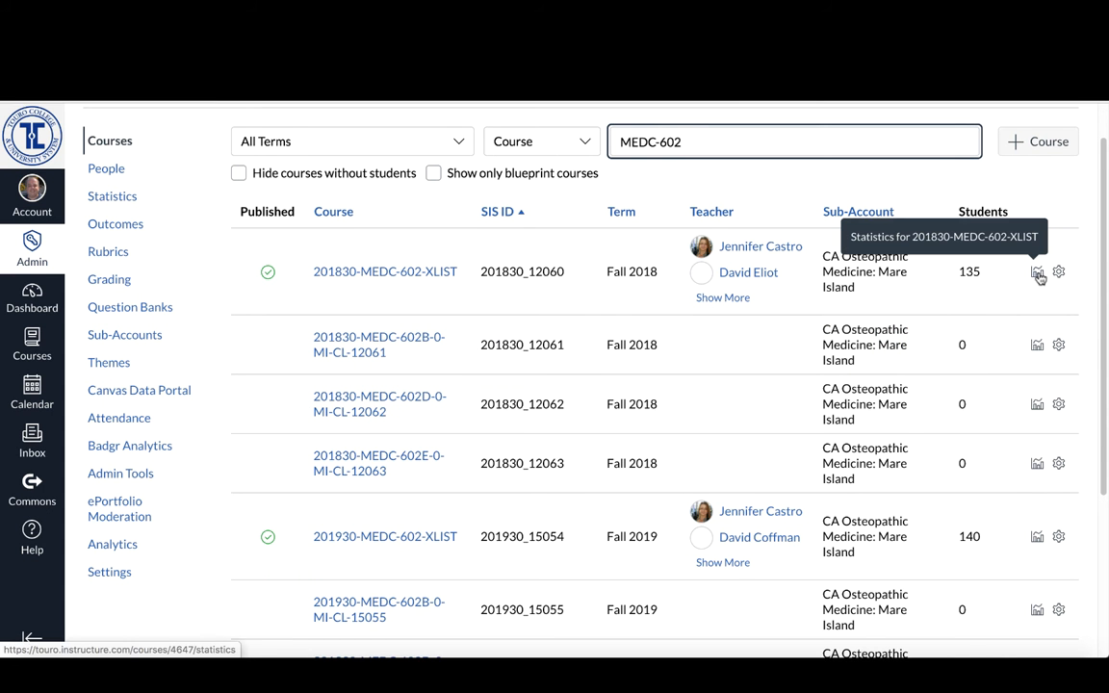
mouse_move(1038, 344)
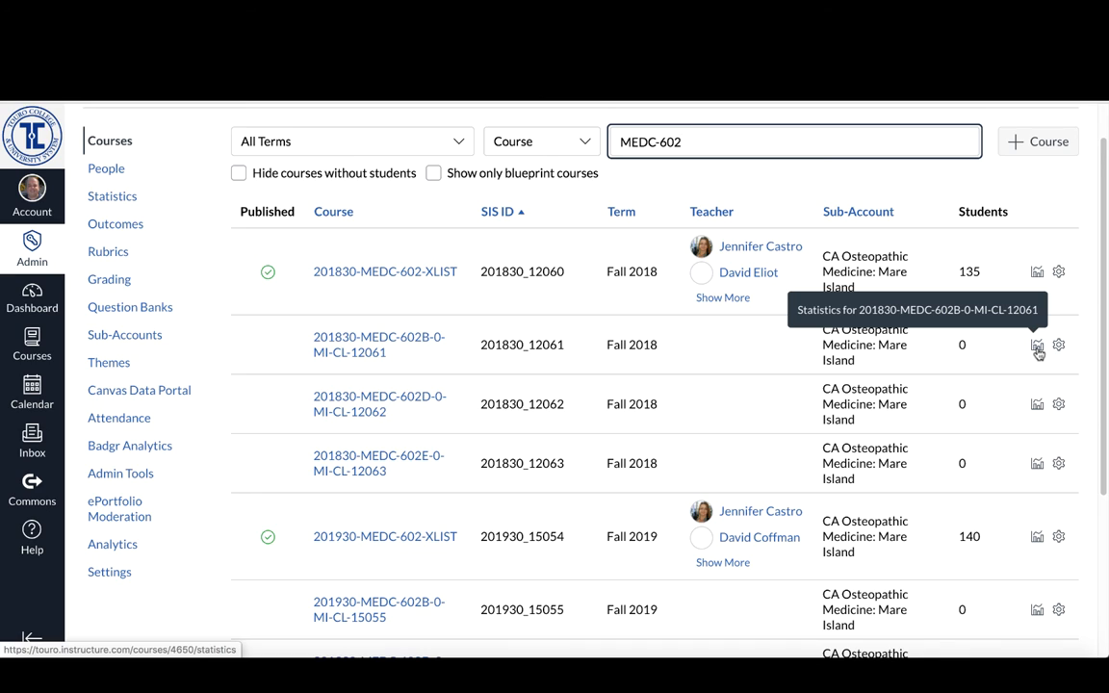
mouse_move(1036, 404)
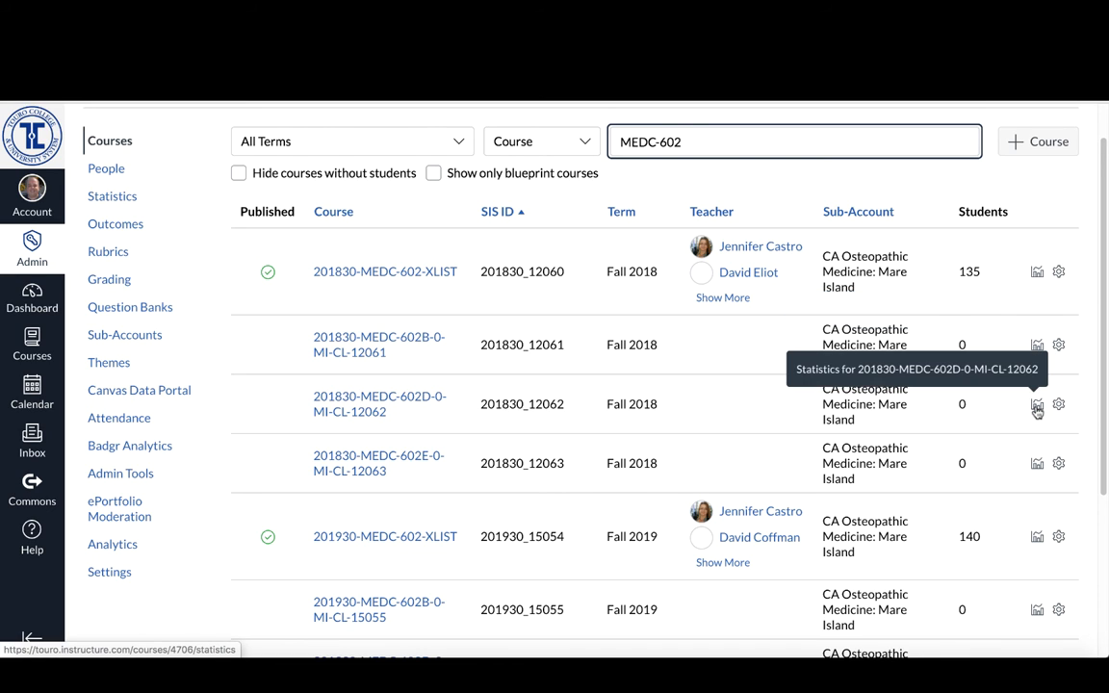
mouse_move(1036, 466)
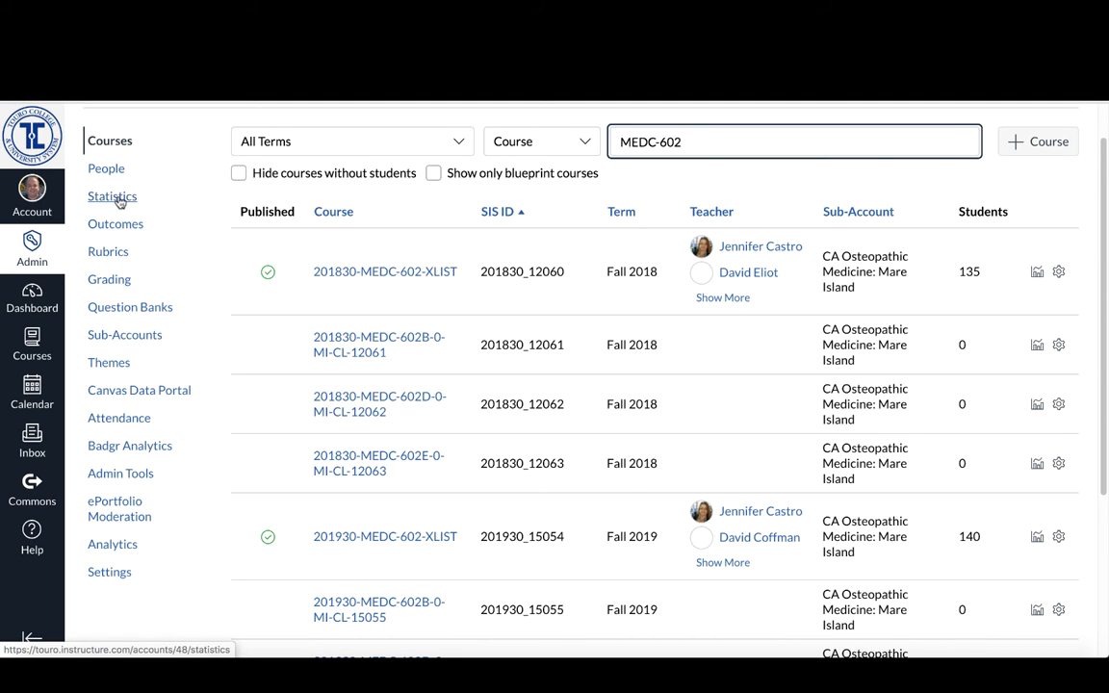
mouse_move(116, 202)
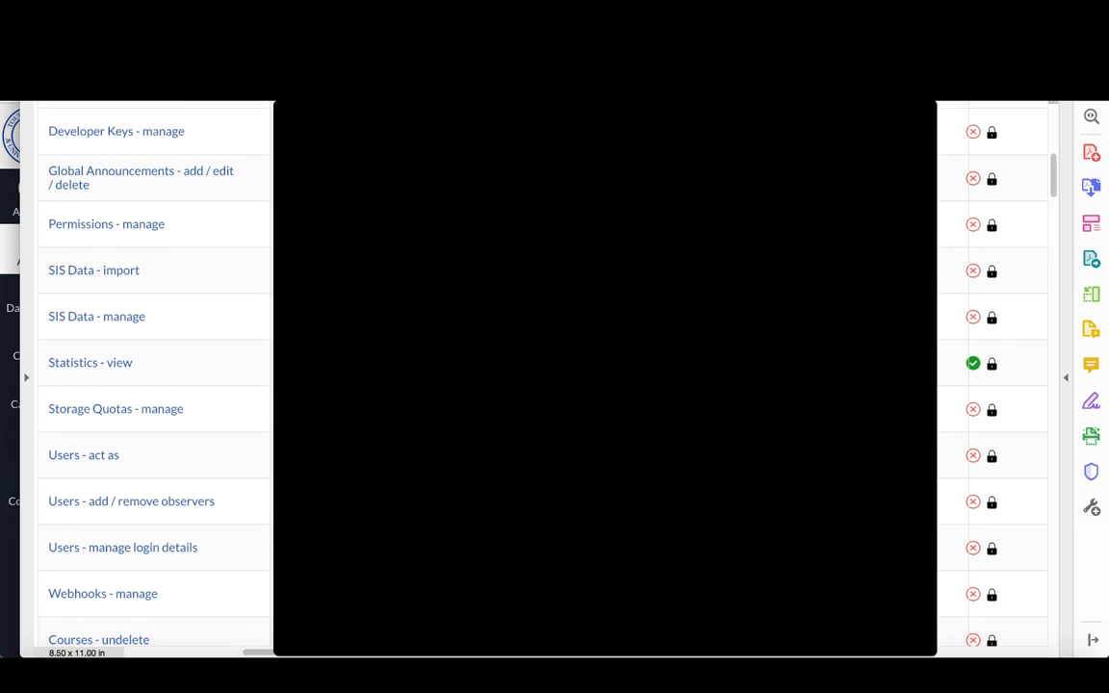
Step: Scroll the permissions PDF past Quizzes, Rubrics and SIS Data to the Users - view list rows
scroll(down, 3)
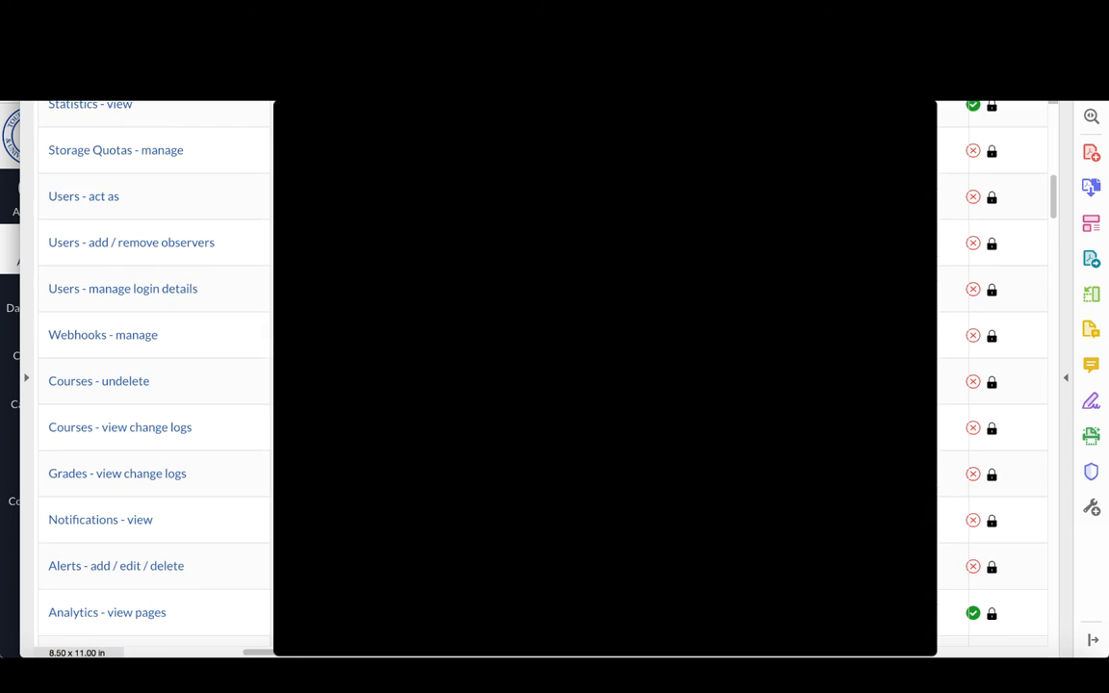
scroll(down, 3)
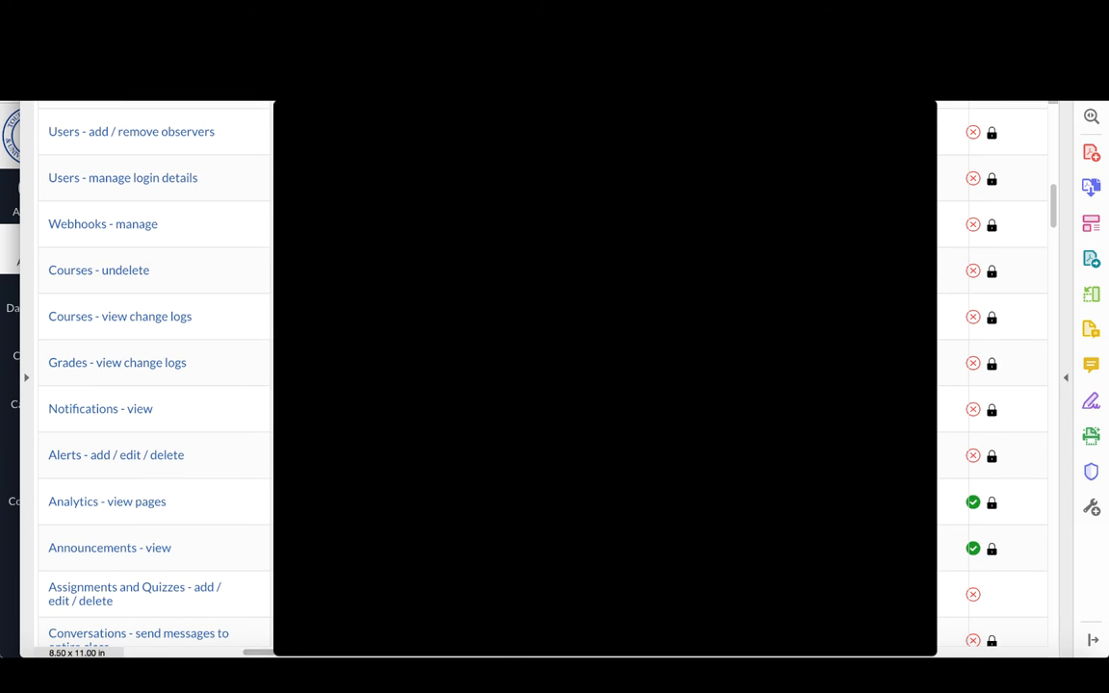
mouse_move(181, 543)
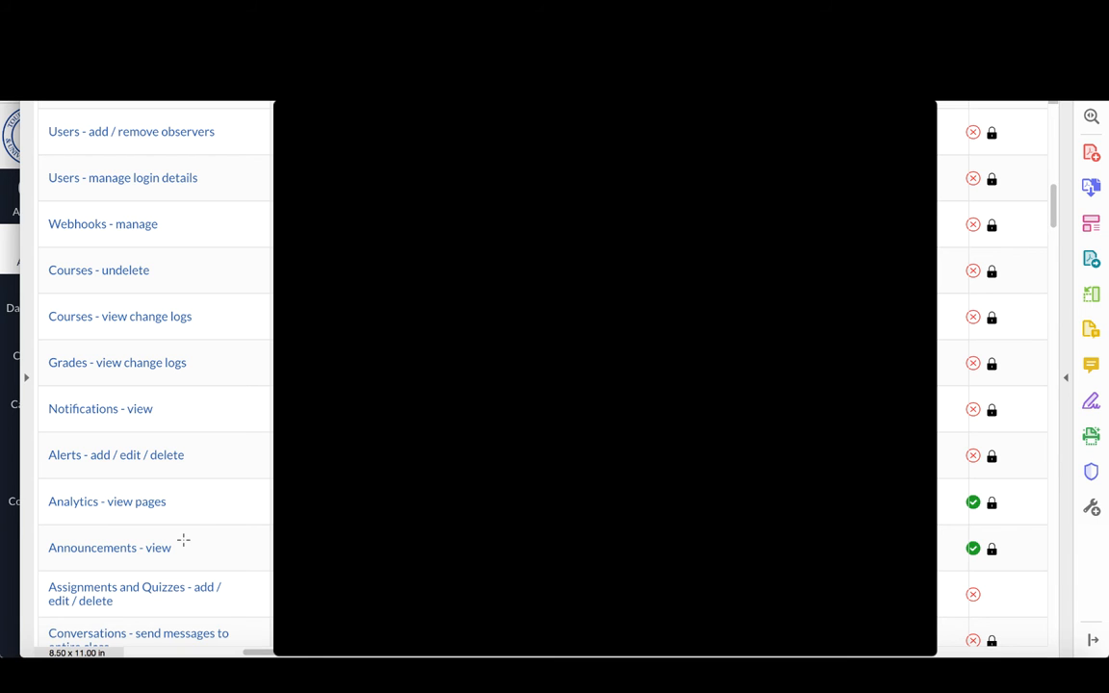
scroll(down, 3)
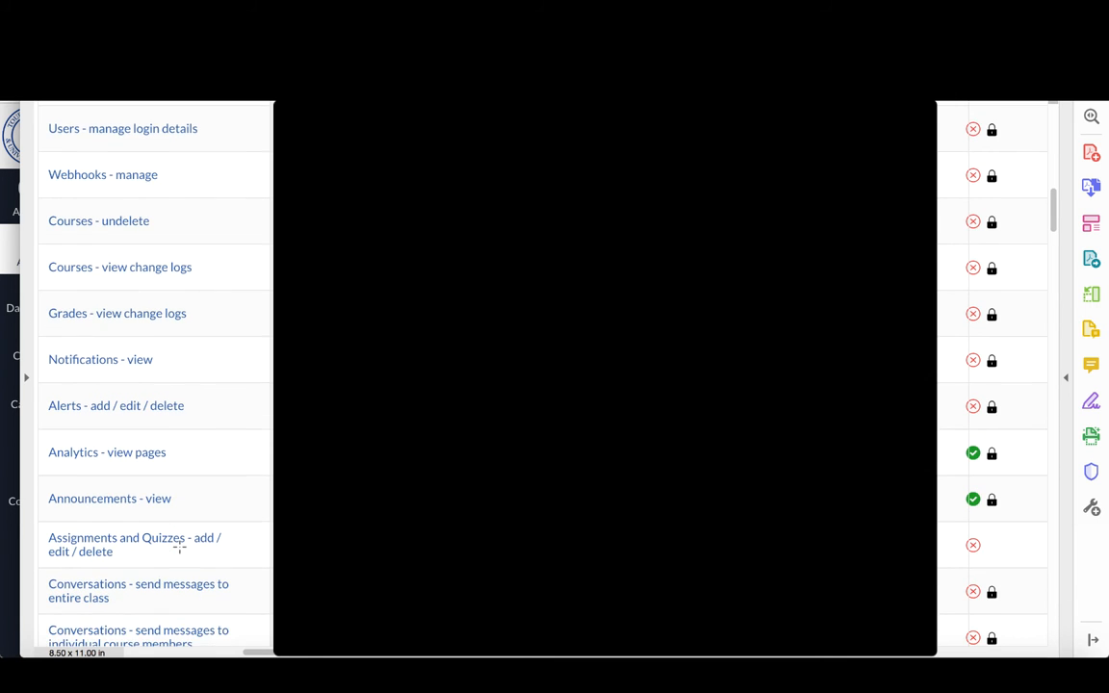
scroll(down, 3)
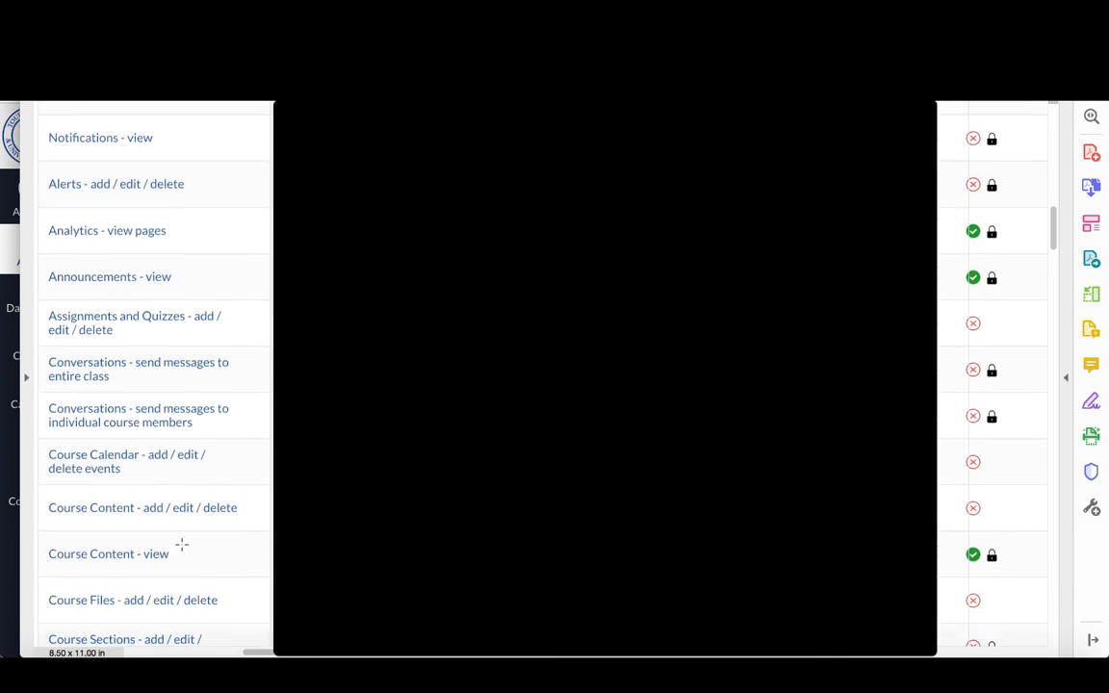
scroll(down, 3)
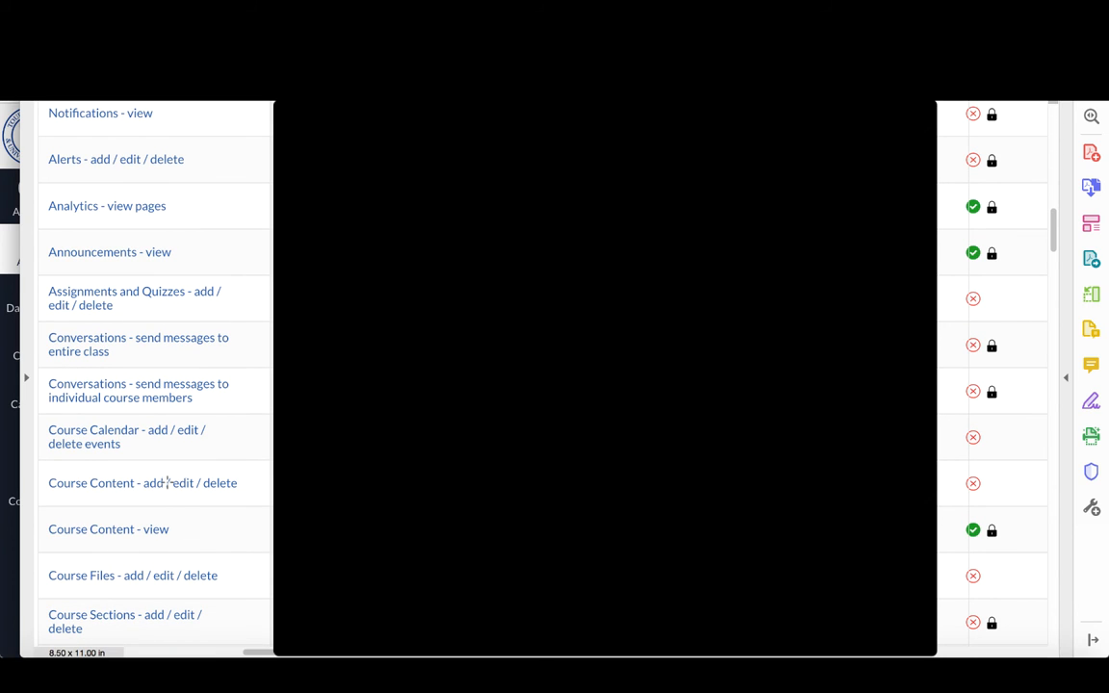
mouse_move(196, 534)
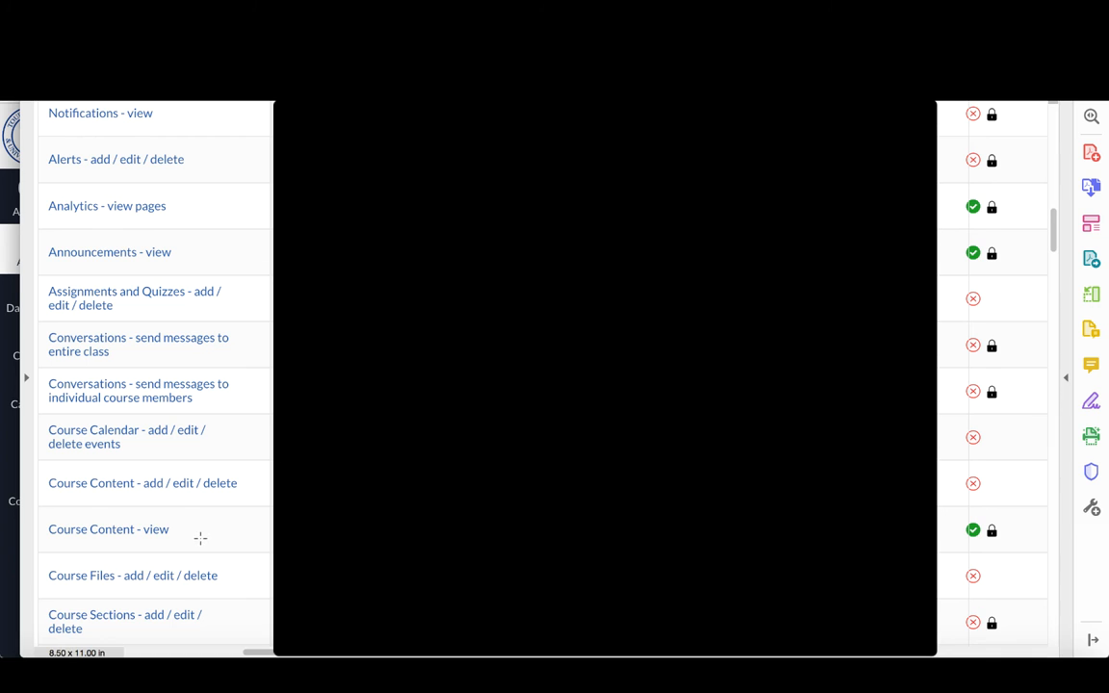
scroll(down, 3)
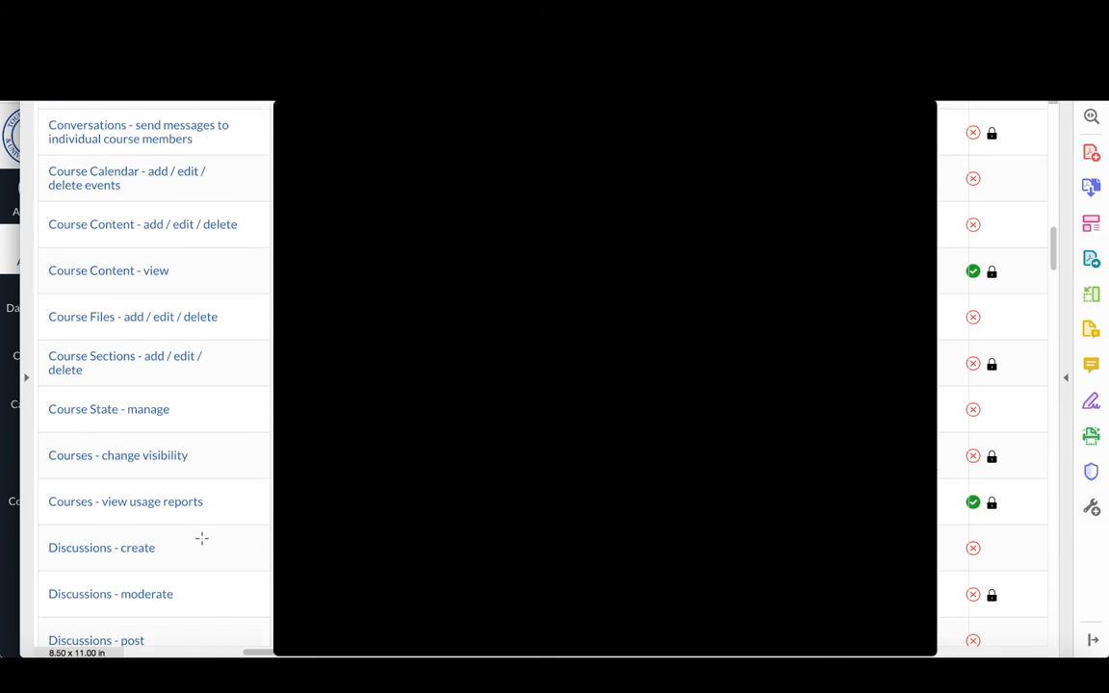
scroll(down, 3)
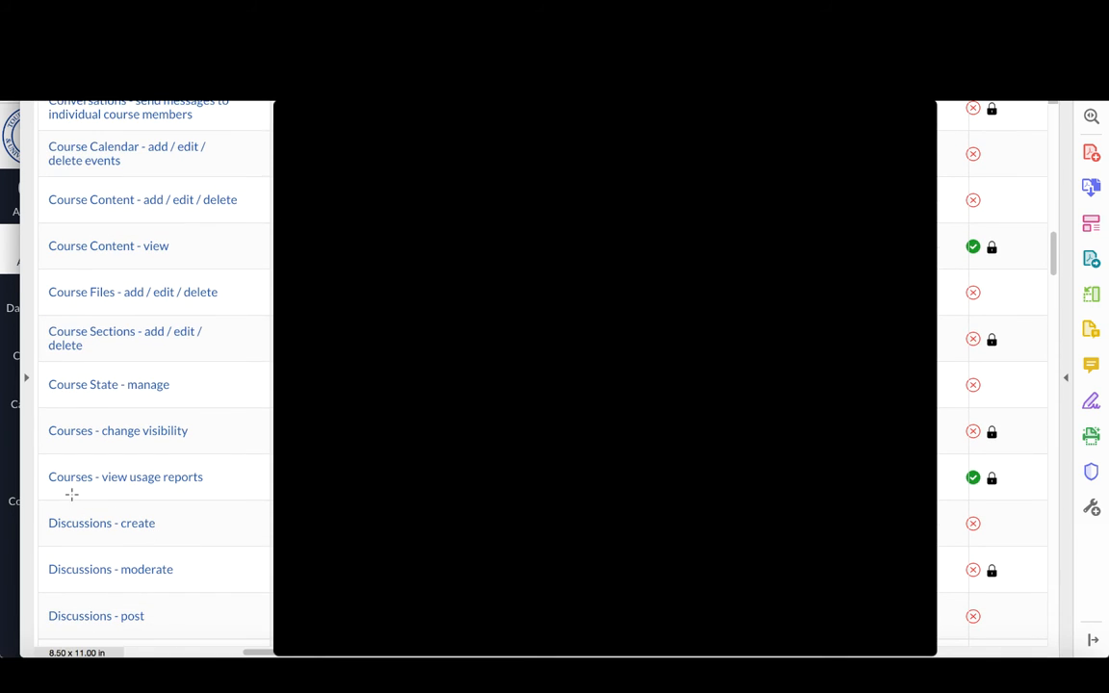
mouse_move(205, 485)
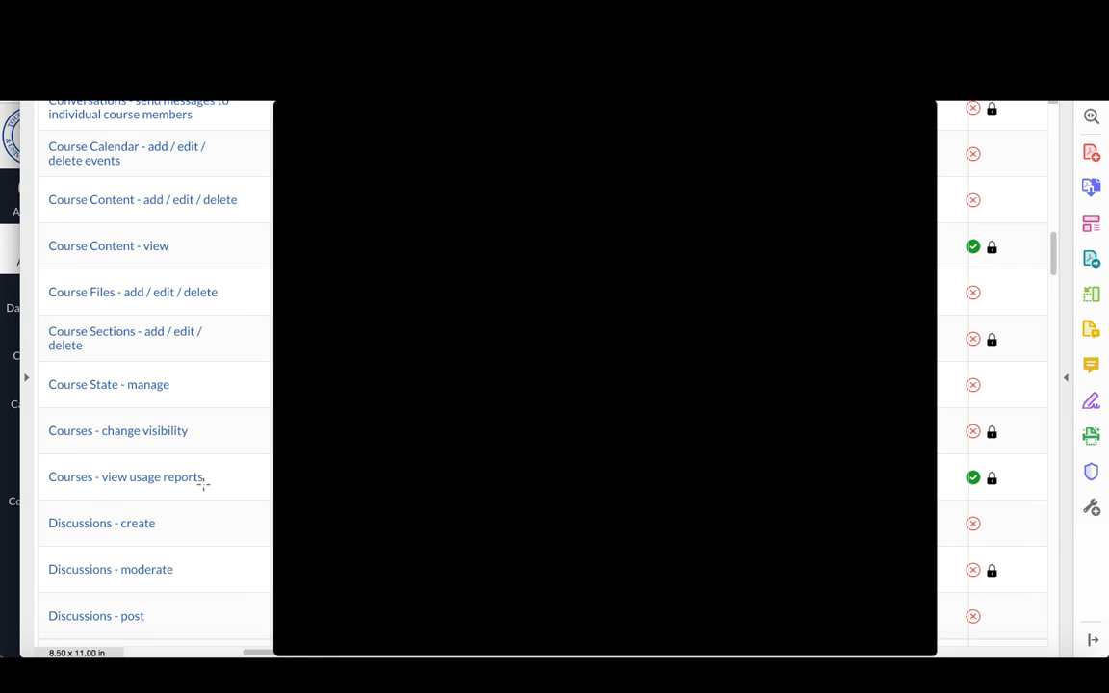
mouse_move(218, 517)
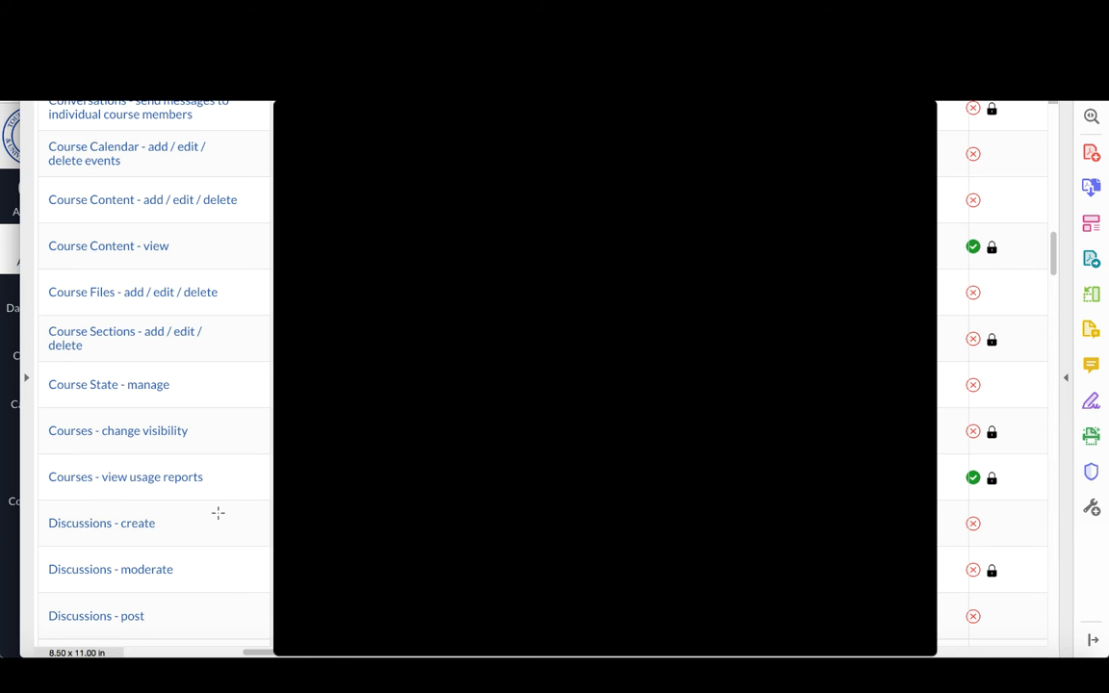
scroll(down, 3)
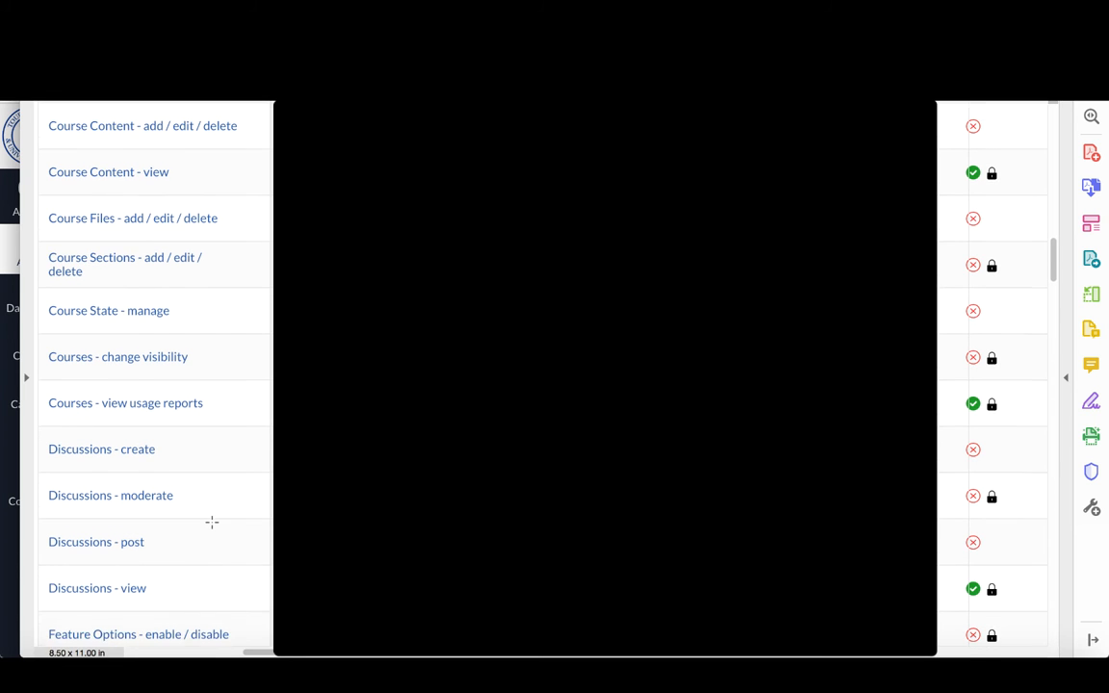
scroll(down, 3)
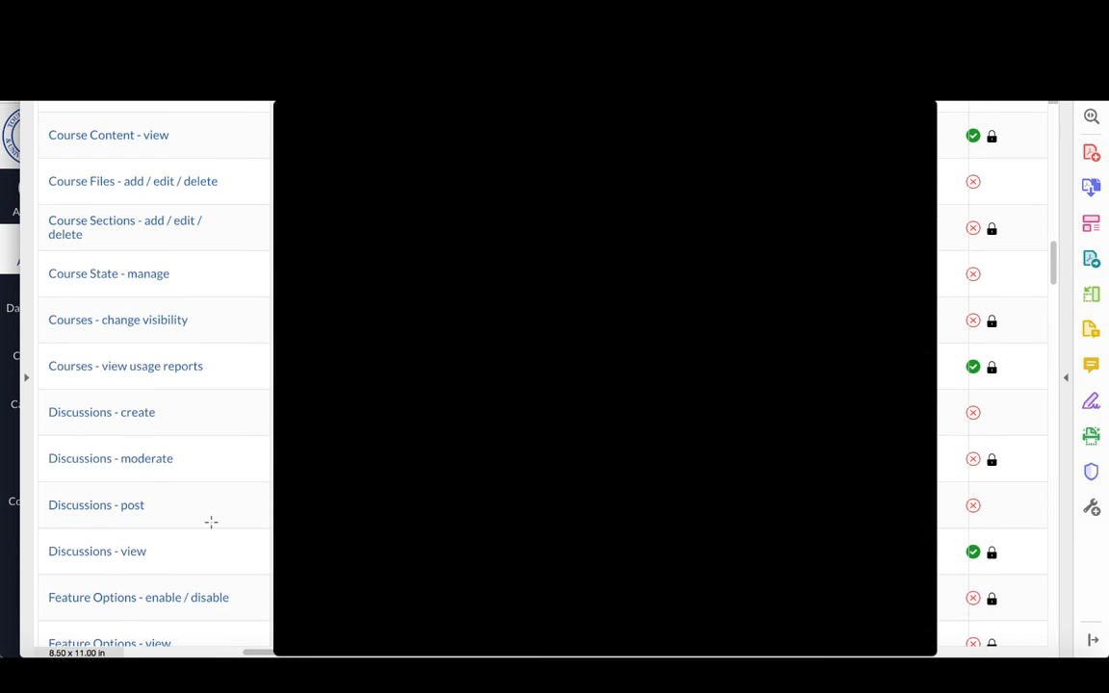
scroll(down, 3)
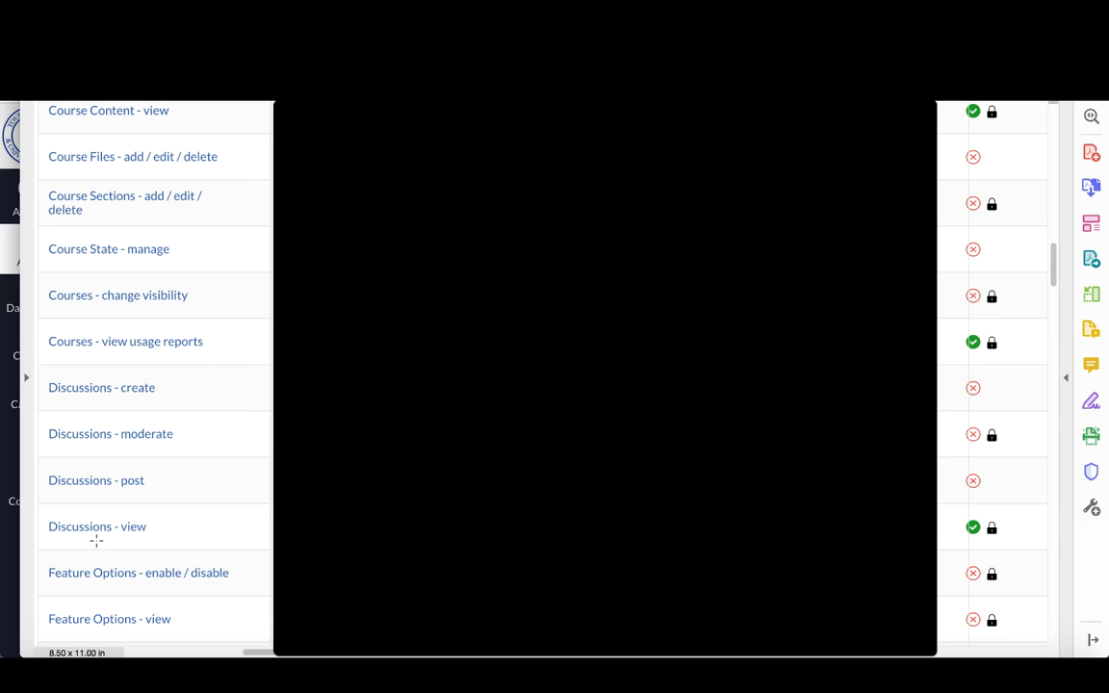
mouse_move(193, 500)
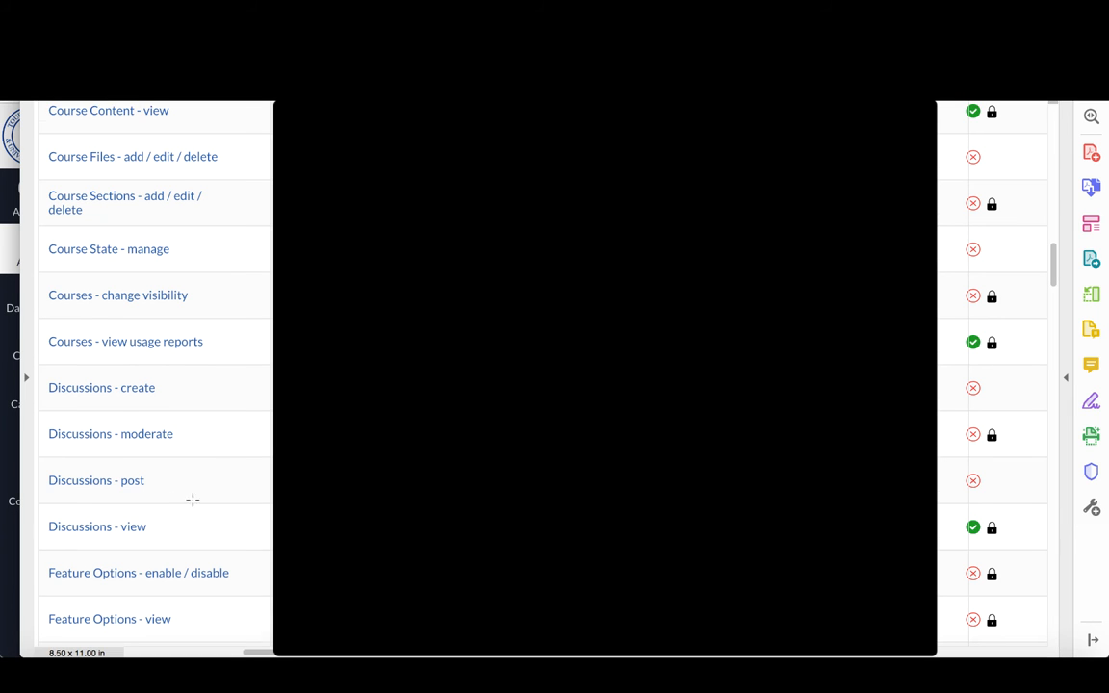
scroll(down, 3)
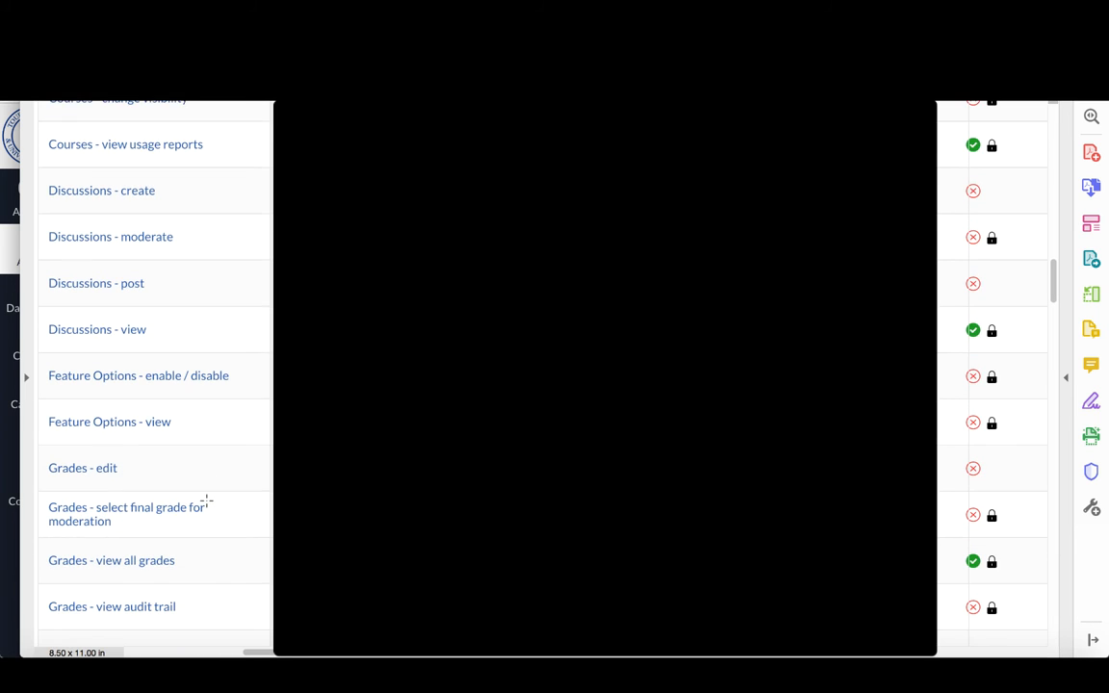
mouse_move(200, 572)
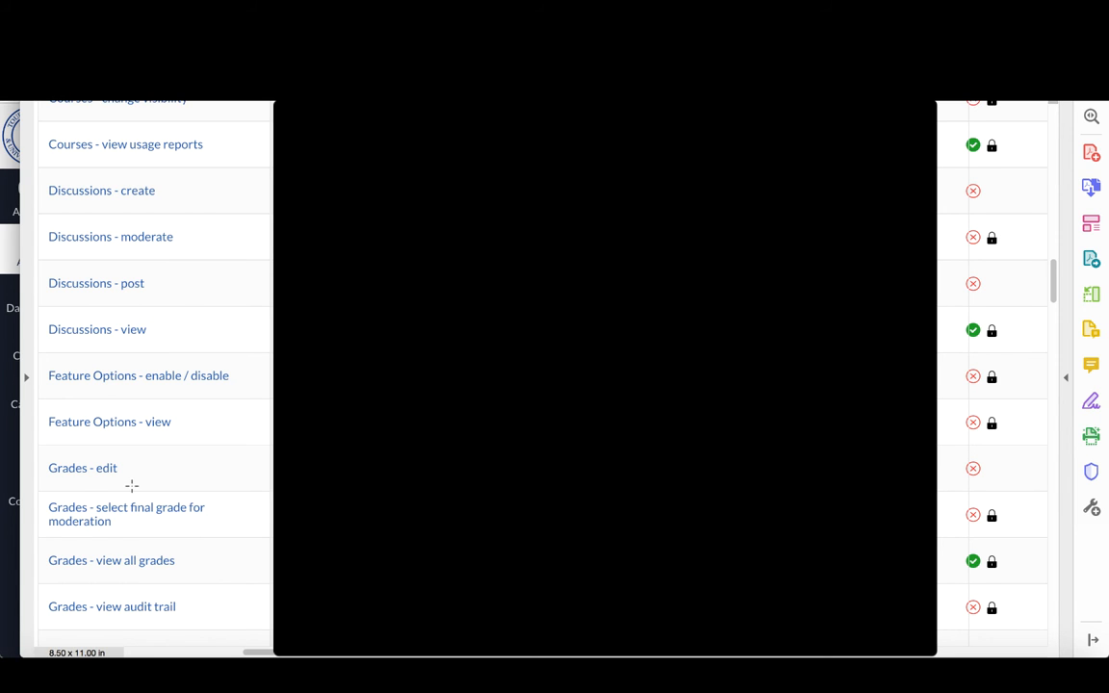
scroll(down, 3)
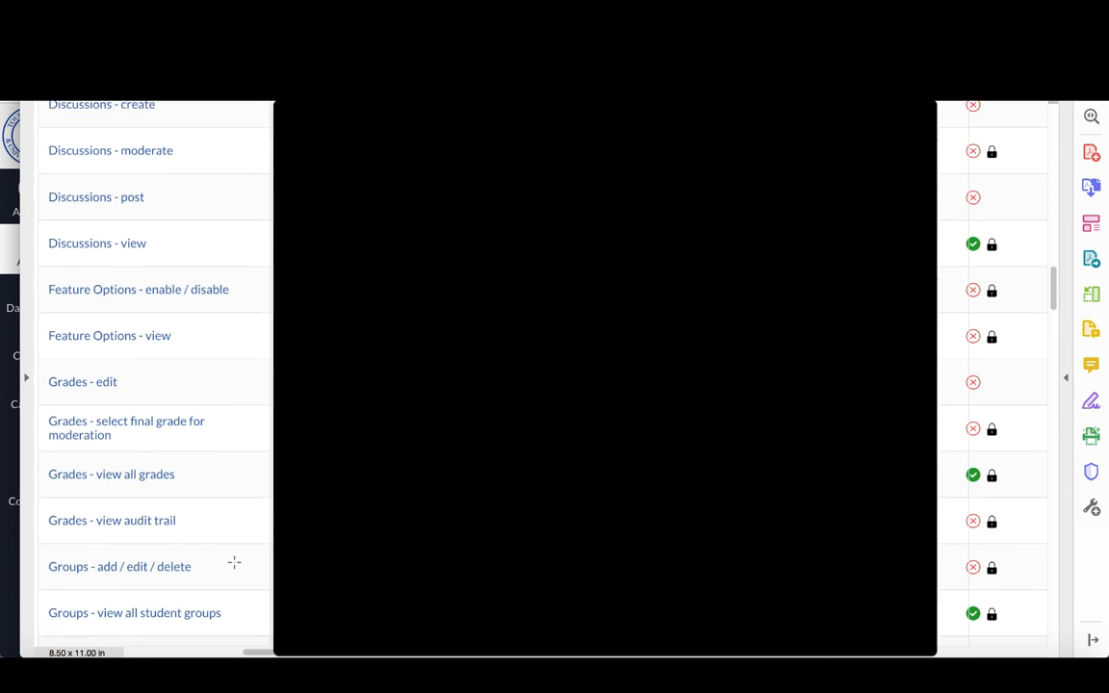
scroll(down, 3)
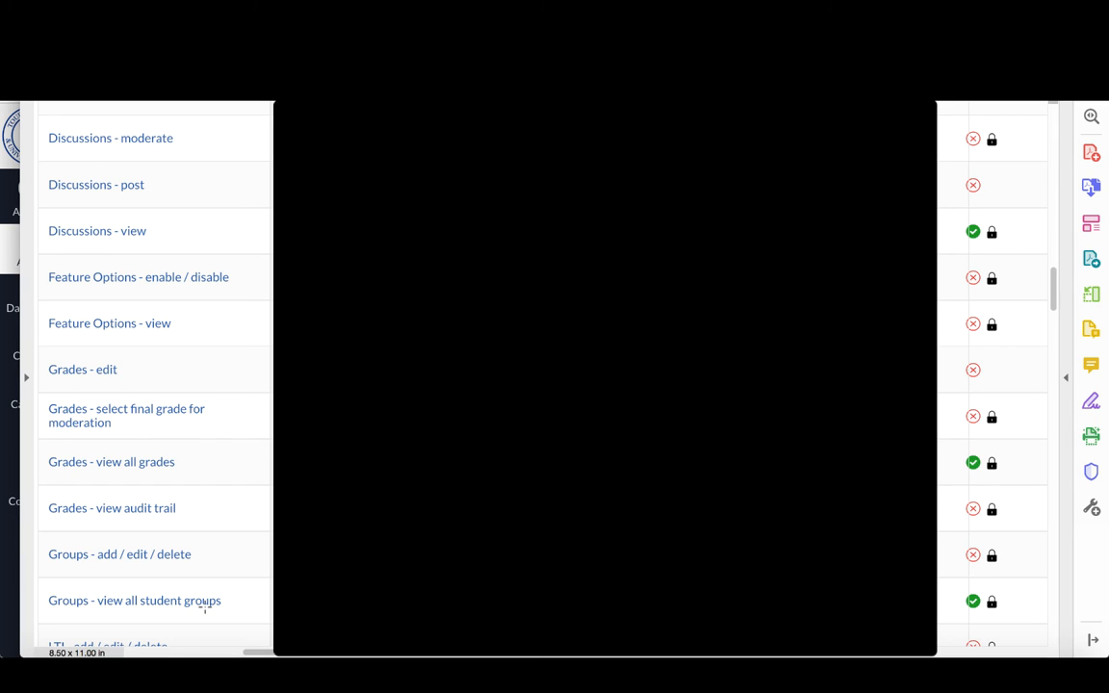
scroll(down, 3)
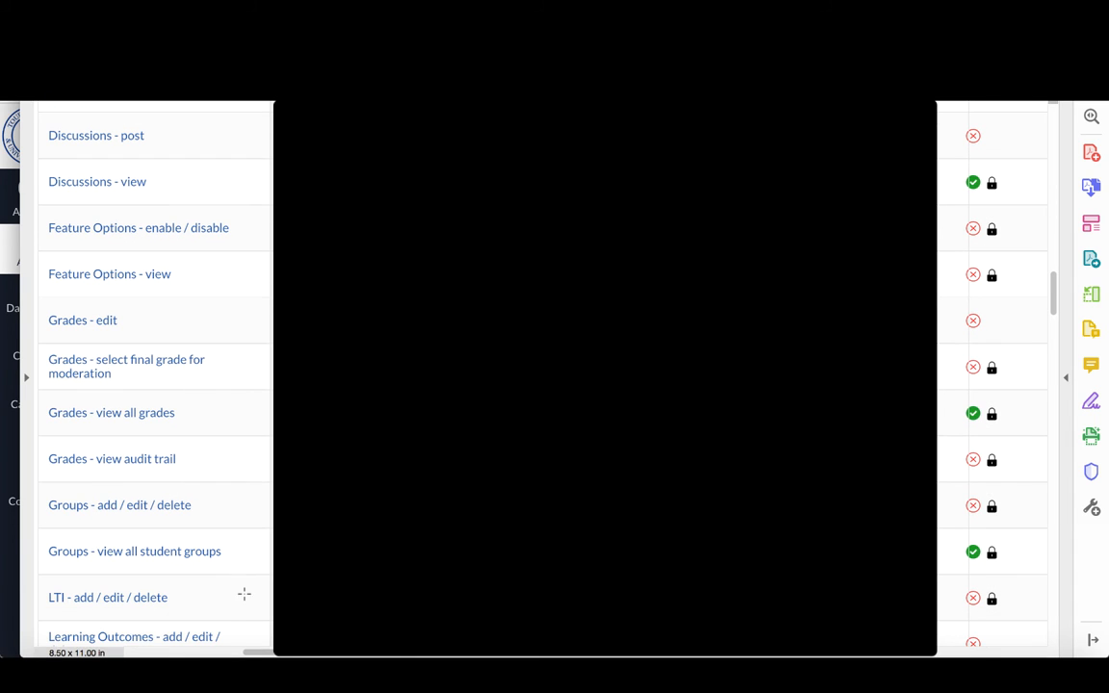
mouse_move(231, 526)
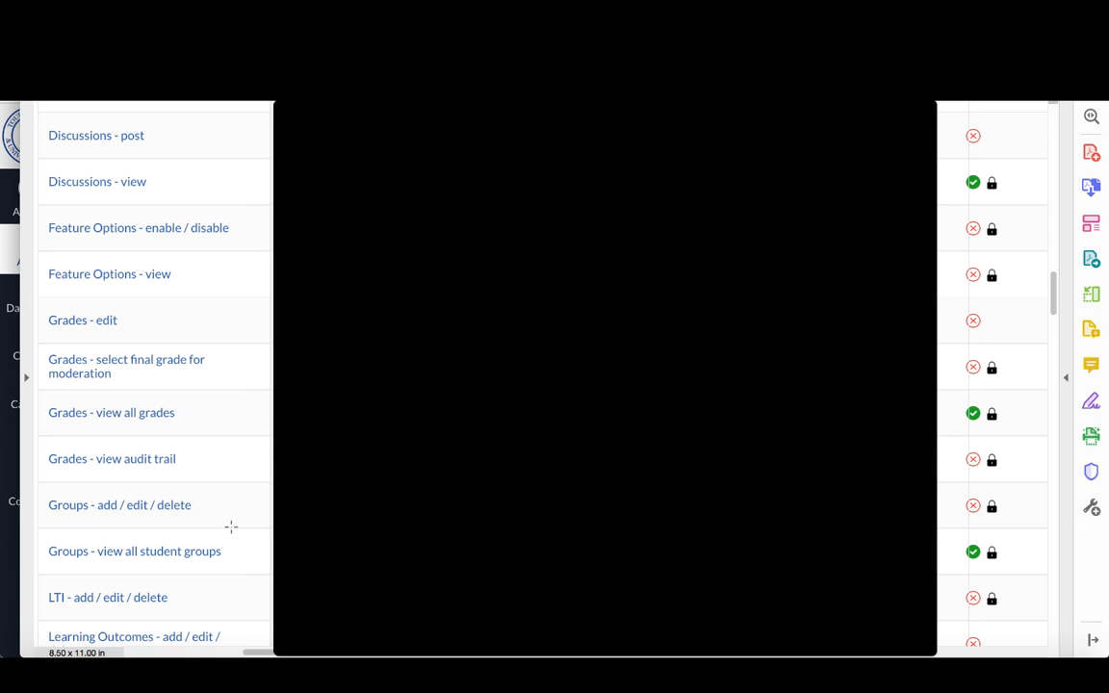
scroll(down, 3)
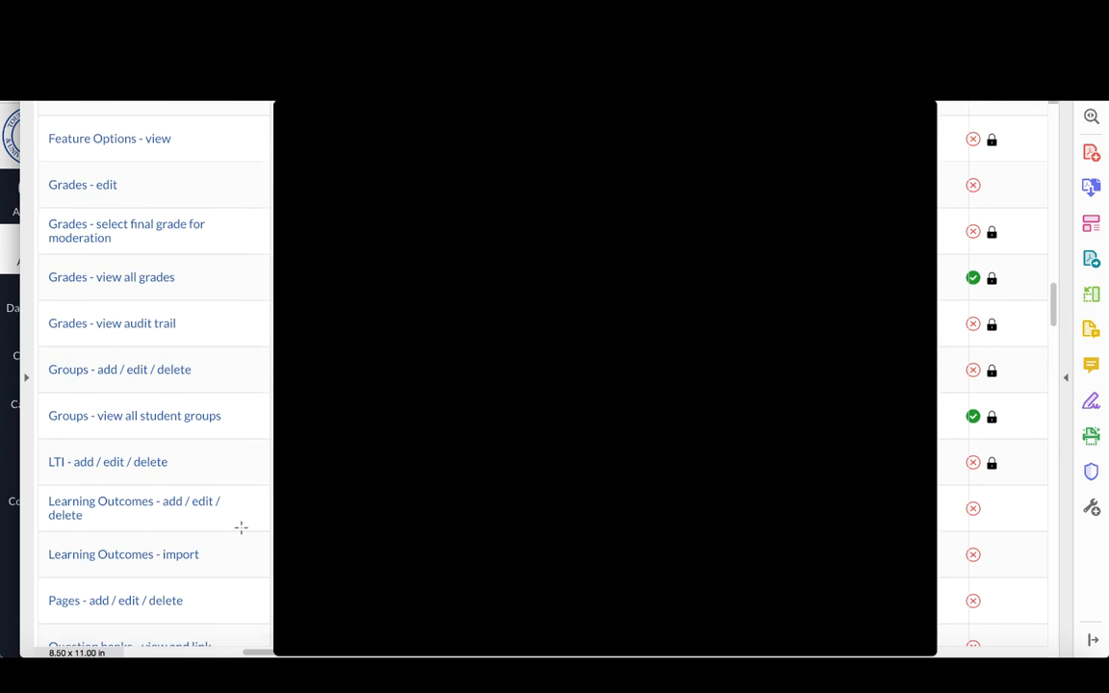
scroll(down, 3)
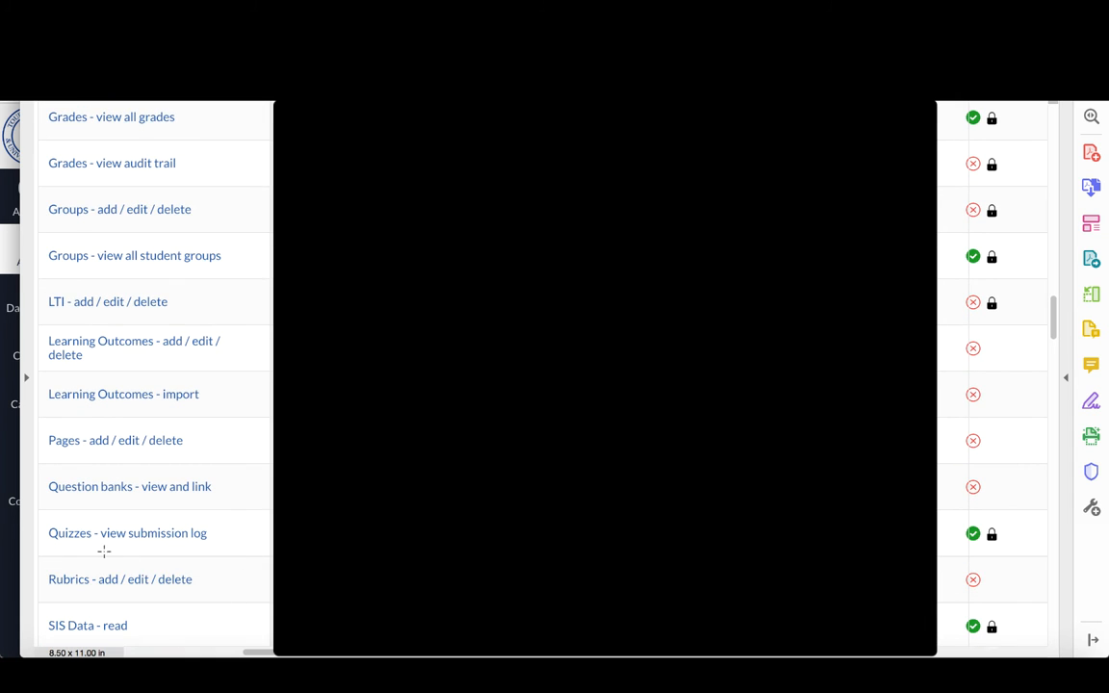
mouse_move(100, 554)
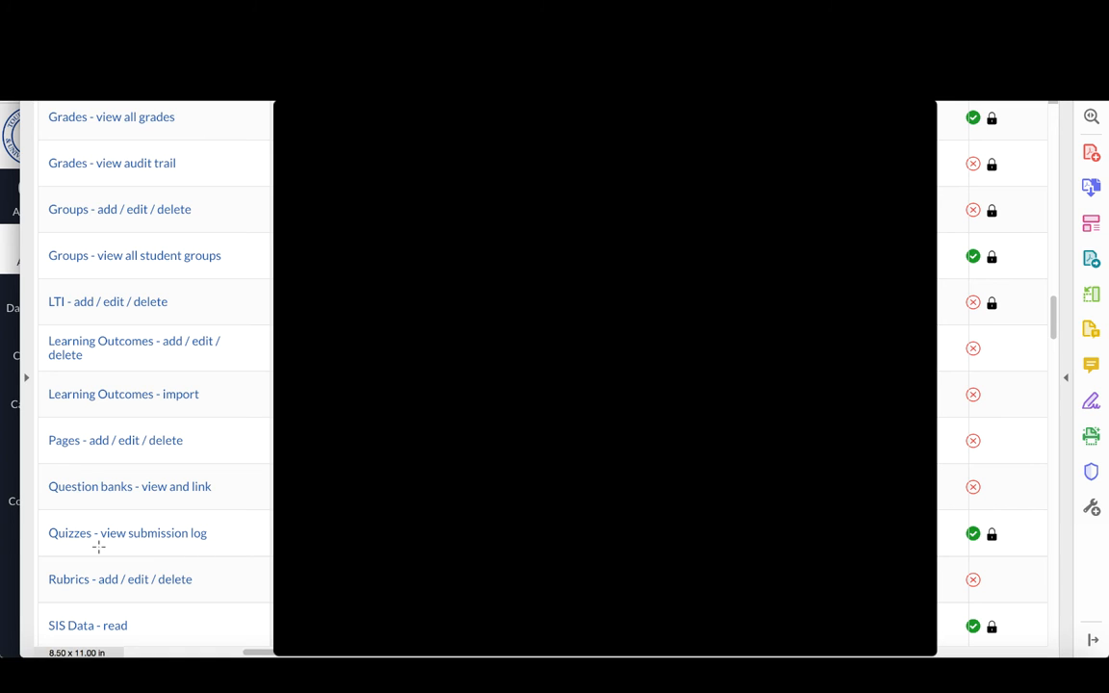
scroll(down, 3)
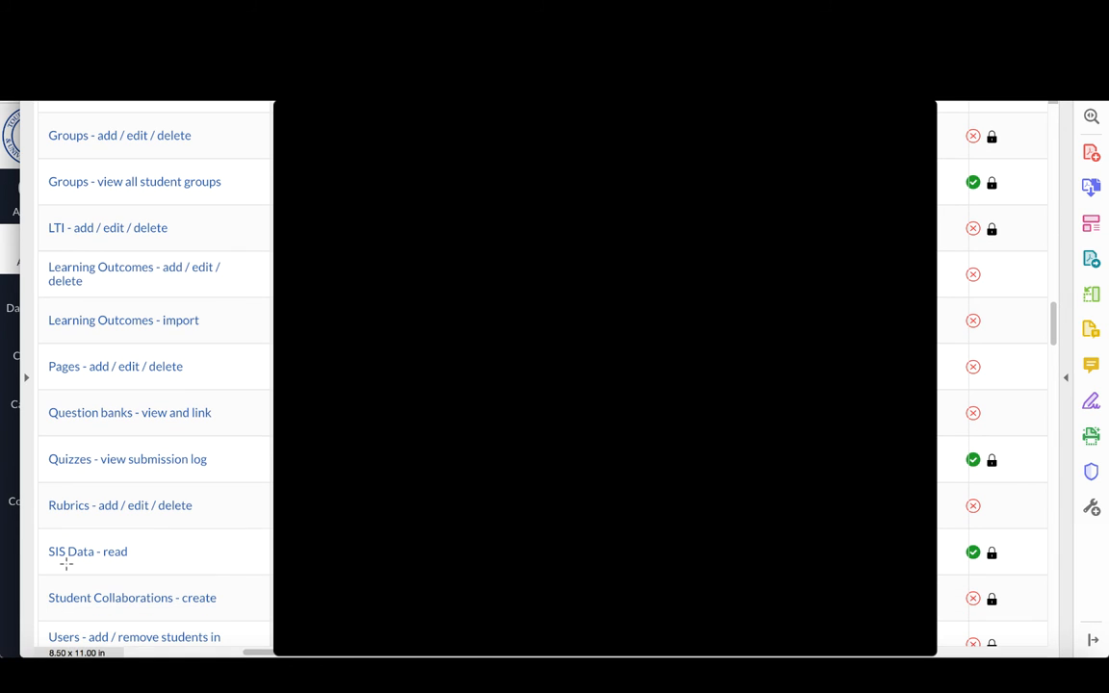
mouse_move(137, 556)
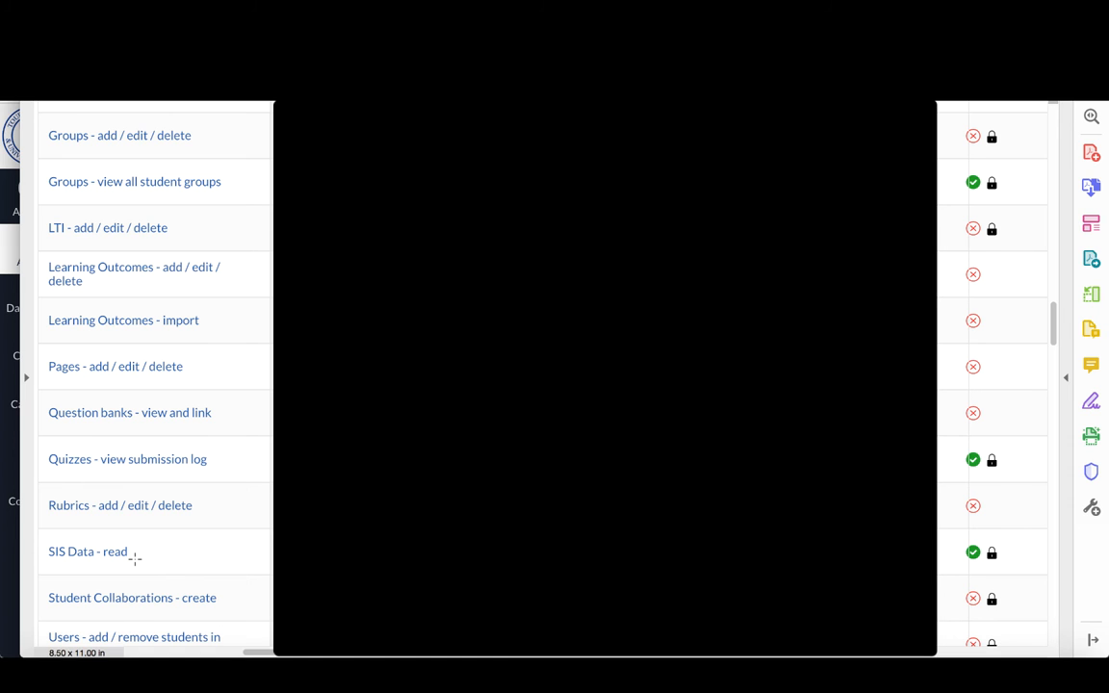
scroll(down, 3)
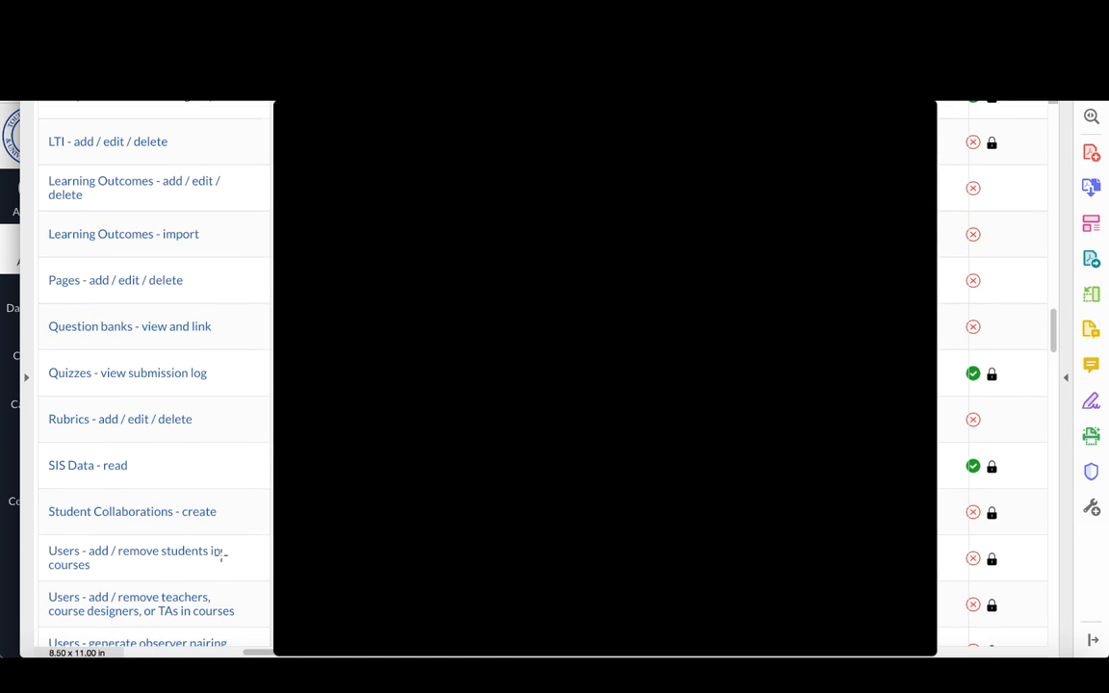
scroll(down, 3)
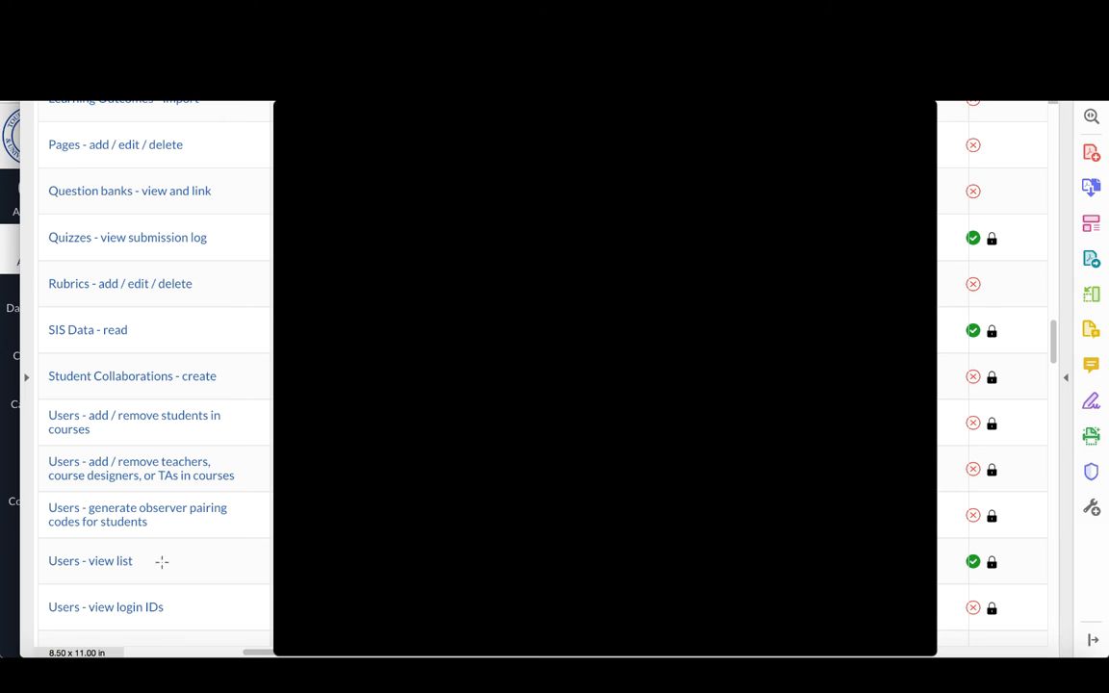
mouse_move(150, 574)
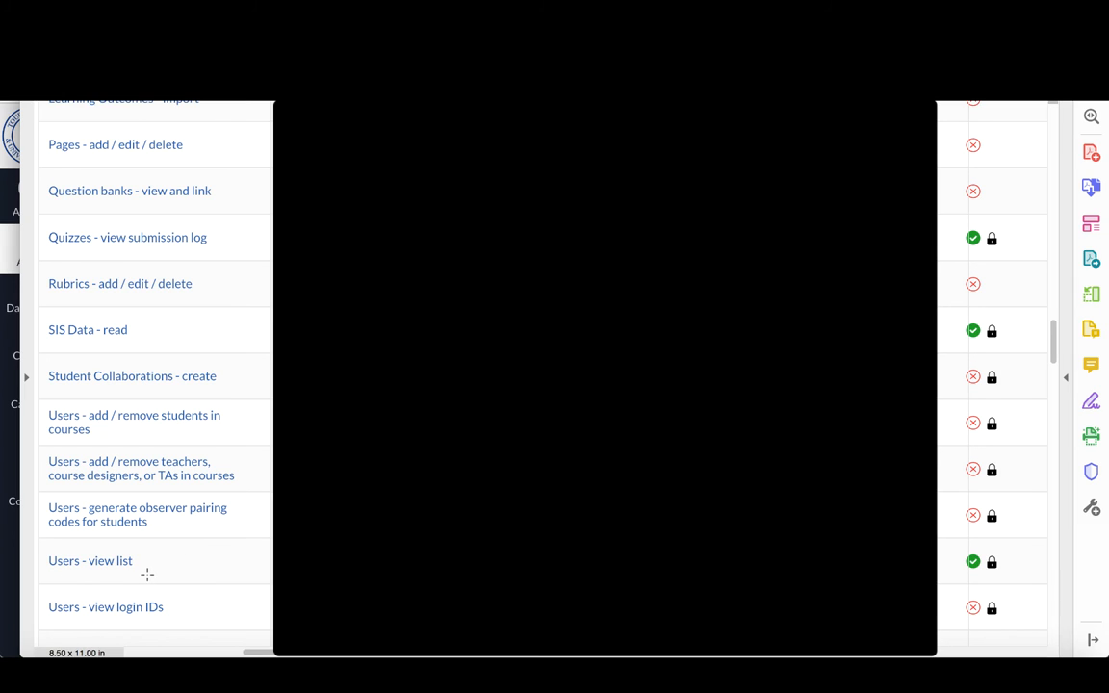
mouse_move(181, 568)
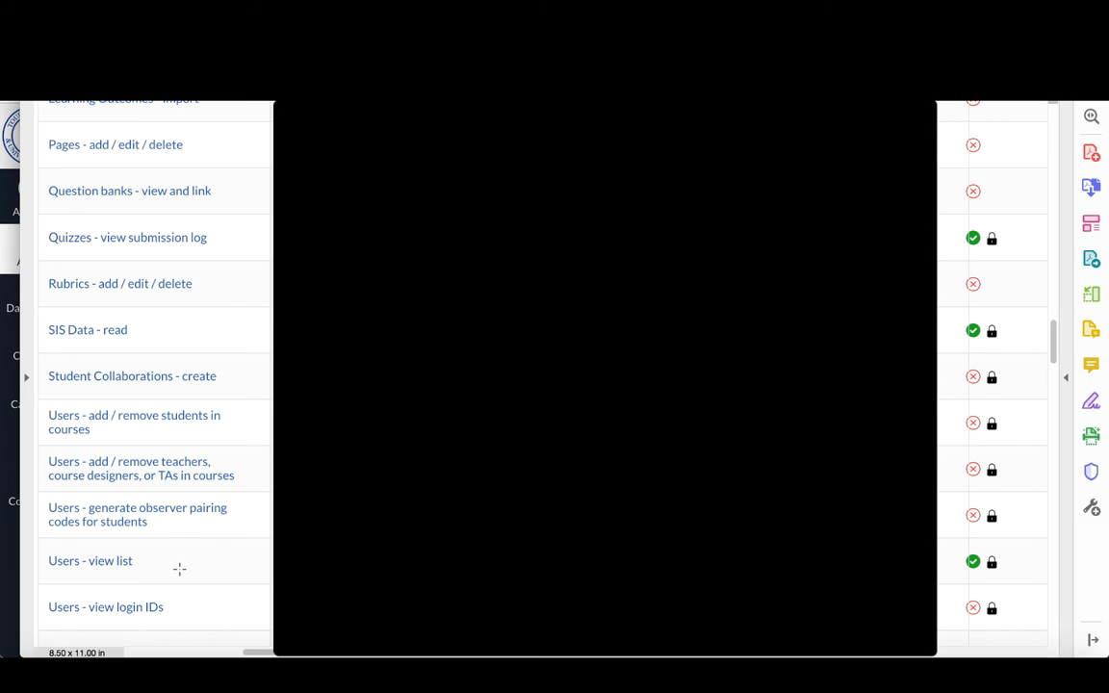
mouse_move(181, 572)
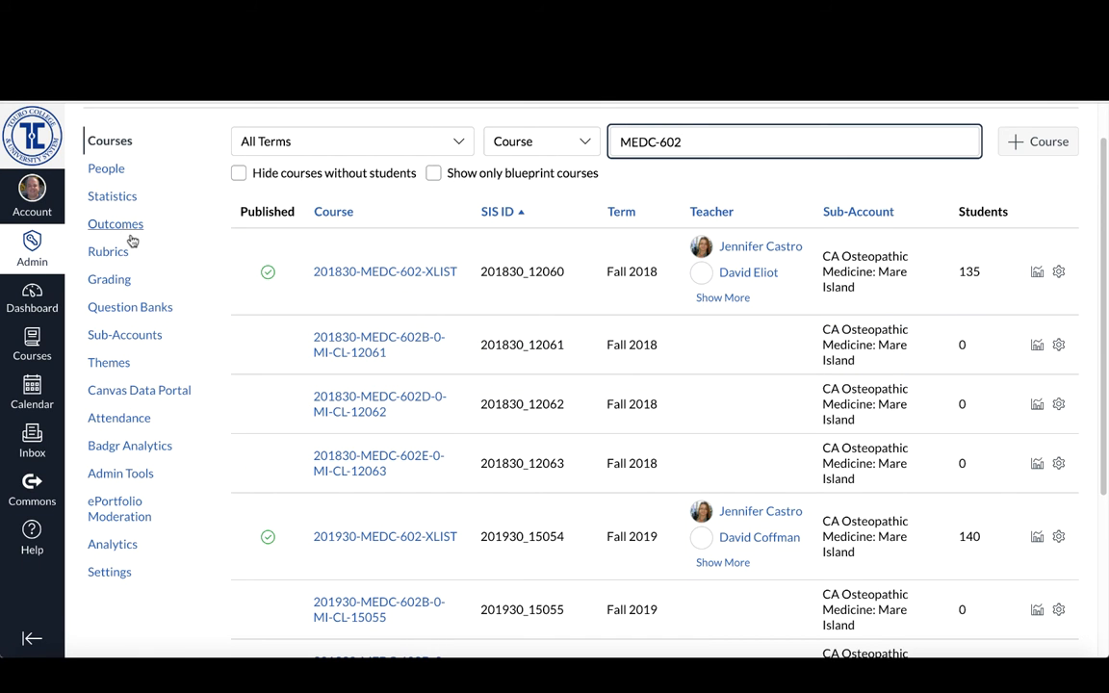
mouse_move(97, 171)
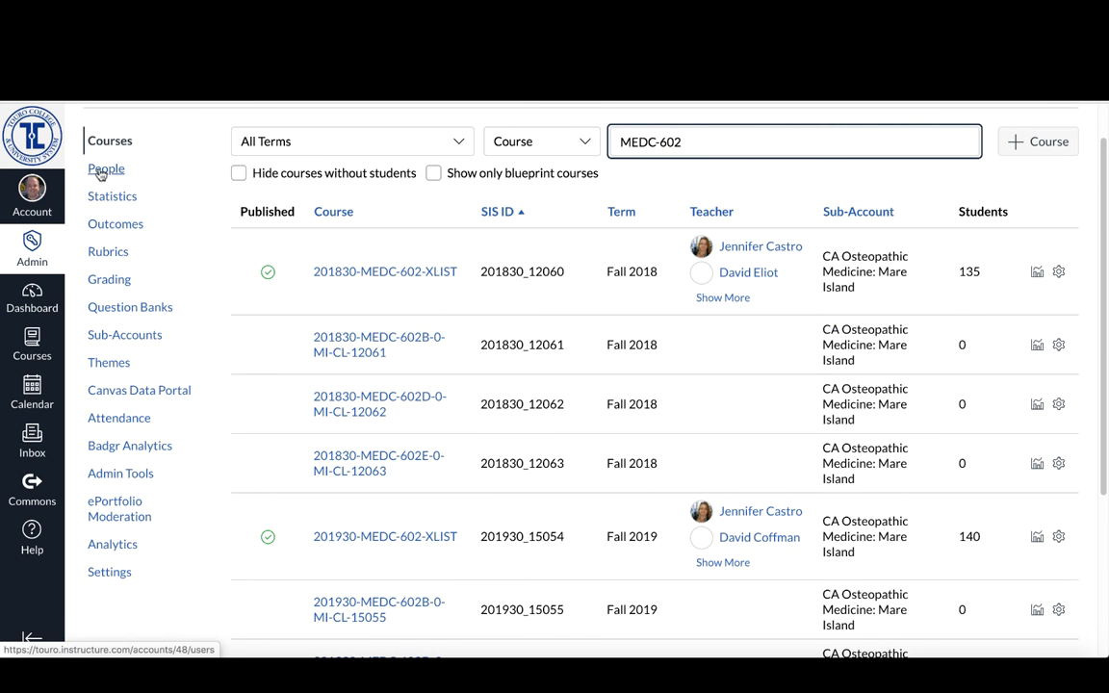
mouse_move(104, 169)
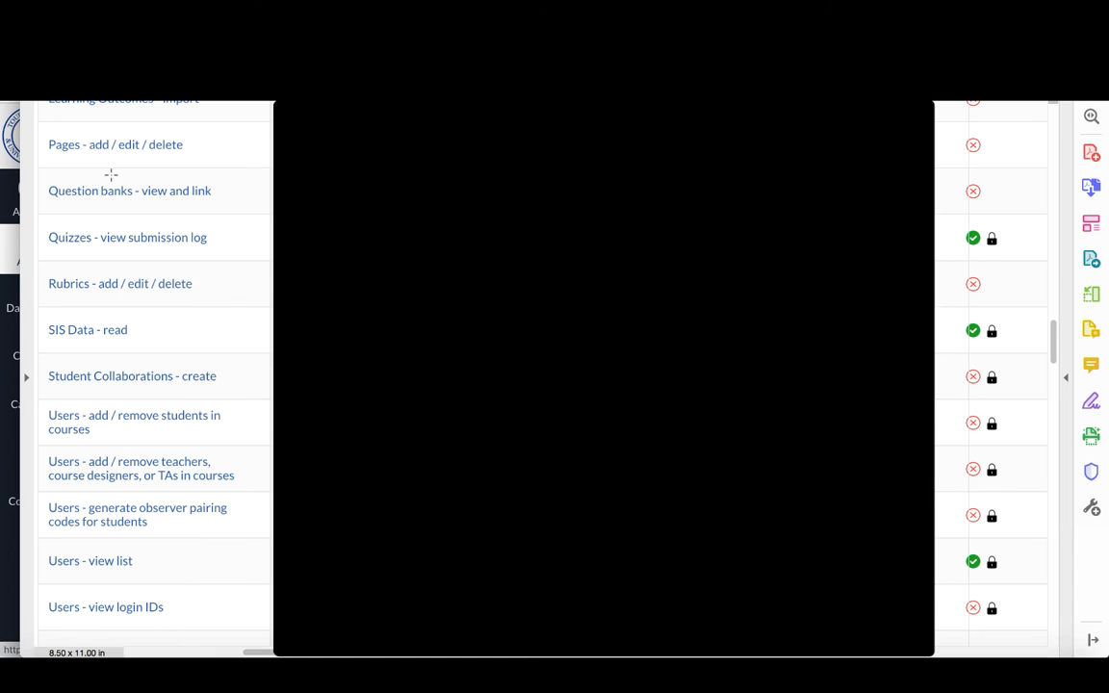
Step: Scroll the permissions PDF down then back up to the Groups, LTI, Learning Outcomes and Pages entries
scroll(down, 3)
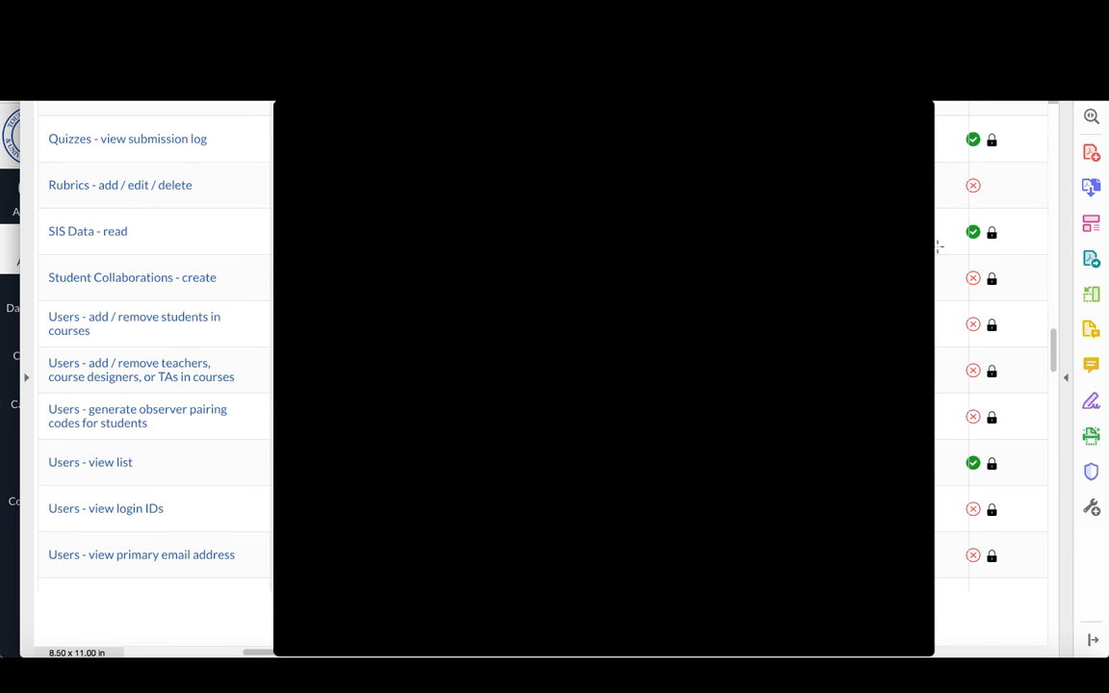
scroll(up, 3)
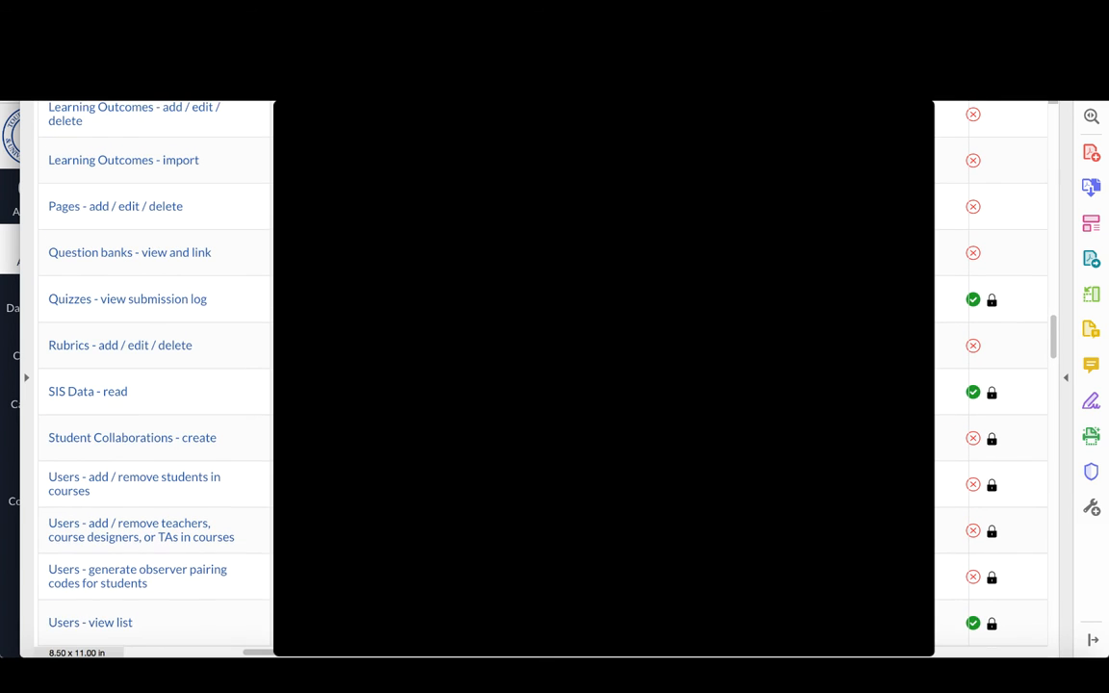
scroll(up, 3)
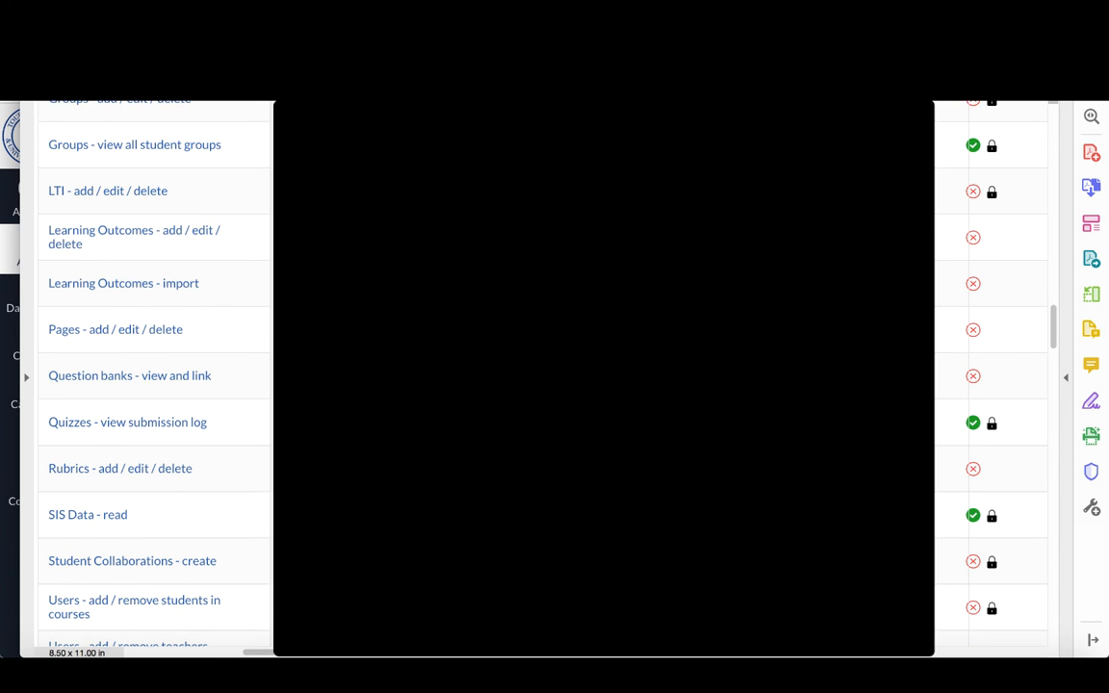
mouse_move(106, 363)
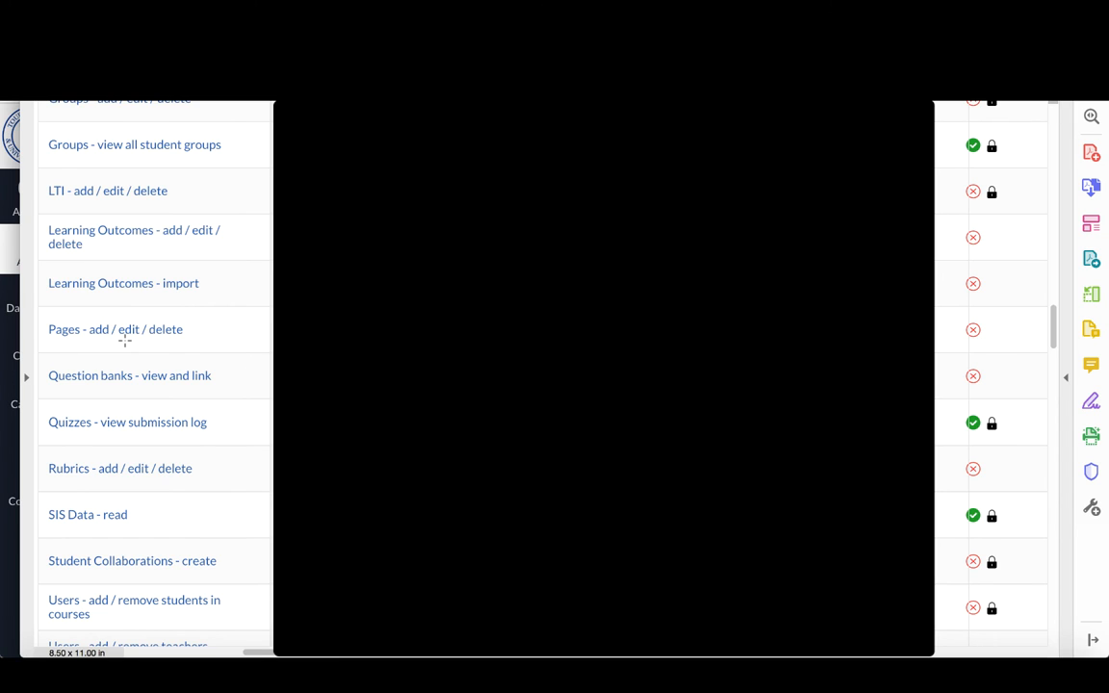
mouse_move(125, 343)
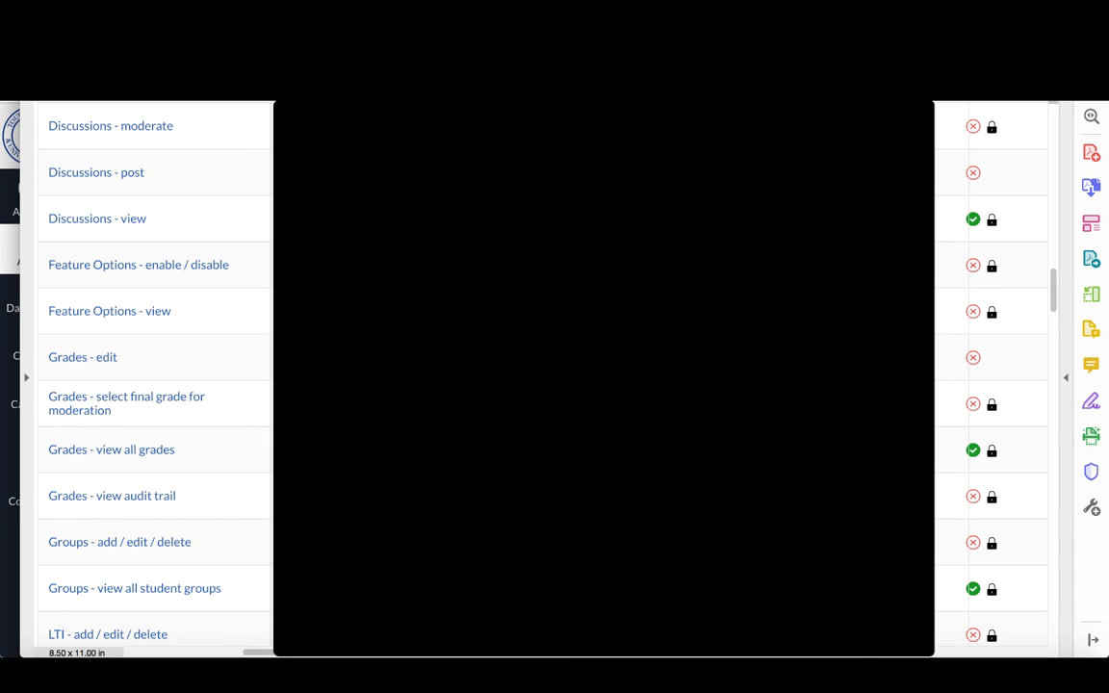
mouse_move(193, 418)
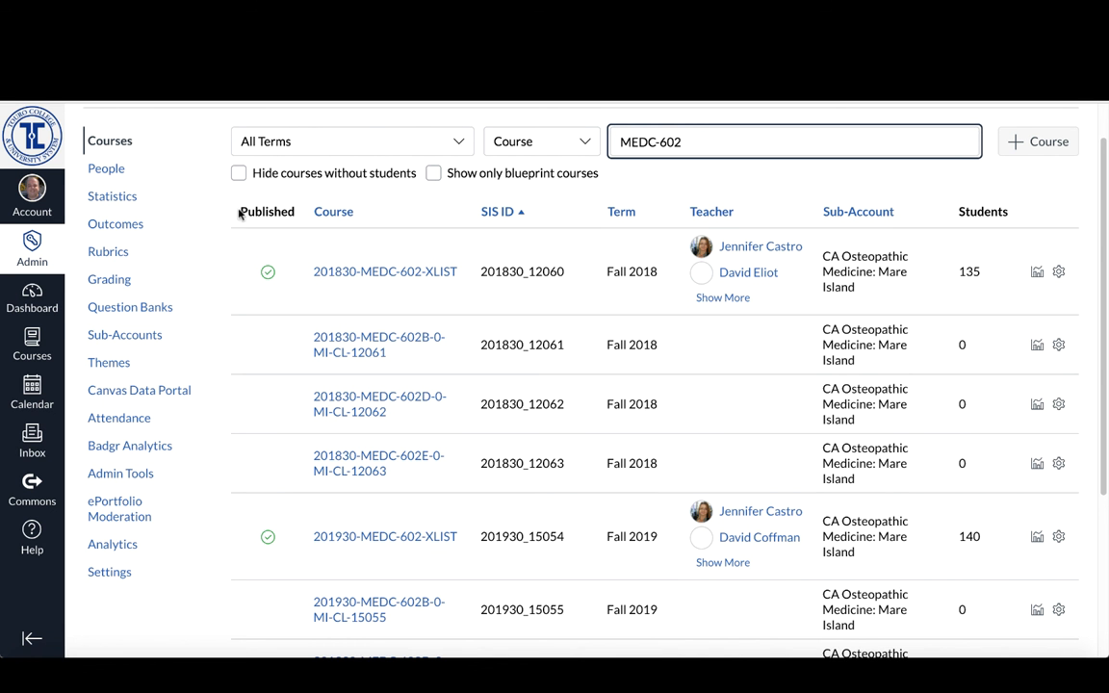
mouse_move(745, 185)
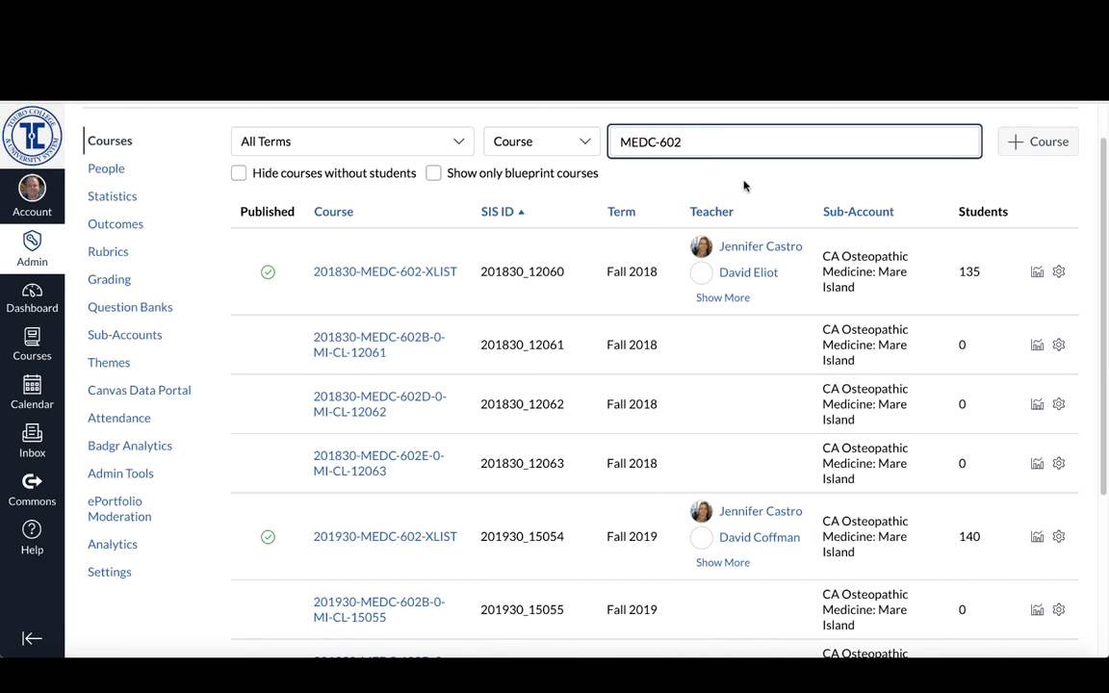
mouse_move(664, 189)
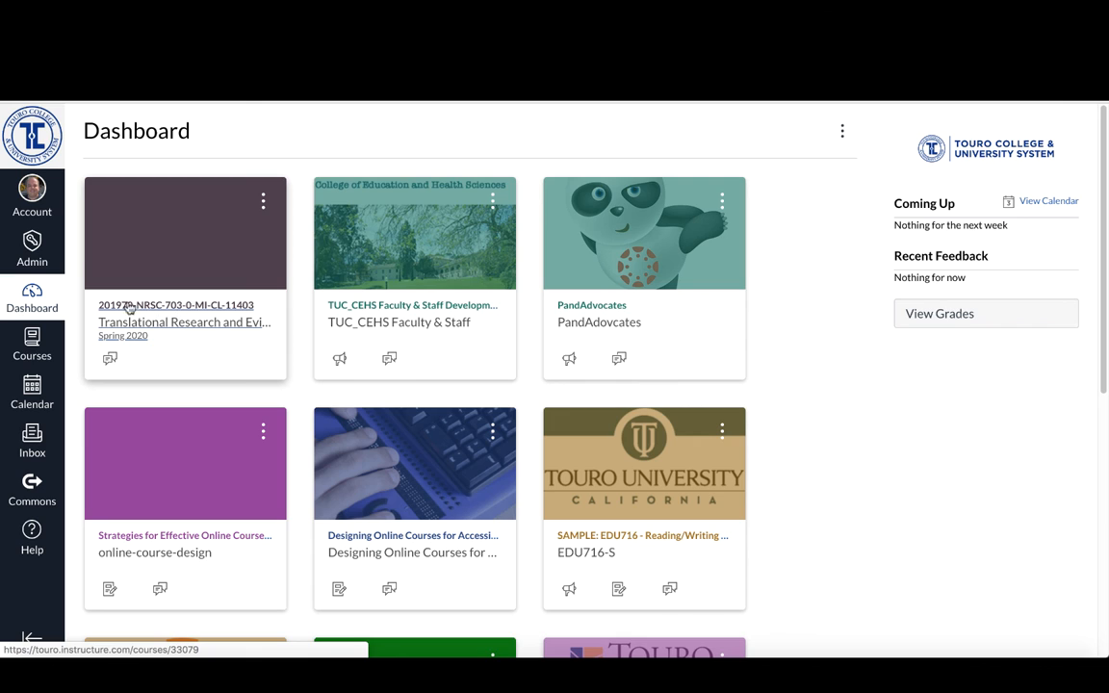
mouse_move(155, 321)
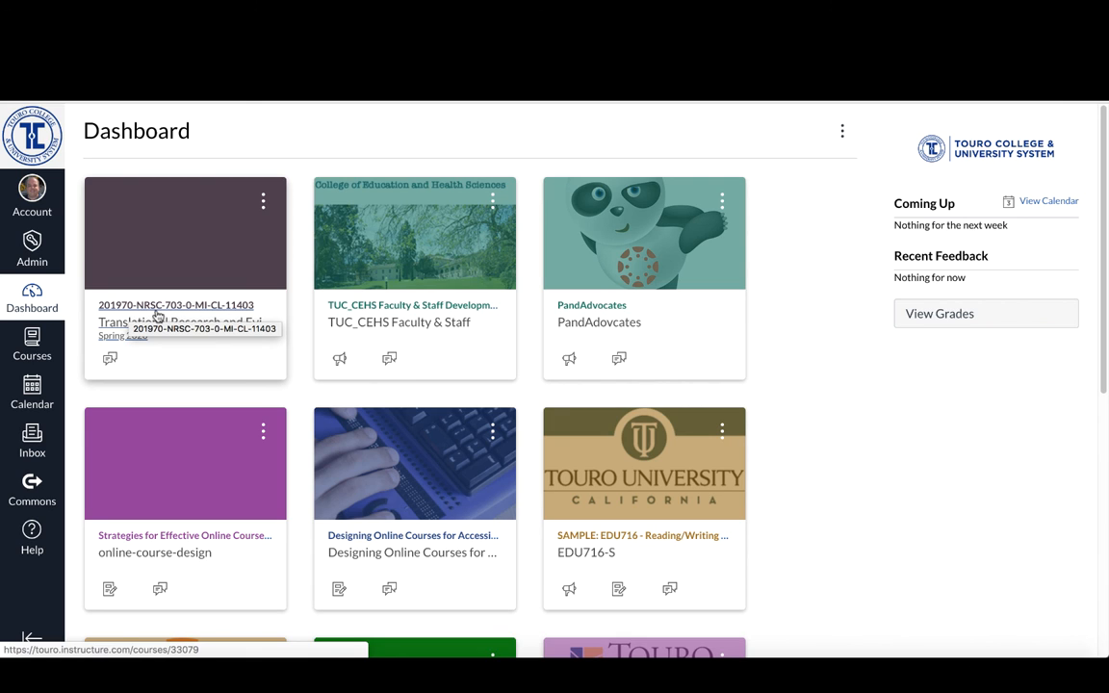
mouse_move(185, 315)
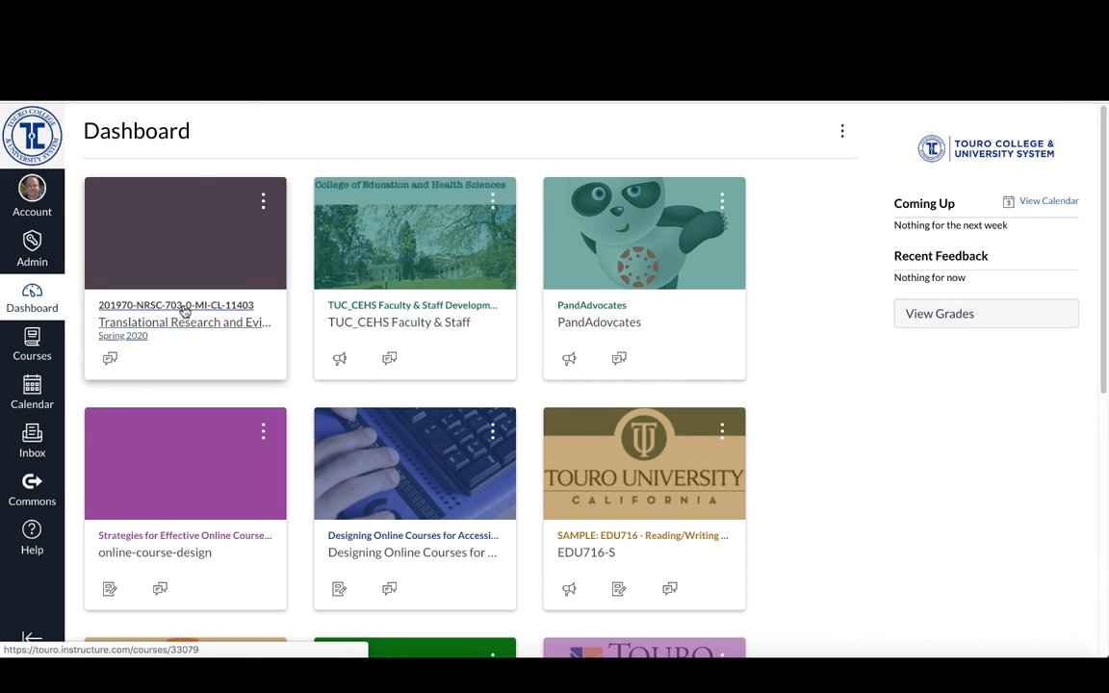
mouse_move(200, 327)
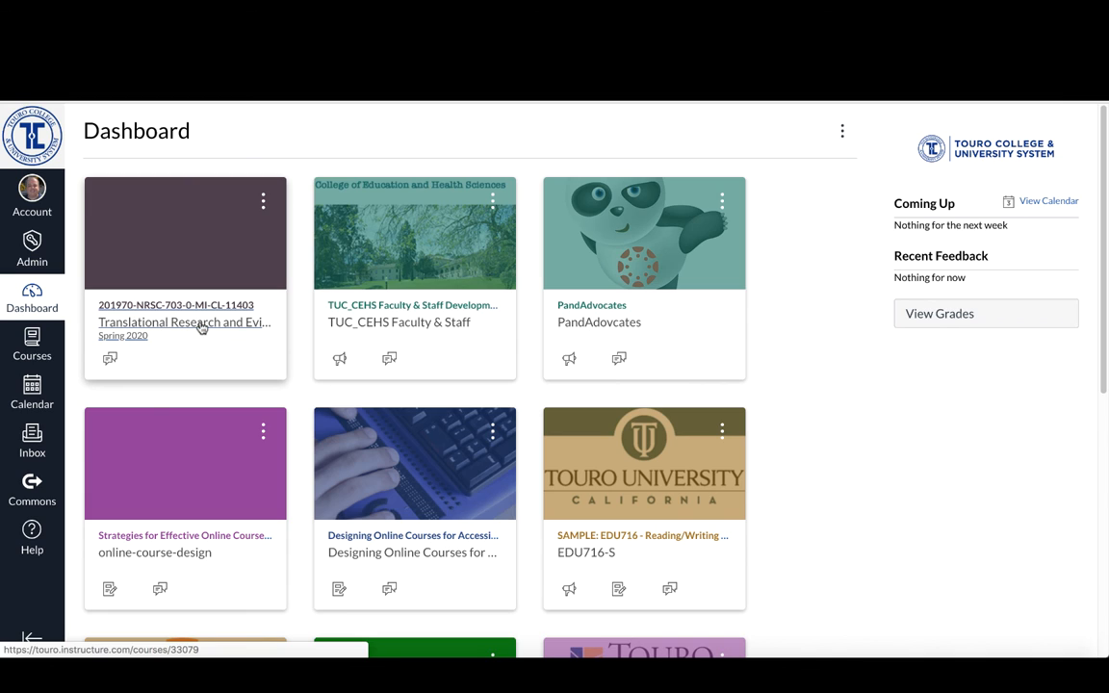
mouse_move(201, 327)
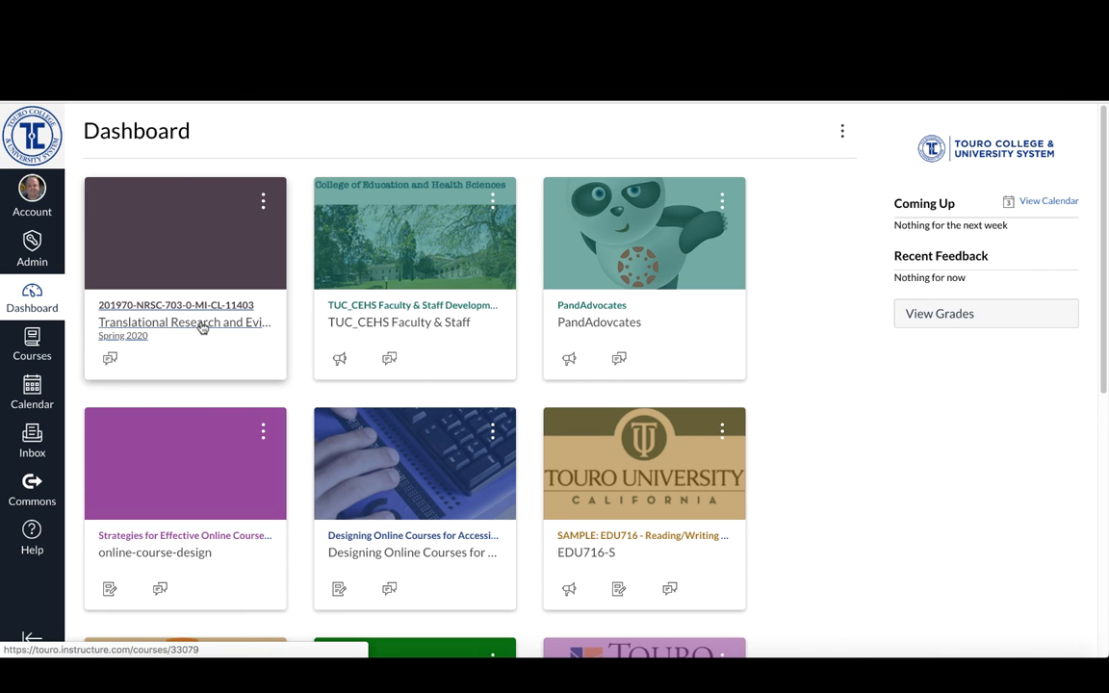
Step: Open the 201970-NRSC-703 Translational Research course from its Dashboard card
click(181, 322)
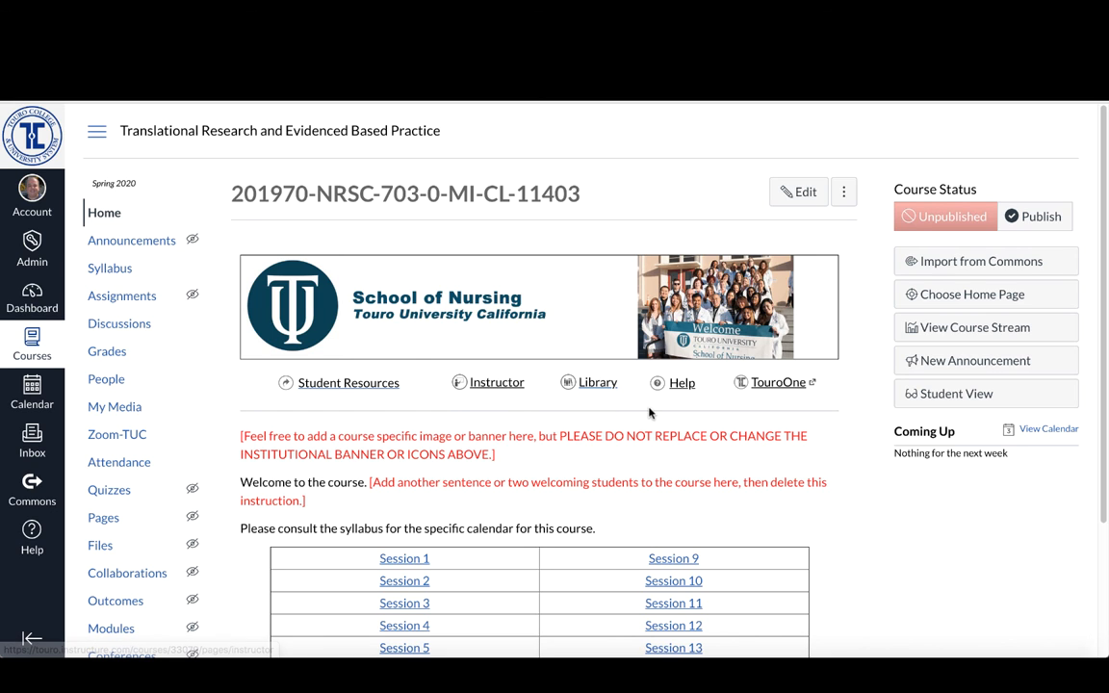
Step: Scroll the course home page down to the Session 1–16 links table
scroll(down, 3)
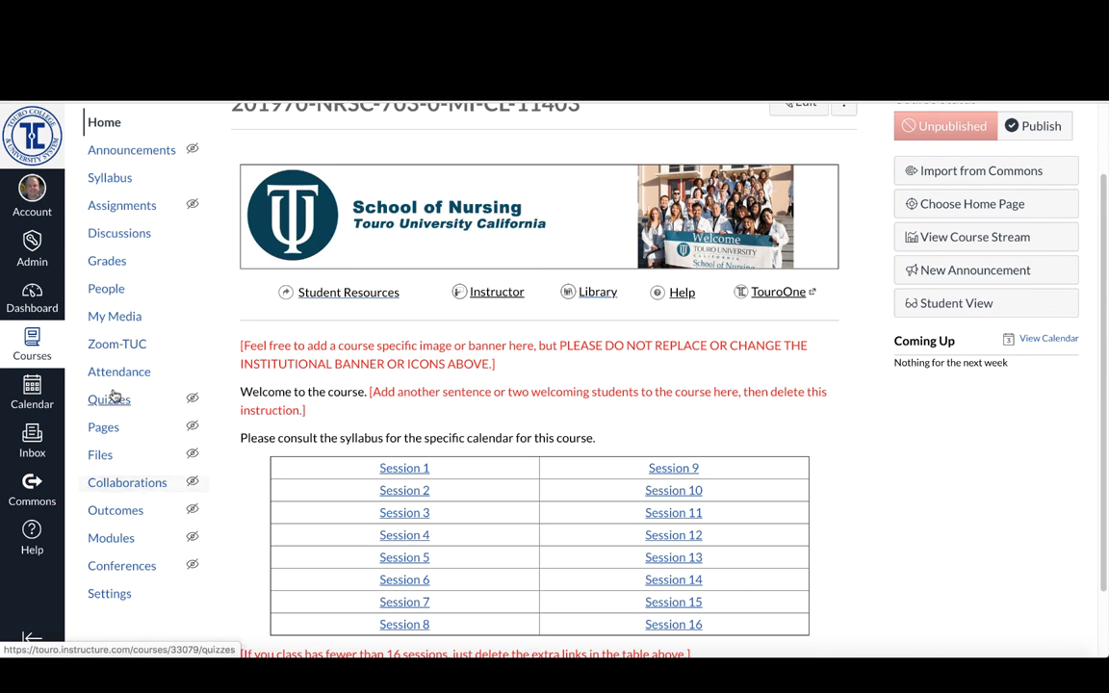
mouse_move(127, 482)
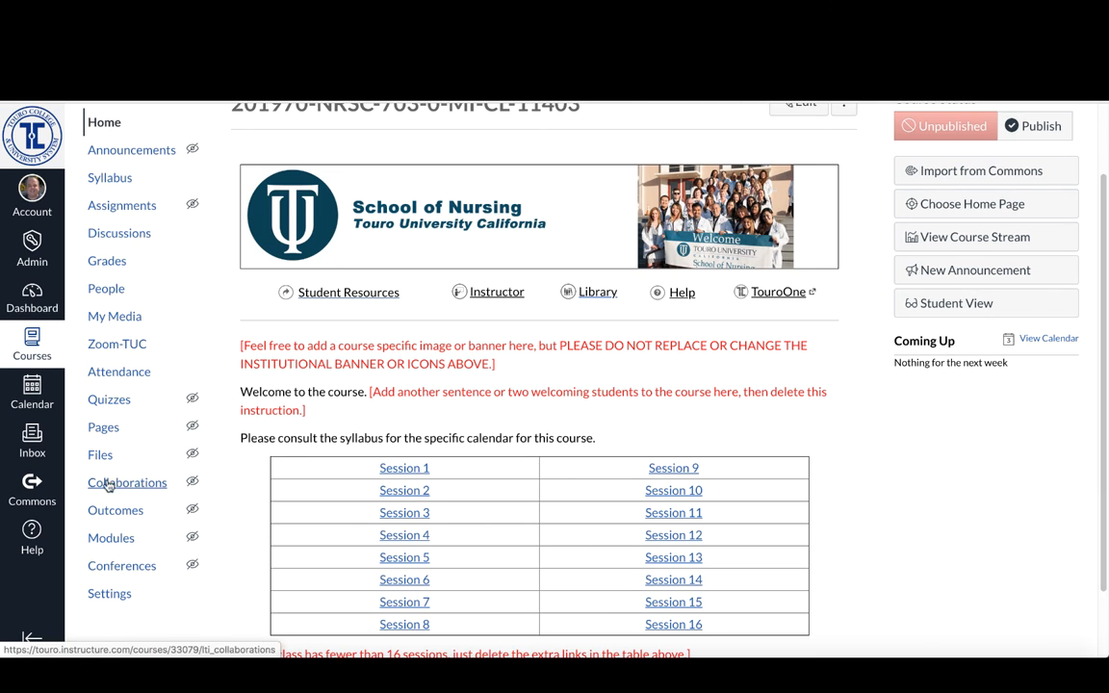